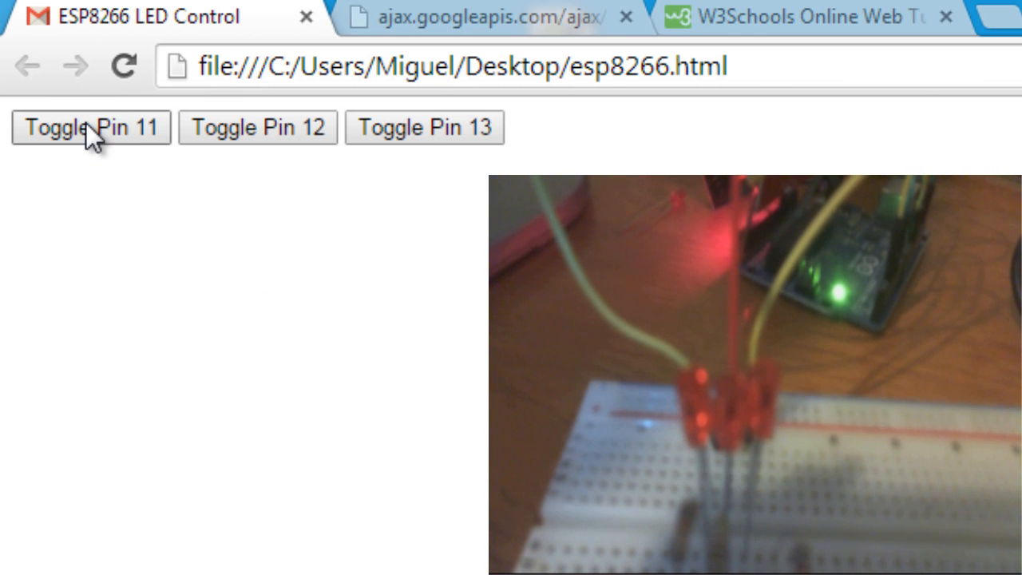
{"action": "mouse_move", "coordinate": [529, 137]}
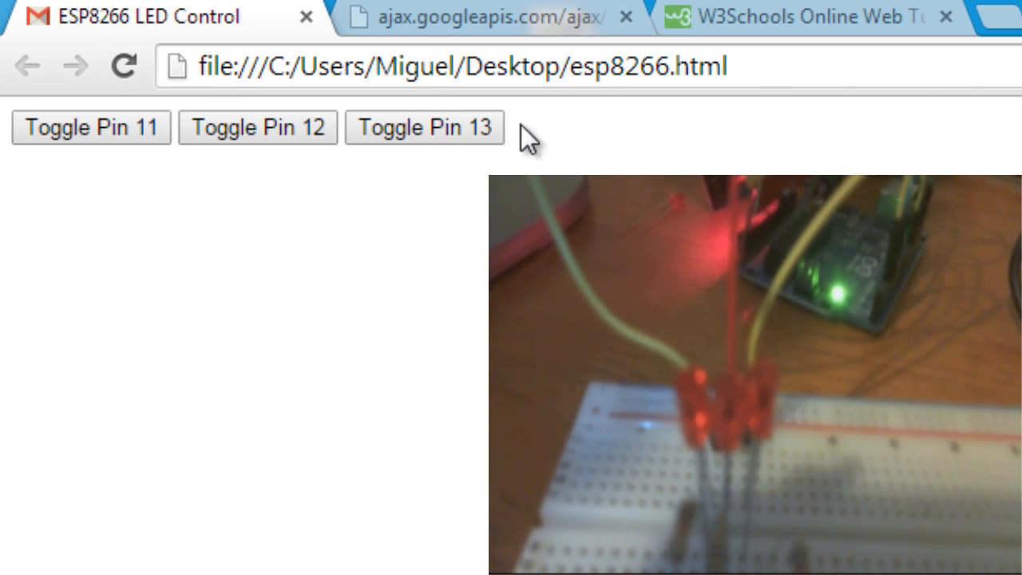
{"action": "mouse_move", "coordinate": [786, 136]}
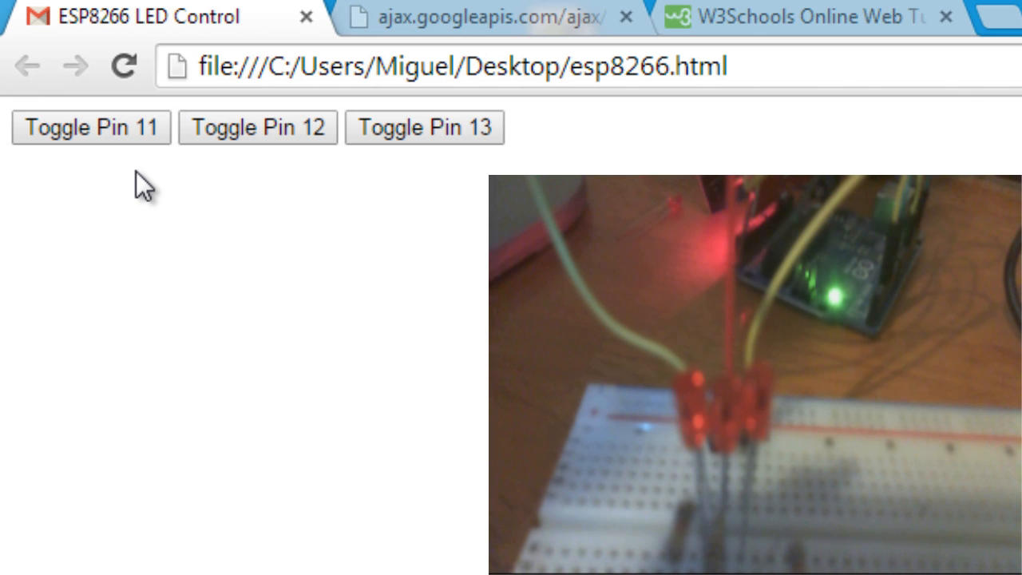
{"action": "mouse_move", "coordinate": [91, 127]}
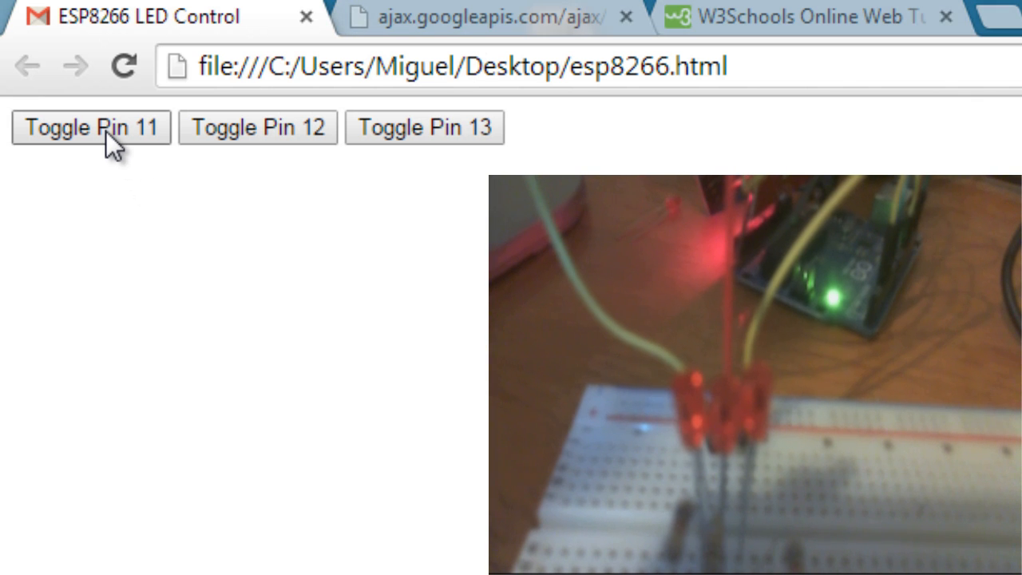
Toggle the LEDs on pin 11, pin 13, then pin 11 again from the ESP8266 control page.
{"action": "left_click", "coordinate": [91, 127]}
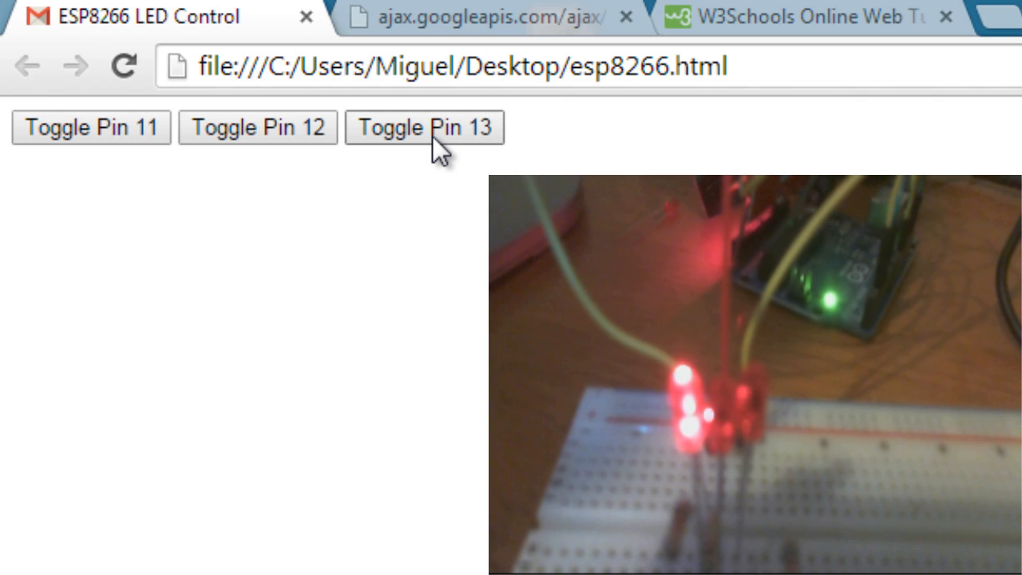
{"action": "mouse_move", "coordinate": [447, 152]}
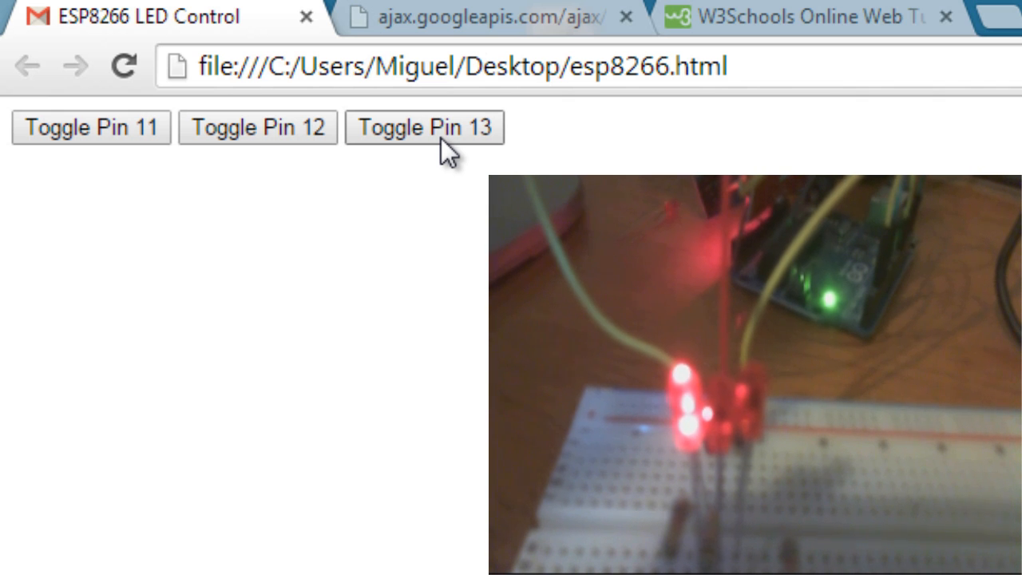
{"action": "left_click", "coordinate": [425, 127]}
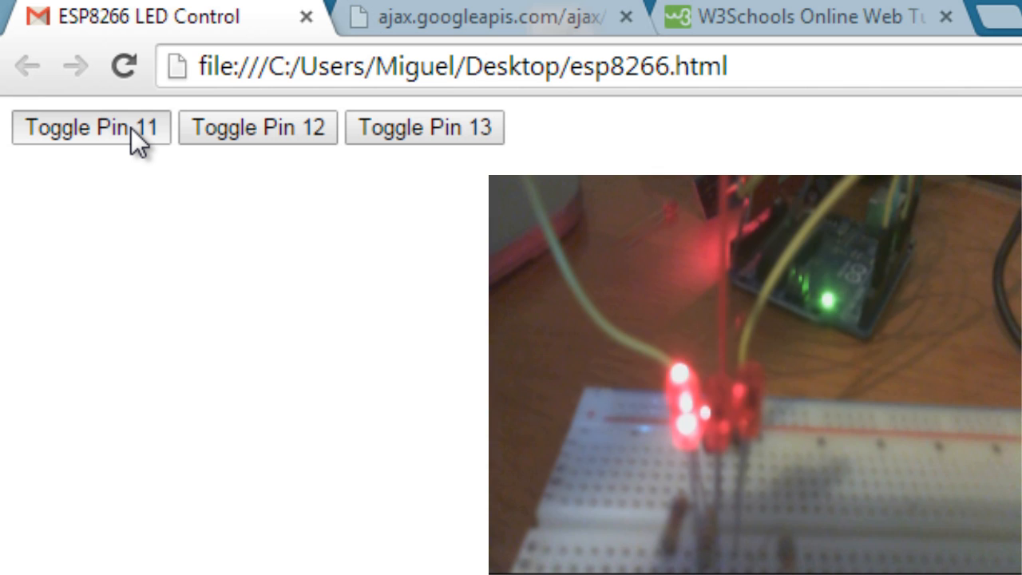
{"action": "left_click", "coordinate": [91, 127]}
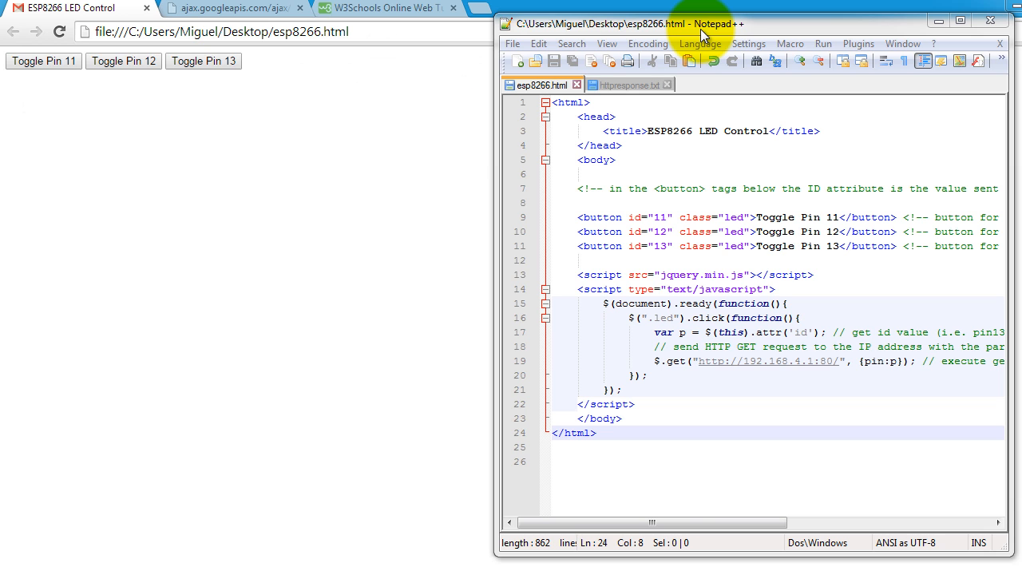
Maximize the Notepad++ esp8266.html window and bring up the program list.
{"action": "left_click", "coordinate": [964, 20]}
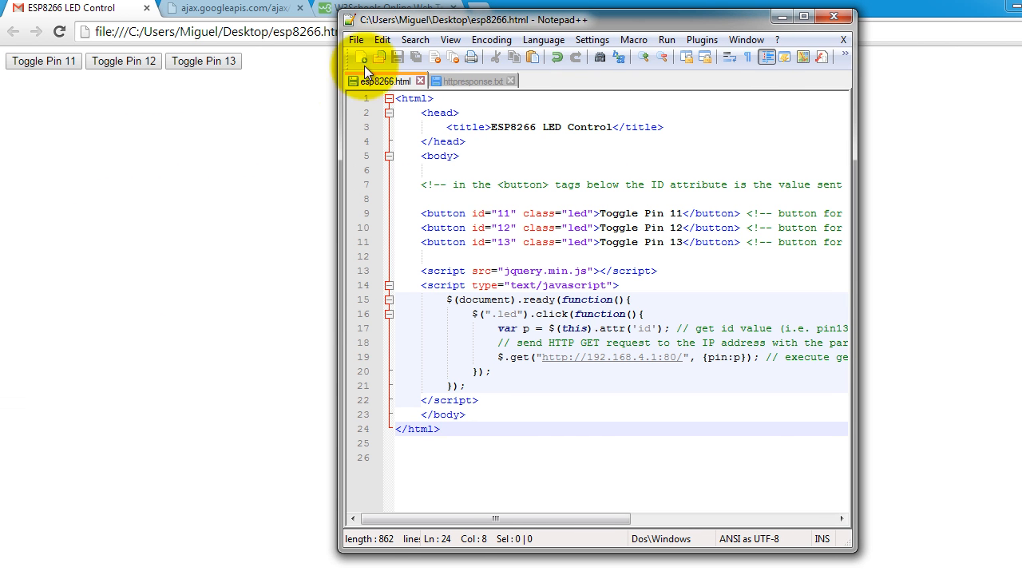
{"action": "mouse_move", "coordinate": [495, 51]}
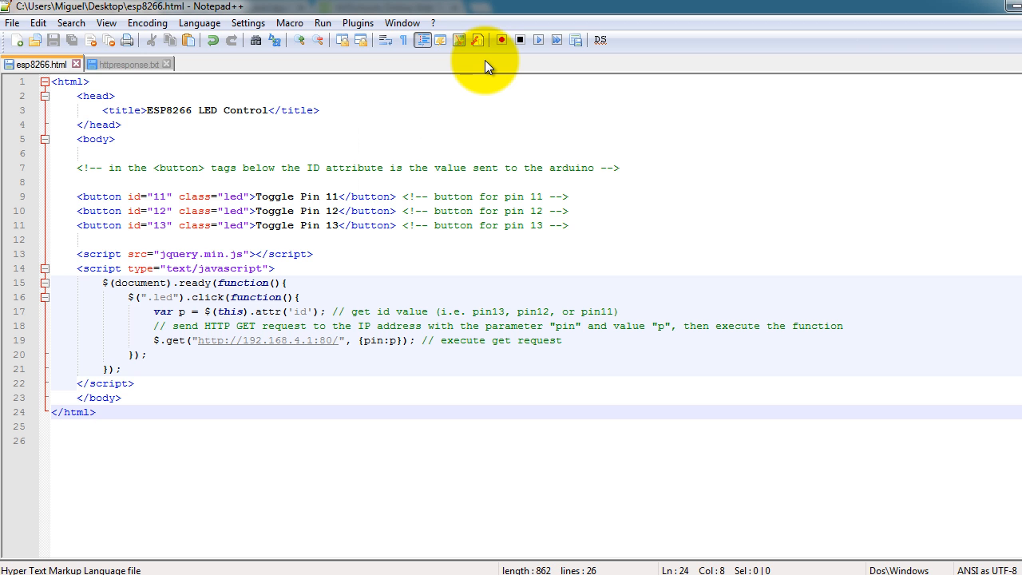
{"action": "mouse_move", "coordinate": [132, 162]}
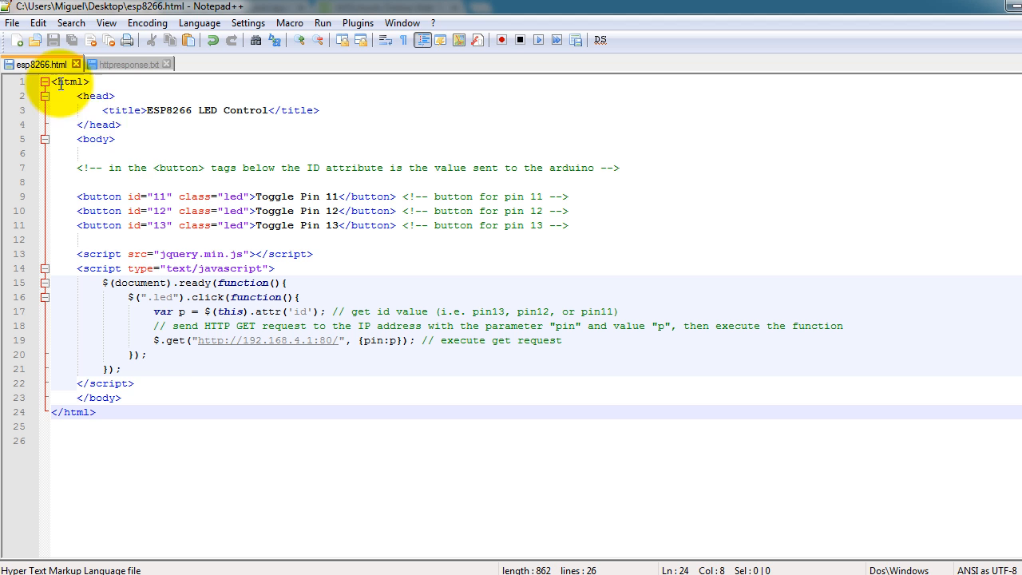
{"action": "key", "text": "ctrl+a"}
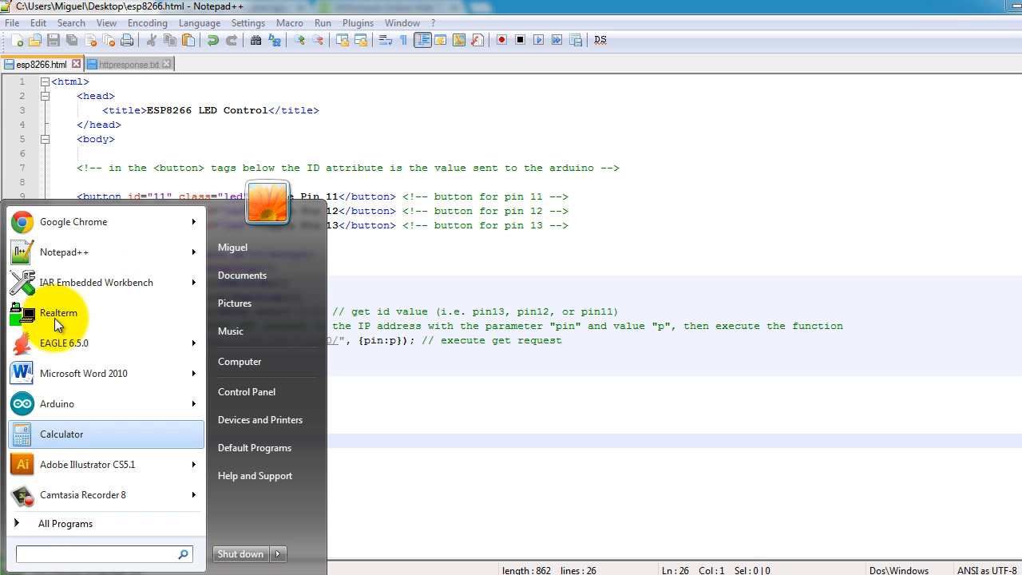
Launch Notepad from a 'no' Start search and show its File menu.
{"action": "type", "text": "no"}
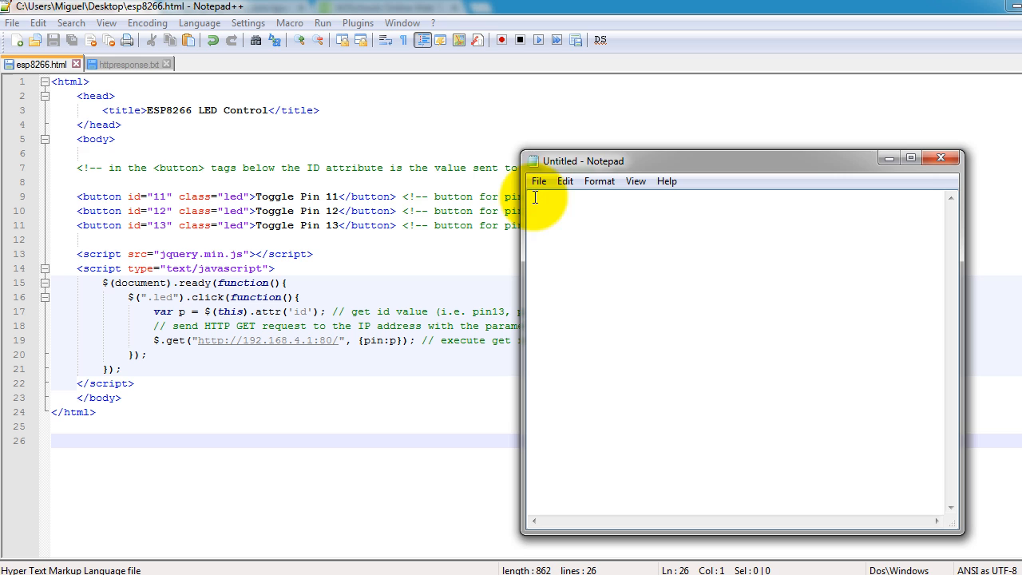
{"action": "left_click", "coordinate": [538, 180]}
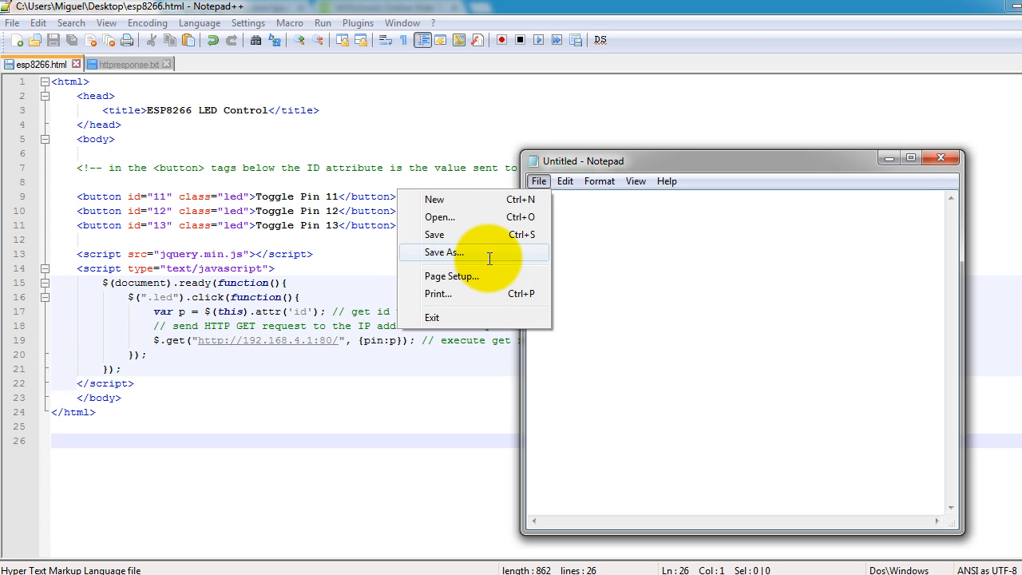
Save the empty Notepad document to the Desktop as abc.html.
{"action": "left_click", "coordinate": [444, 252]}
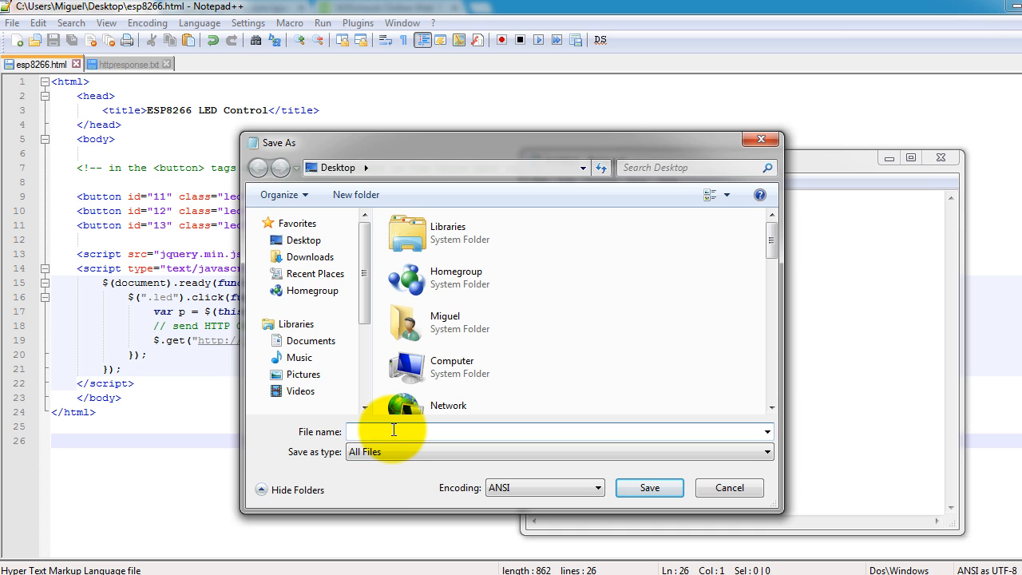
{"action": "type", "text": "abc"}
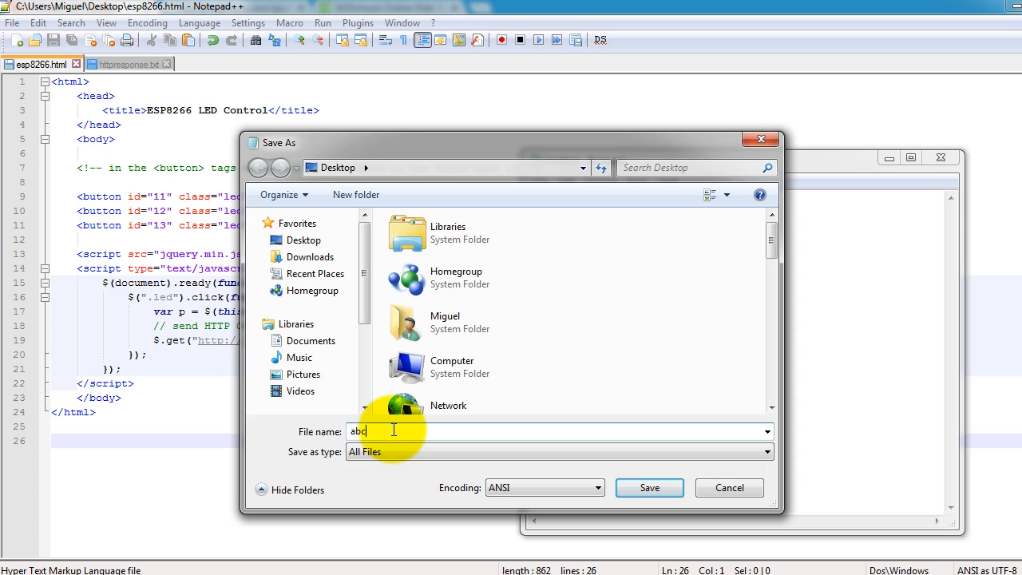
{"action": "type", "text": ".html"}
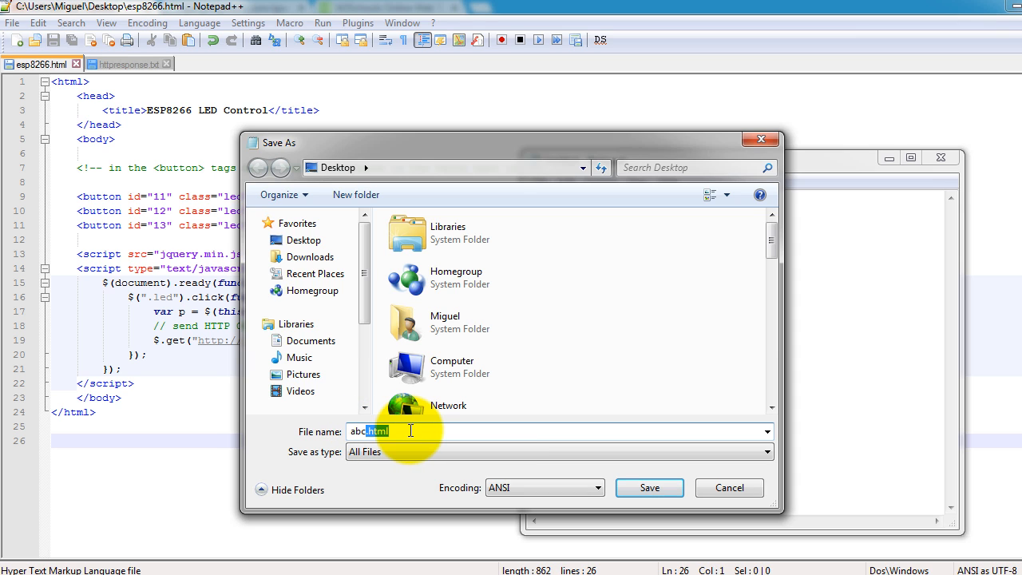
{"action": "mouse_move", "coordinate": [649, 488]}
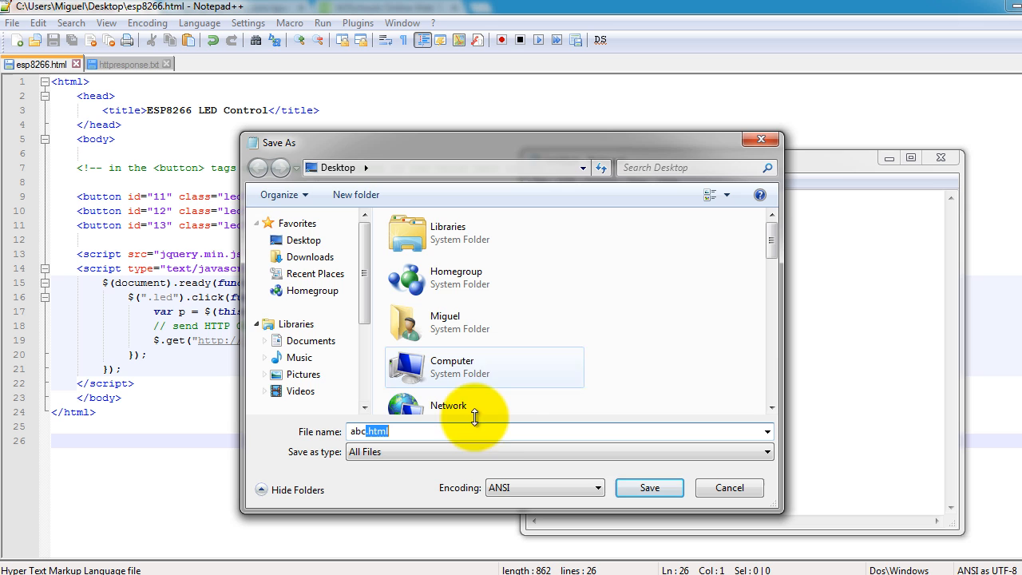
{"action": "left_click", "coordinate": [649, 487]}
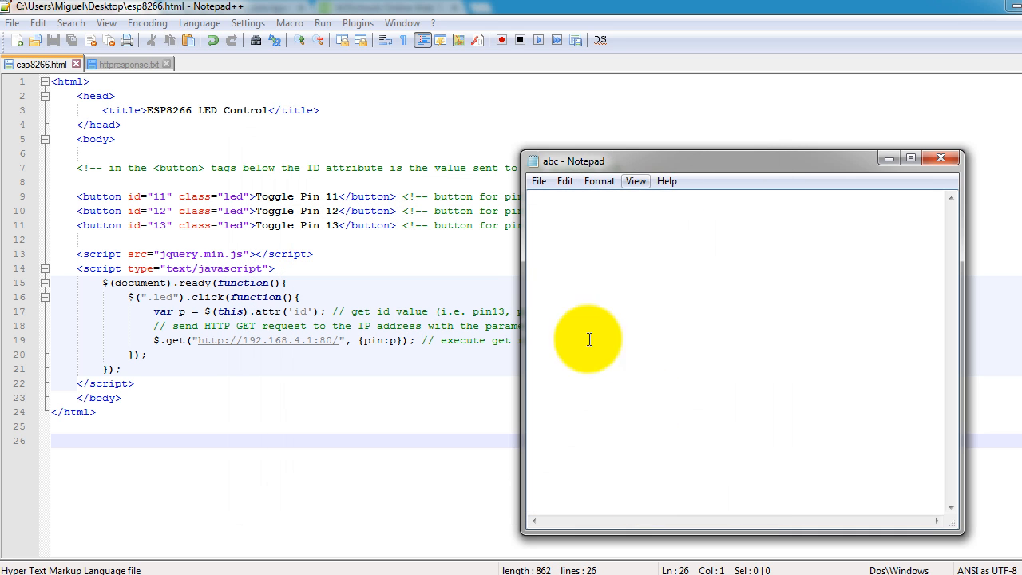
{"action": "mouse_move", "coordinate": [391, 359]}
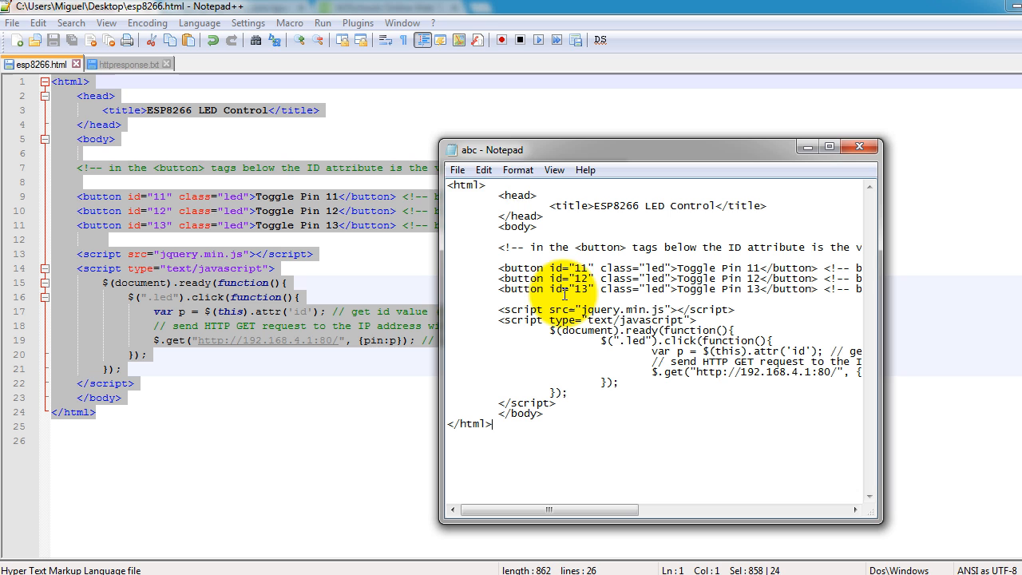
Put the copied esp8266.html code into abc and return to the Notepad++ source.
{"action": "left_click", "coordinate": [457, 169]}
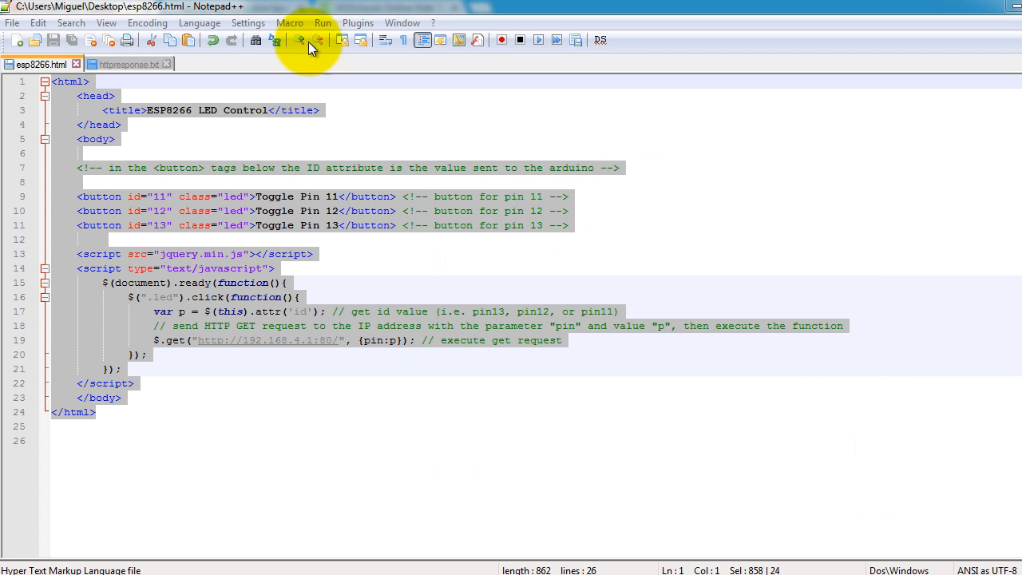
{"action": "mouse_move", "coordinate": [184, 16]}
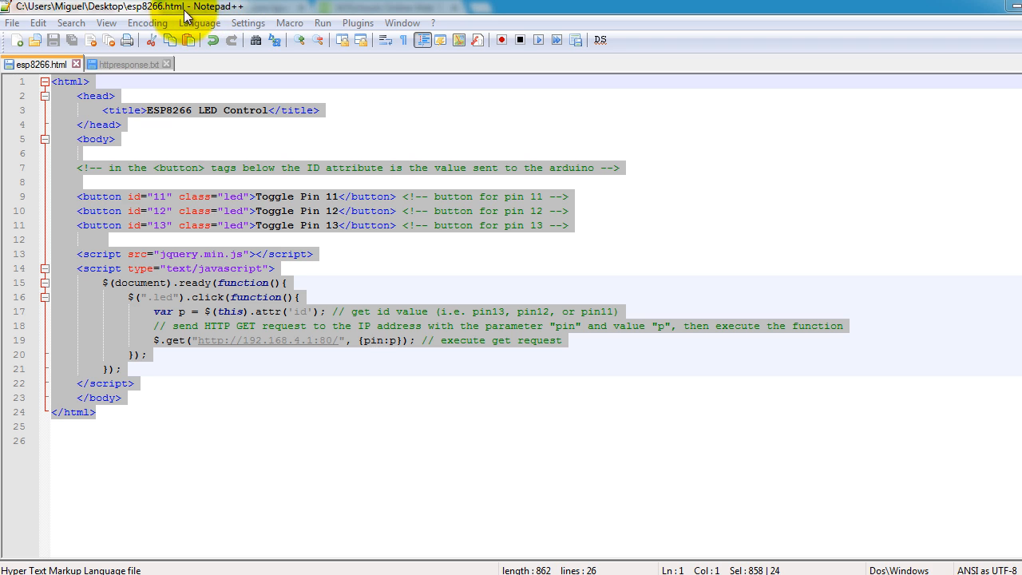
{"action": "mouse_move", "coordinate": [255, 32]}
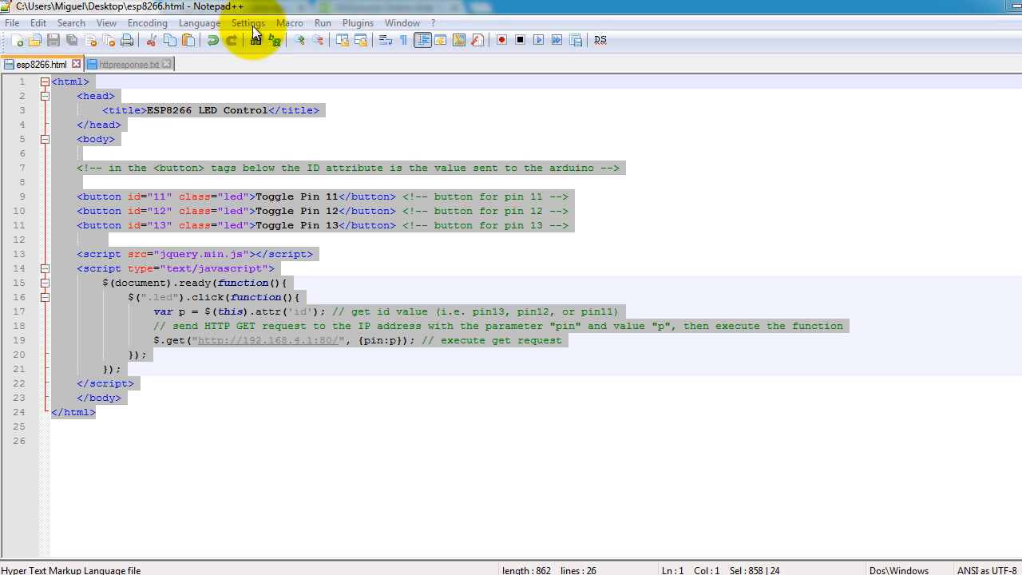
{"action": "mouse_move", "coordinate": [235, 509]}
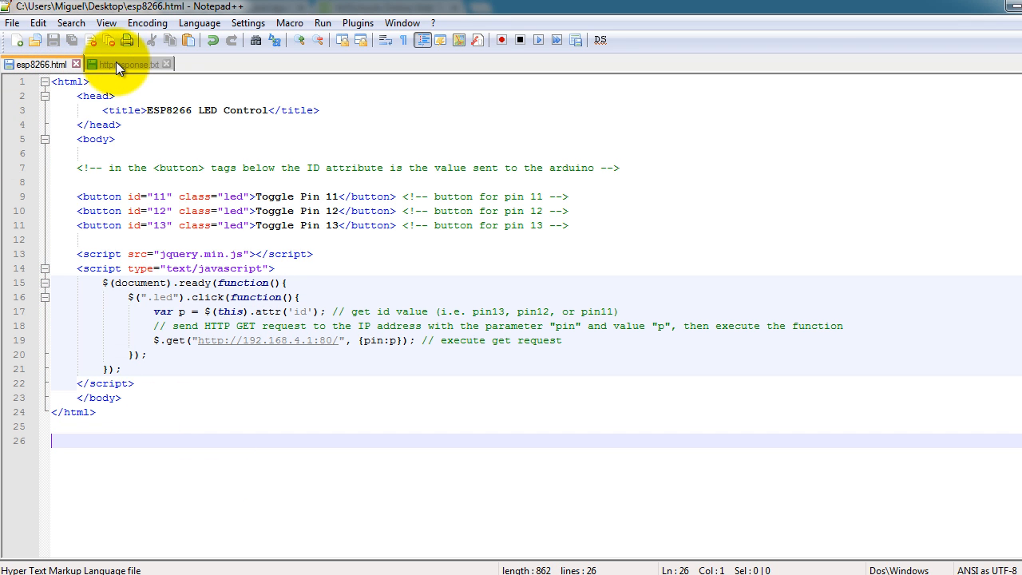
{"action": "mouse_move", "coordinate": [138, 421]}
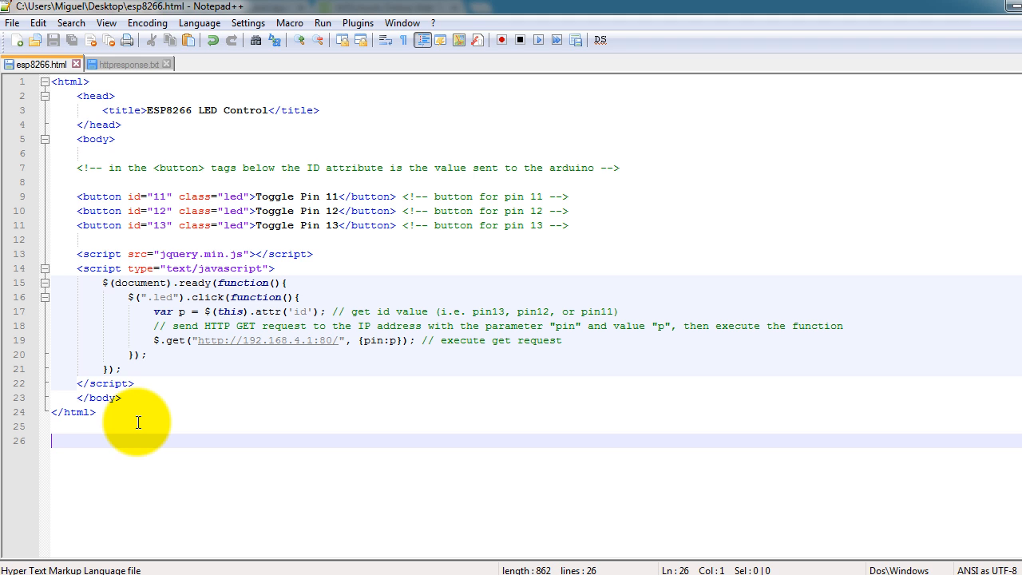
{"action": "mouse_move", "coordinate": [659, 241]}
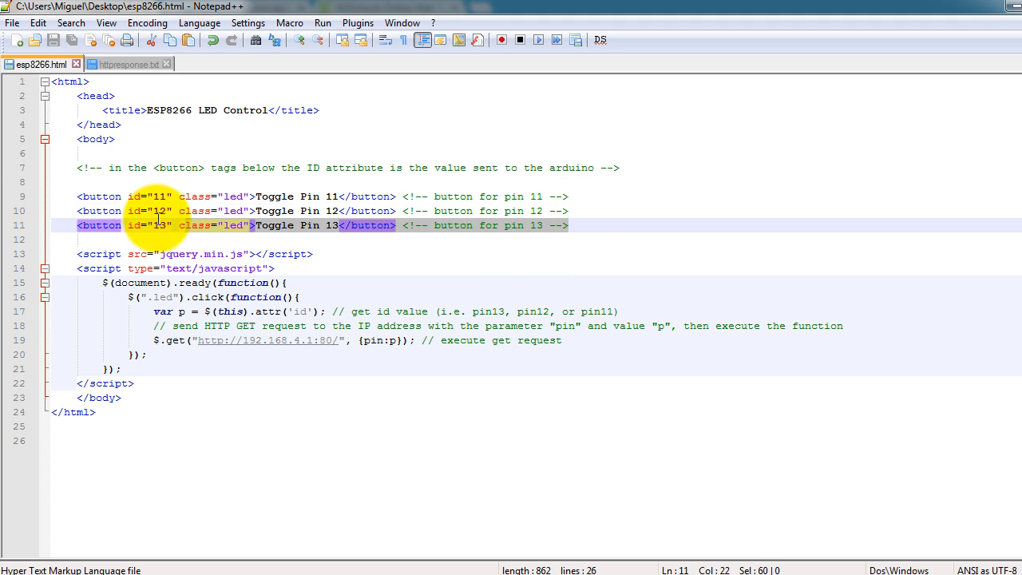
{"action": "left_click", "coordinate": [78, 182]}
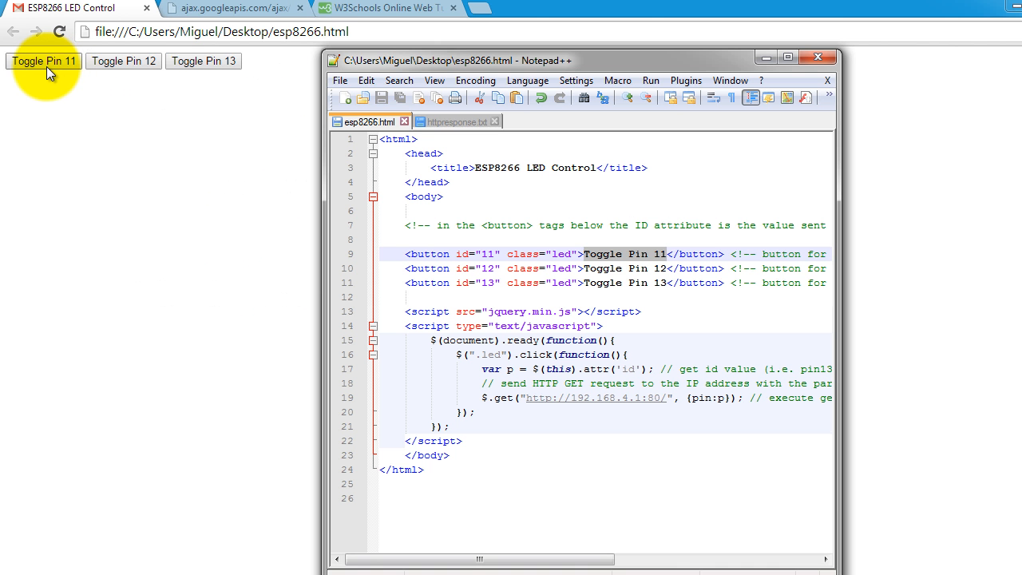
{"action": "mouse_move", "coordinate": [661, 261]}
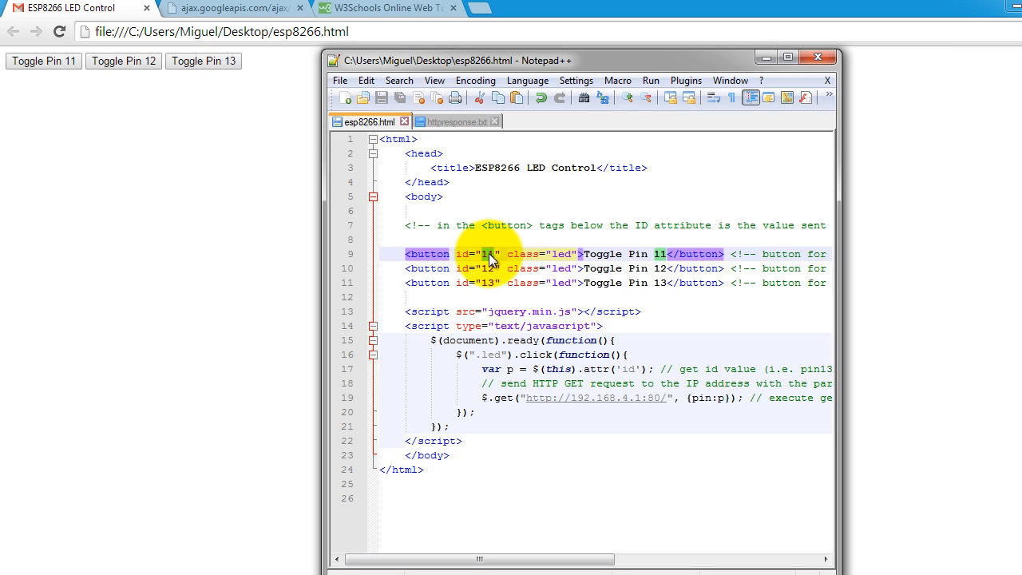
{"action": "mouse_move", "coordinate": [798, 269]}
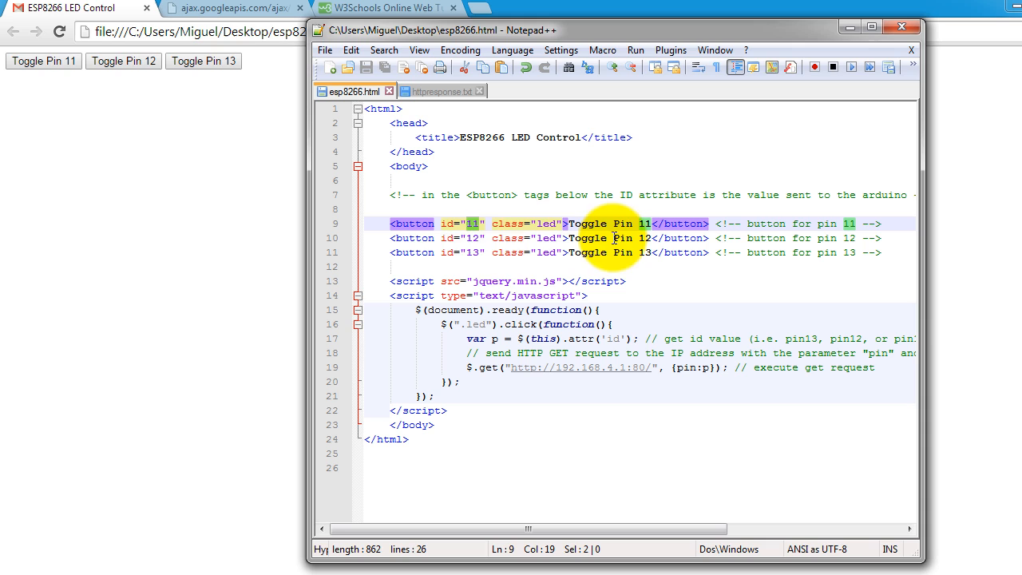
{"action": "mouse_move", "coordinate": [471, 237]}
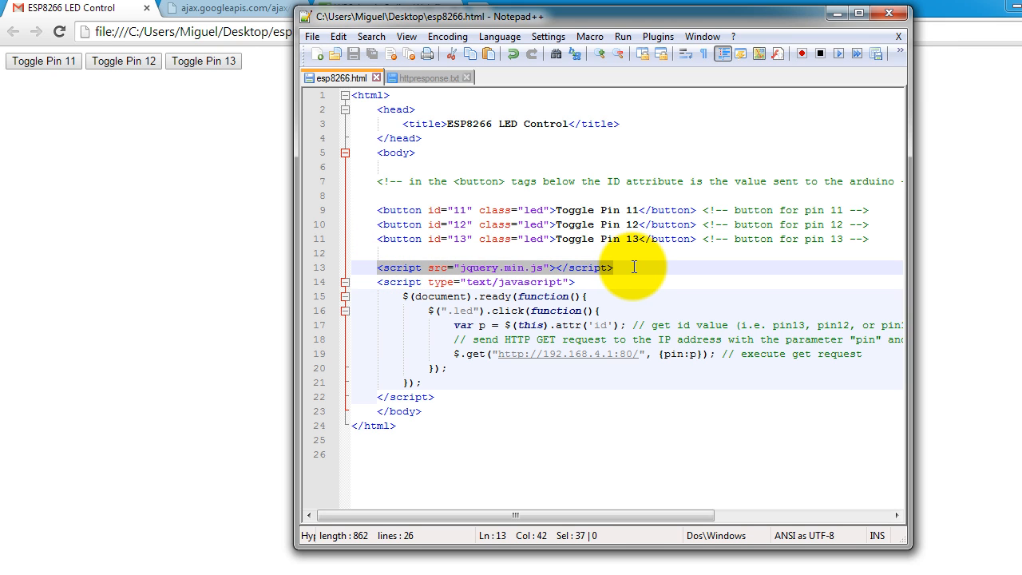
{"action": "mouse_move", "coordinate": [509, 281]}
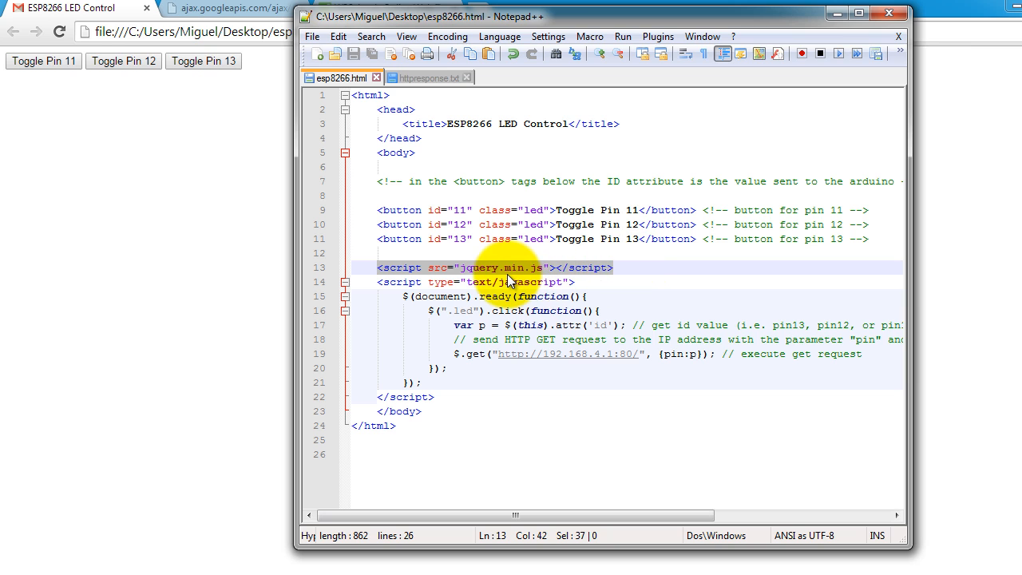
{"action": "mouse_move", "coordinate": [440, 30]}
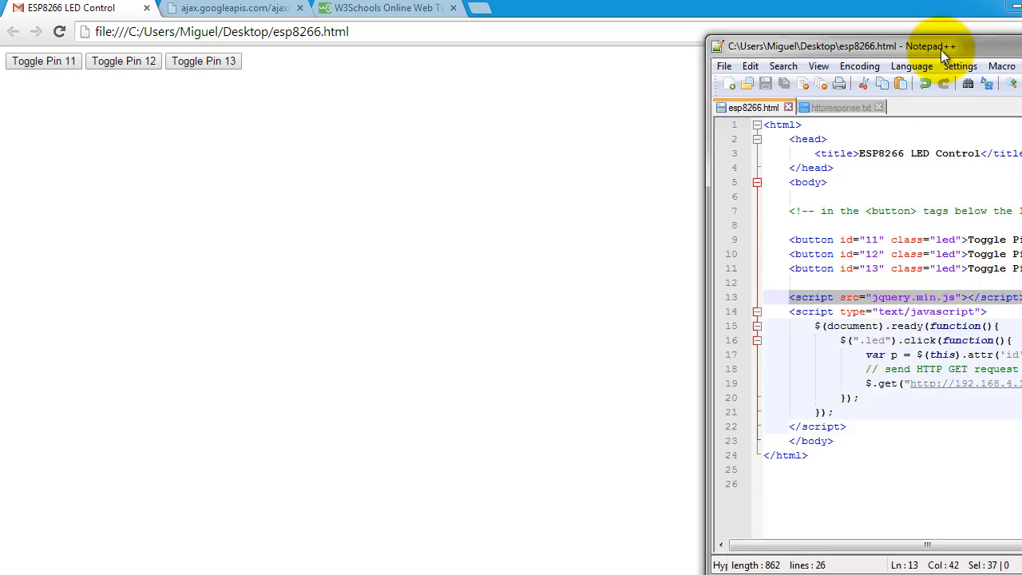
Save the ajax.googleapis.com jQuery file to the Desktop as jquery.min with Ctrl+S.
{"action": "left_click", "coordinate": [232, 9]}
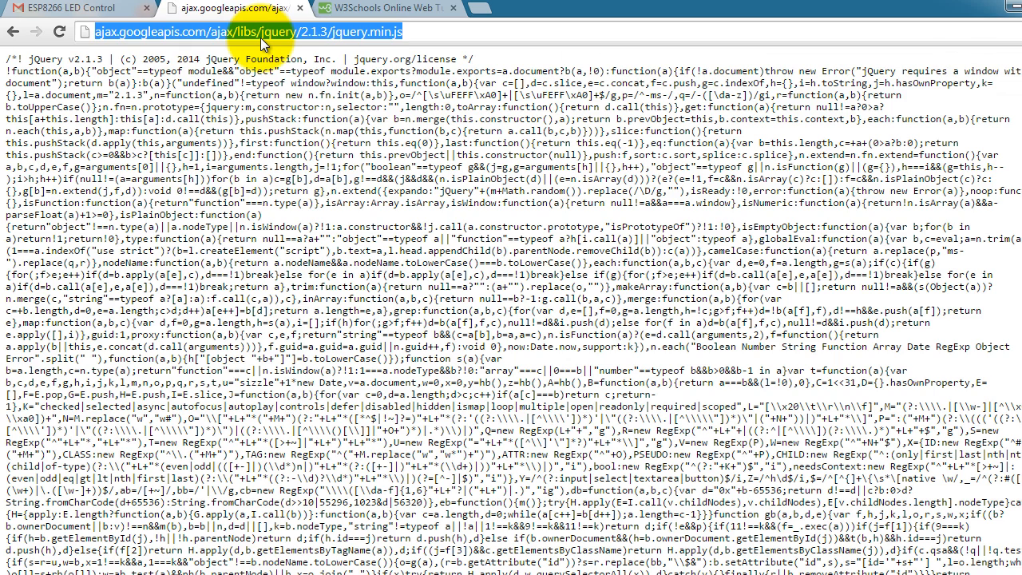
{"action": "mouse_move", "coordinate": [259, 12]}
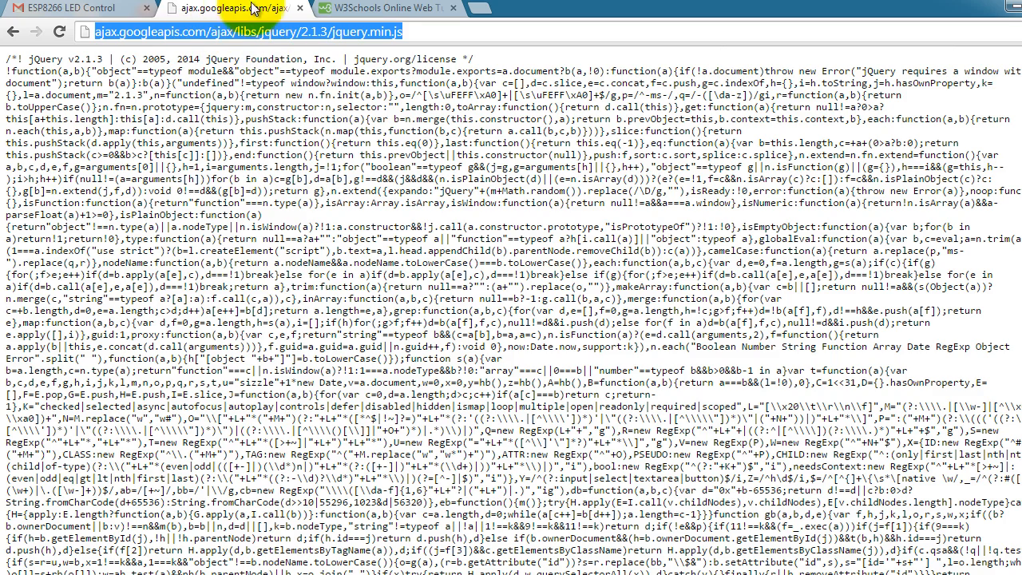
{"action": "right_click", "coordinate": [902, 108]}
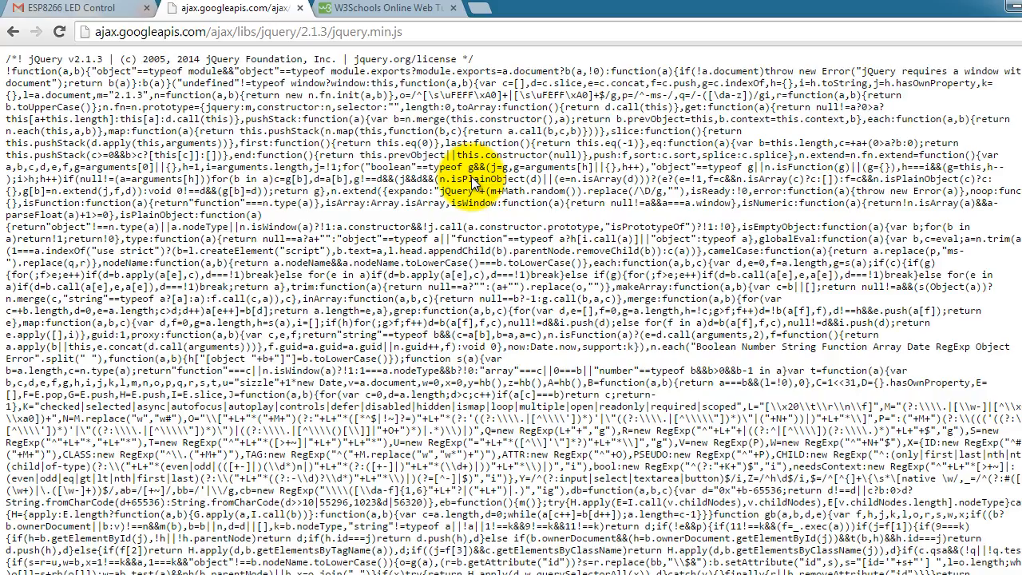
{"action": "key", "text": "ctrl+s"}
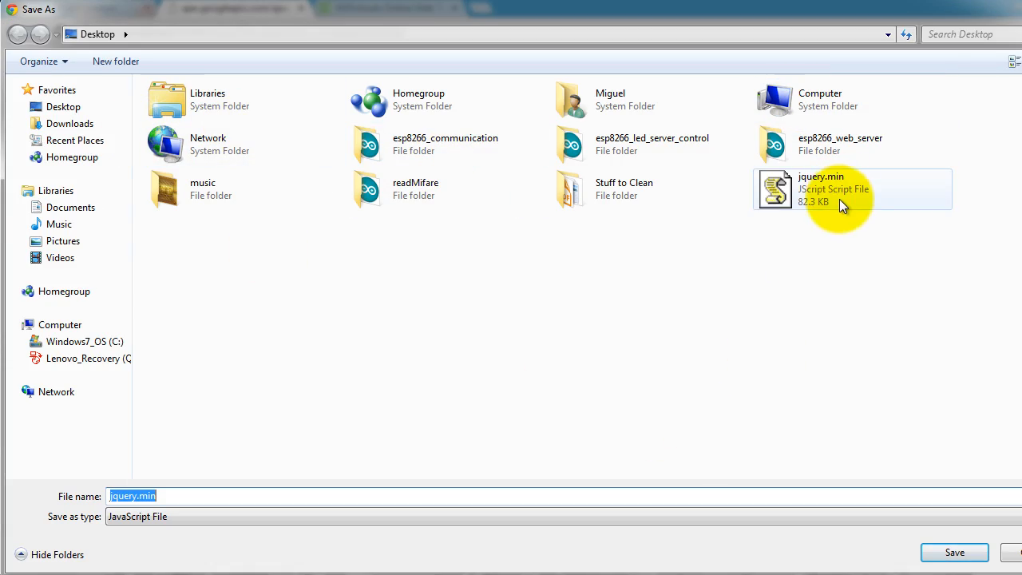
{"action": "mouse_move", "coordinate": [772, 177]}
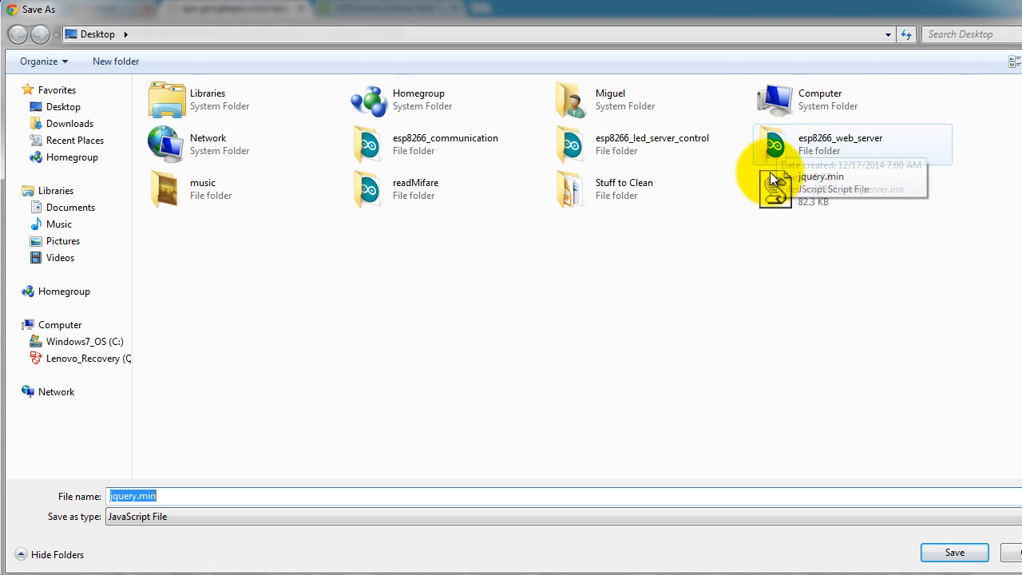
{"action": "mouse_move", "coordinate": [407, 527]}
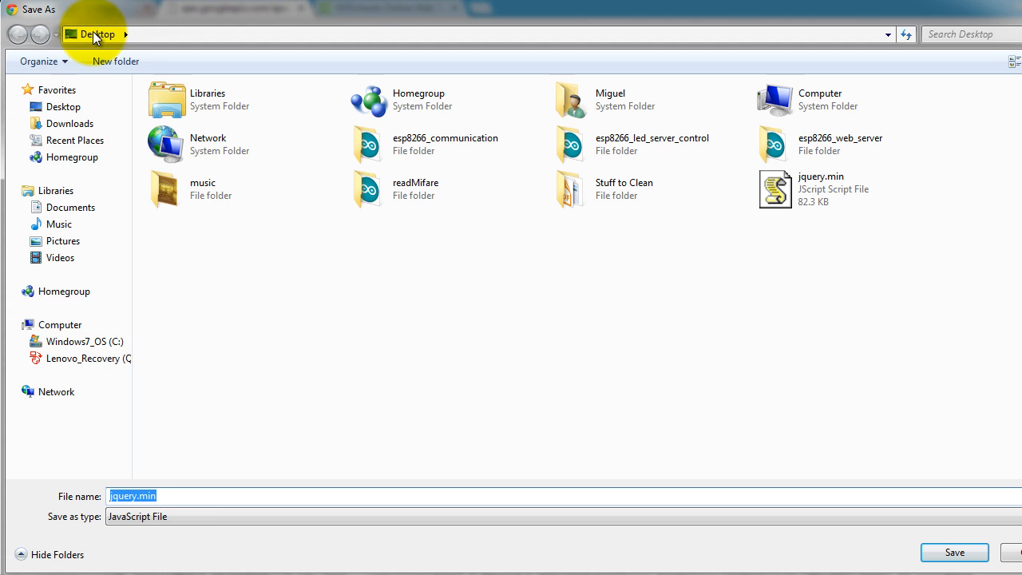
{"action": "mouse_move", "coordinate": [415, 327]}
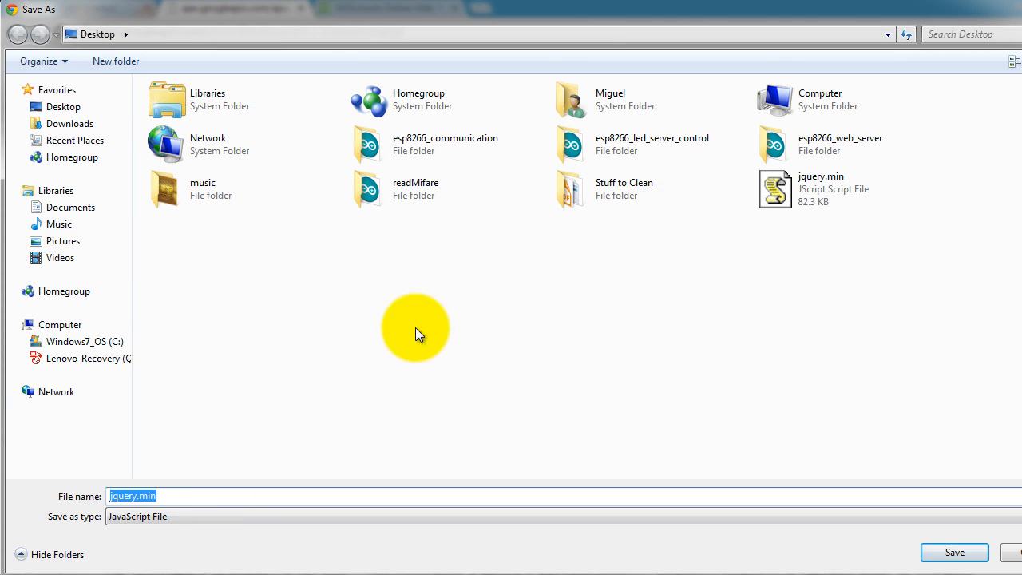
{"action": "left_click", "coordinate": [820, 189]}
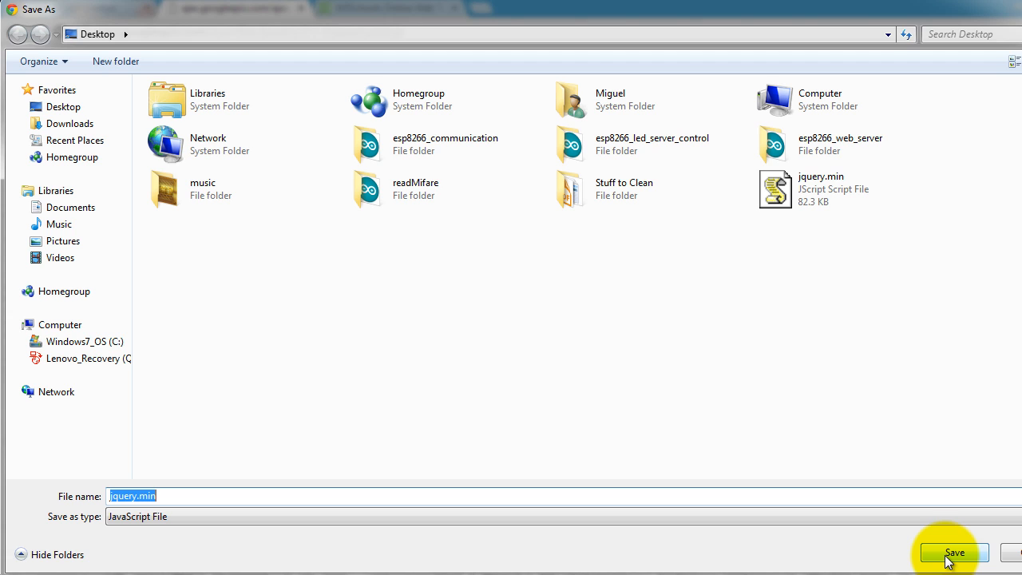
{"action": "mouse_move", "coordinate": [884, 242]}
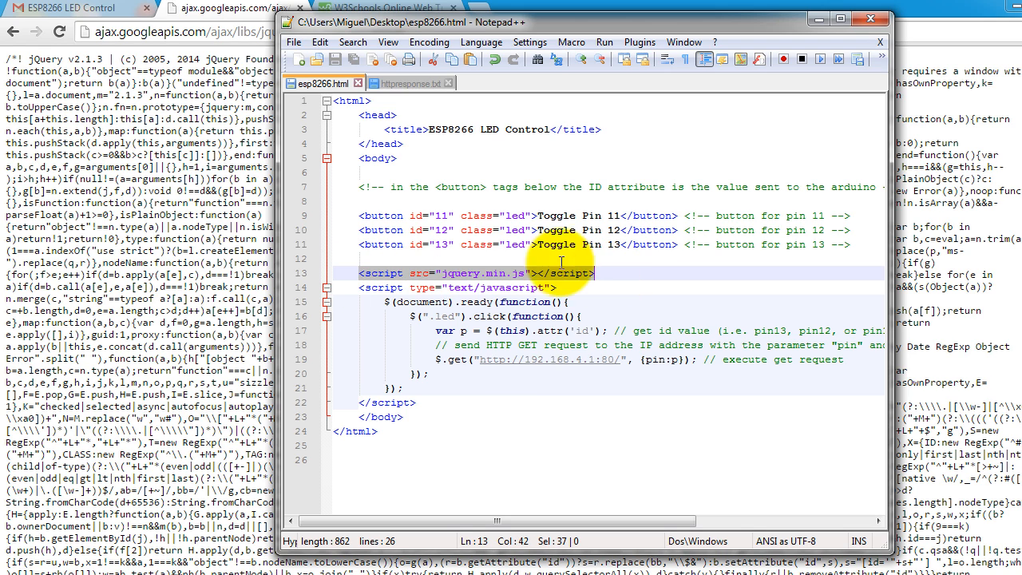
{"action": "mouse_move", "coordinate": [543, 26]}
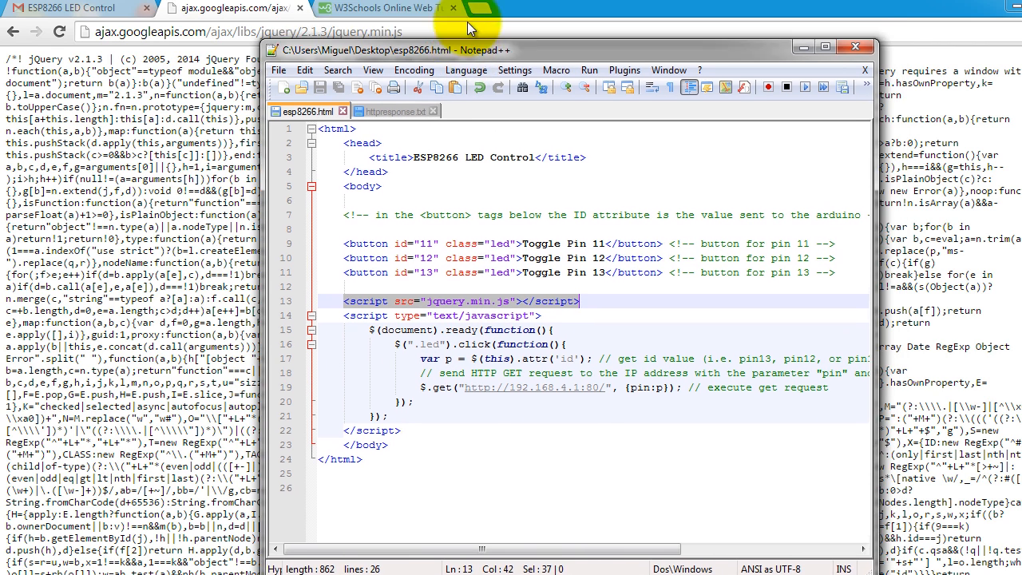
Maximize Notepad++ on esp8266.html and select the line 15 document-ready statement.
{"action": "left_click", "coordinate": [825, 46]}
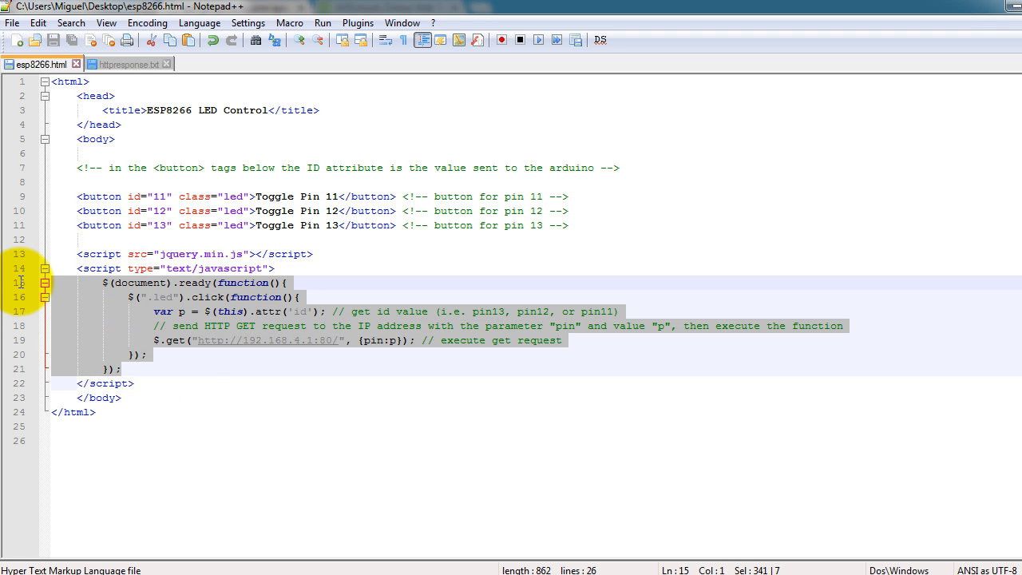
{"action": "left_click", "coordinate": [121, 397]}
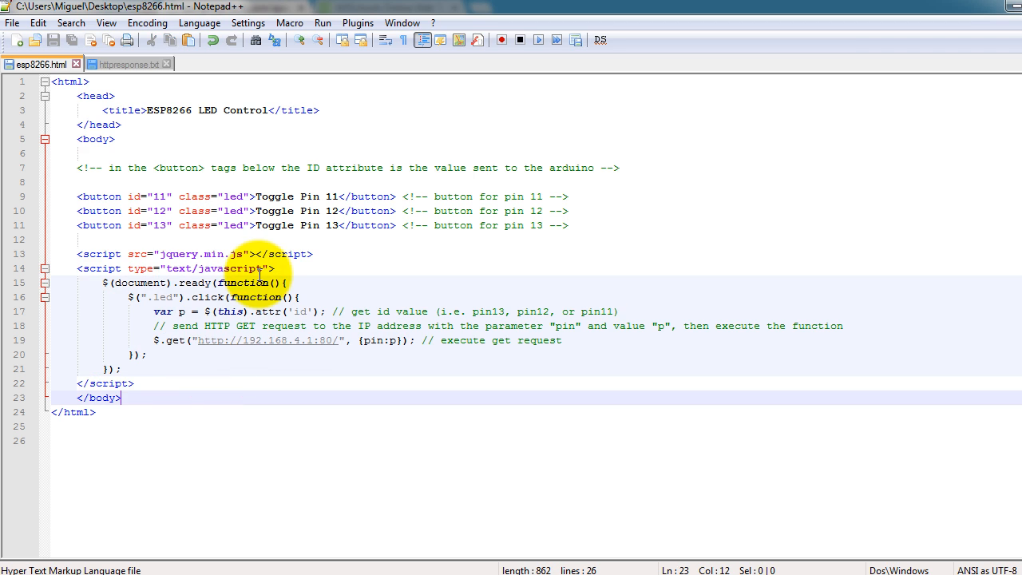
{"action": "left_click", "coordinate": [278, 283]}
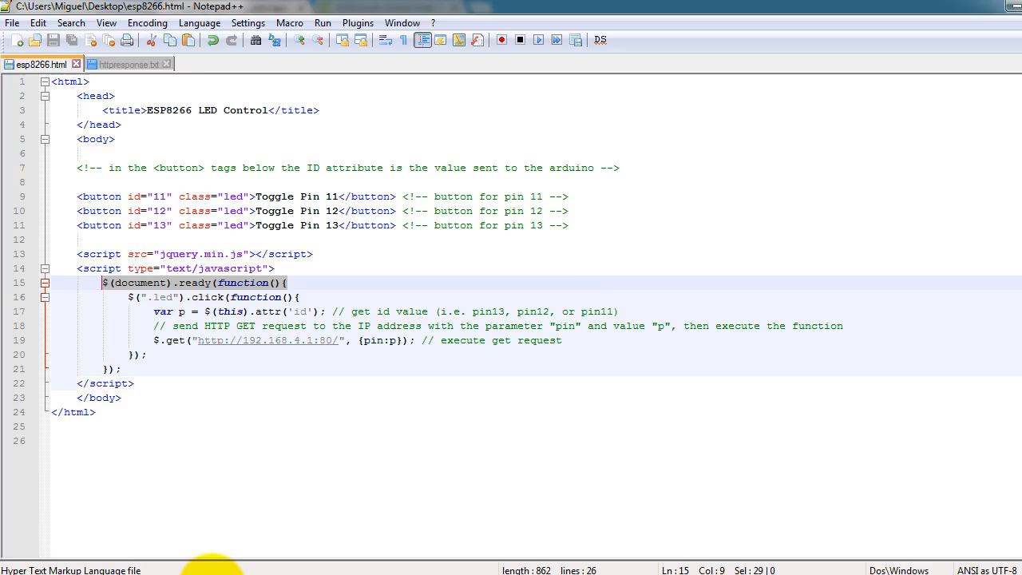
Switch to the W3Schools tab and scroll through its JavaScript and jQuery sections.
{"action": "left_click", "coordinate": [376, 8]}
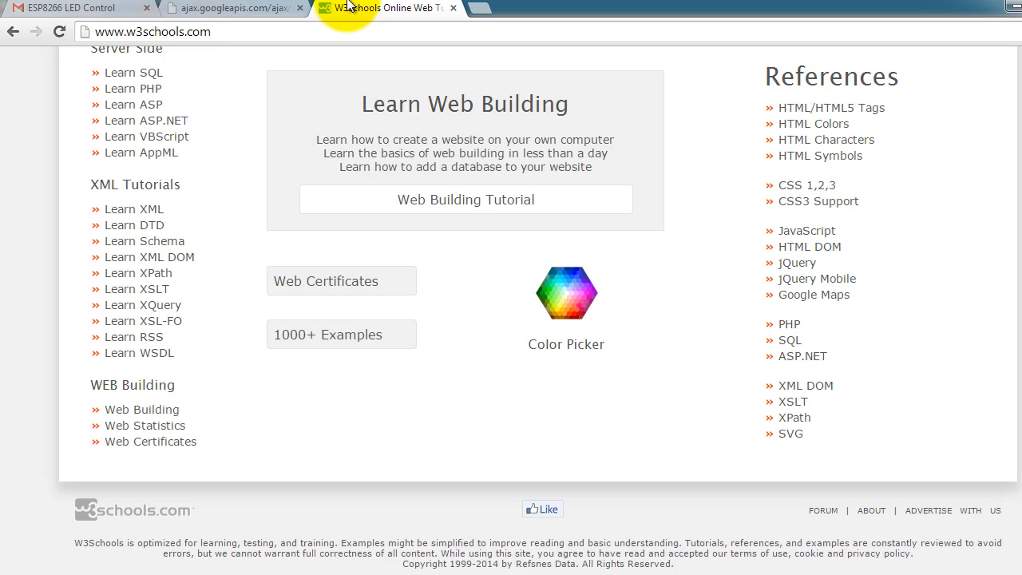
{"action": "scroll", "scroll_direction": "up", "scroll_amount": 3}
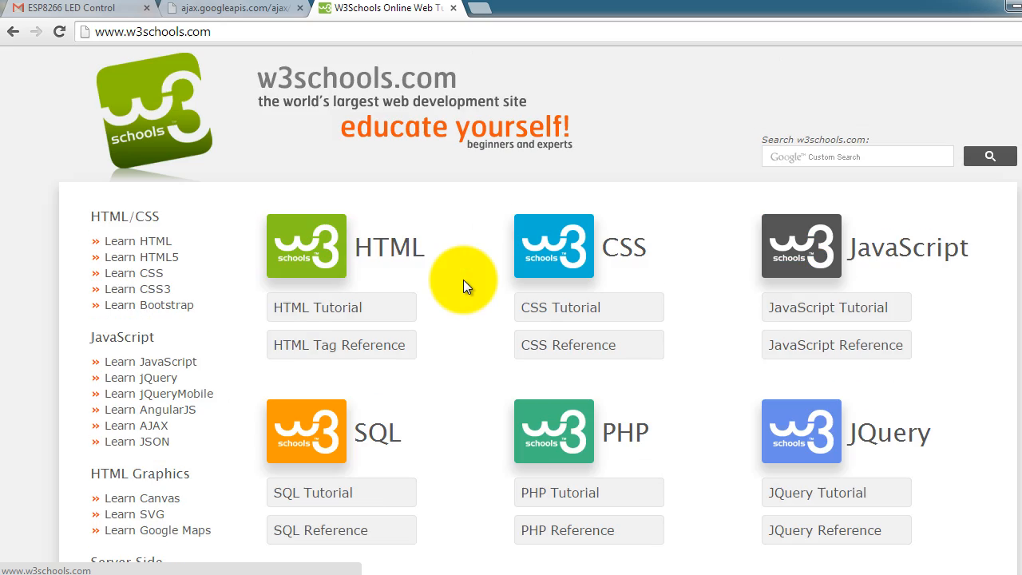
{"action": "mouse_move", "coordinate": [922, 265]}
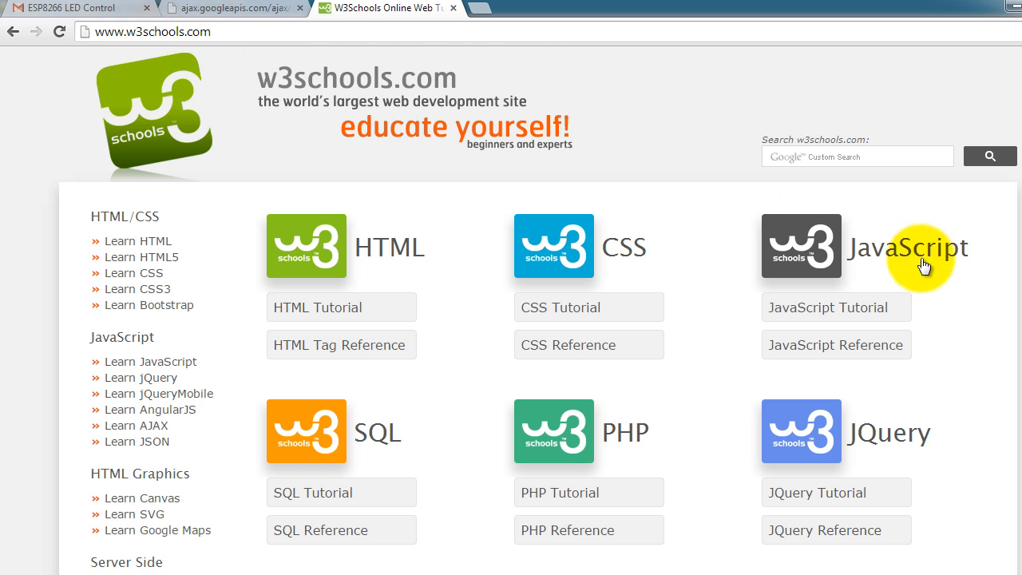
{"action": "scroll", "scroll_direction": "down", "scroll_amount": 3}
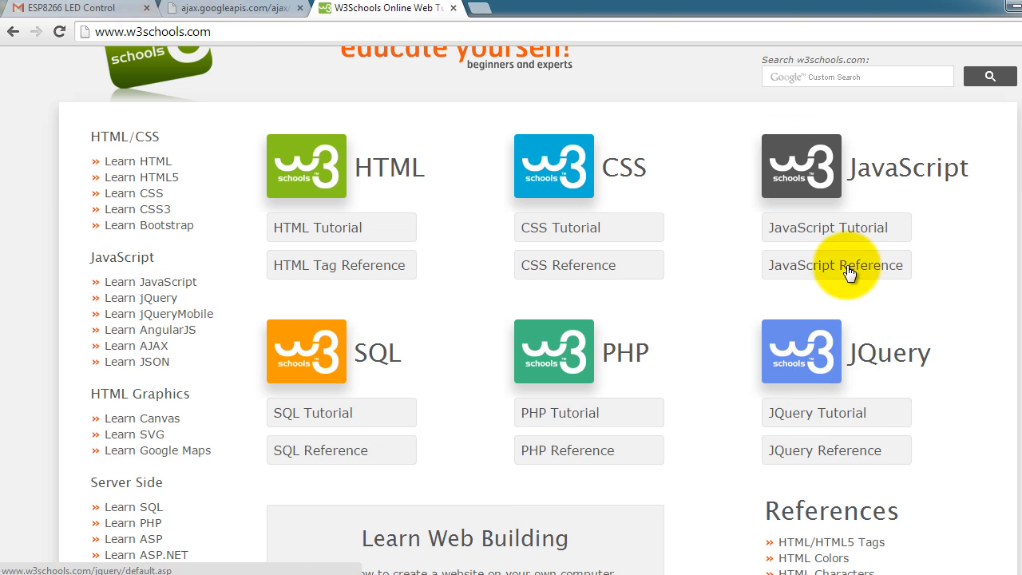
{"action": "mouse_move", "coordinate": [369, 227]}
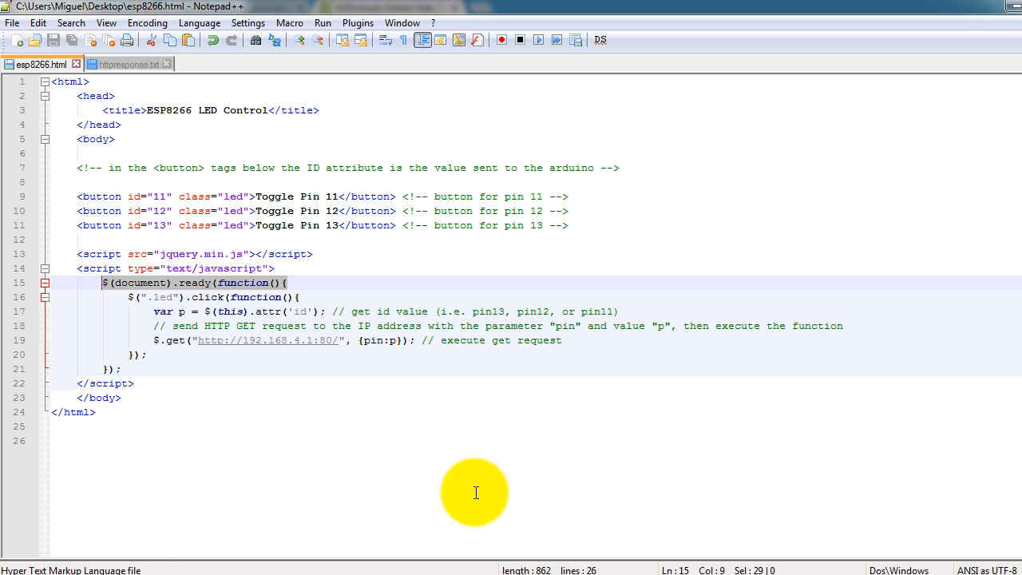
{"action": "mouse_move", "coordinate": [111, 311]}
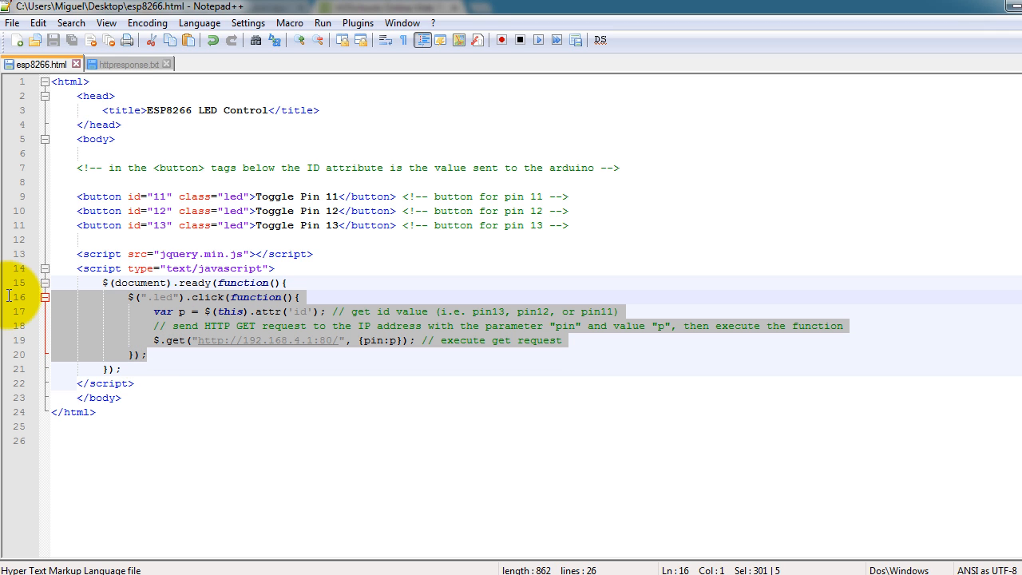
{"action": "left_click", "coordinate": [170, 340]}
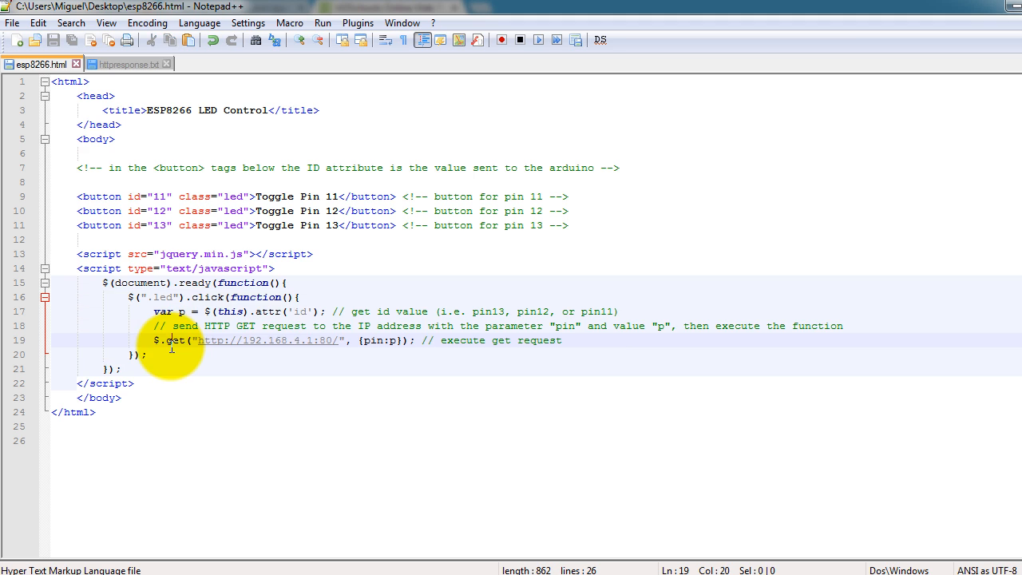
{"action": "mouse_move", "coordinate": [102, 196]}
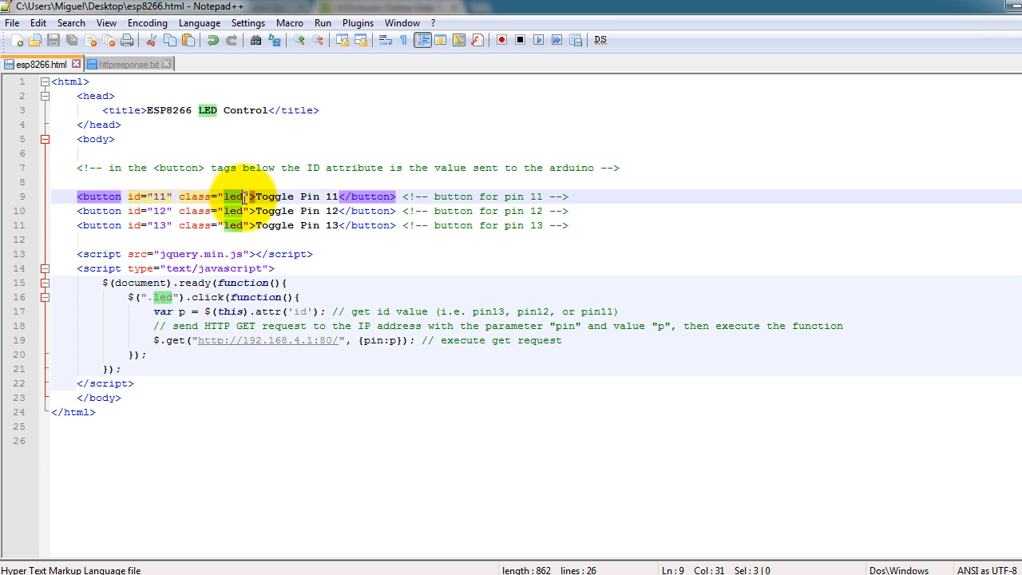
{"action": "left_click", "coordinate": [182, 311]}
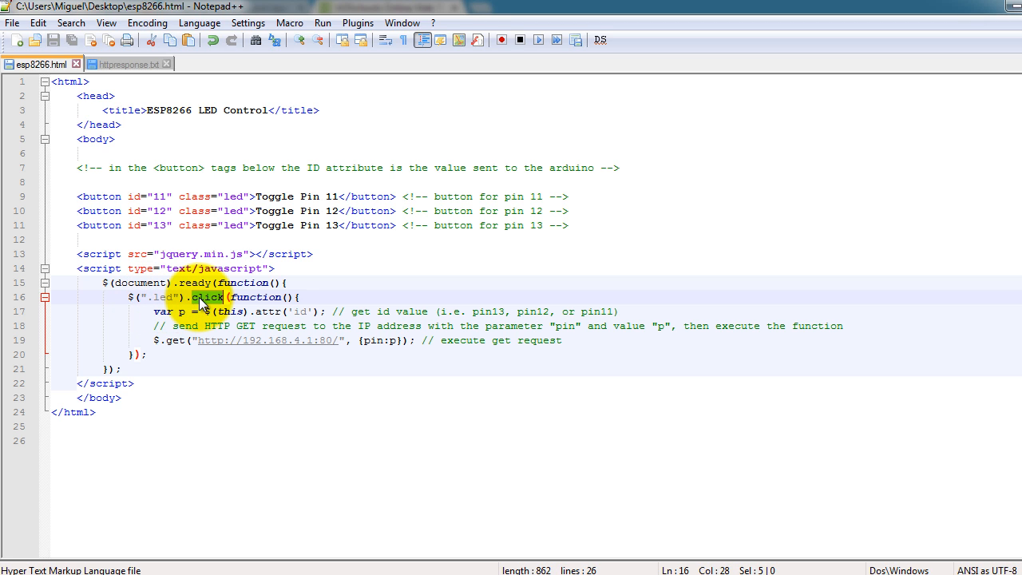
{"action": "mouse_move", "coordinate": [248, 254]}
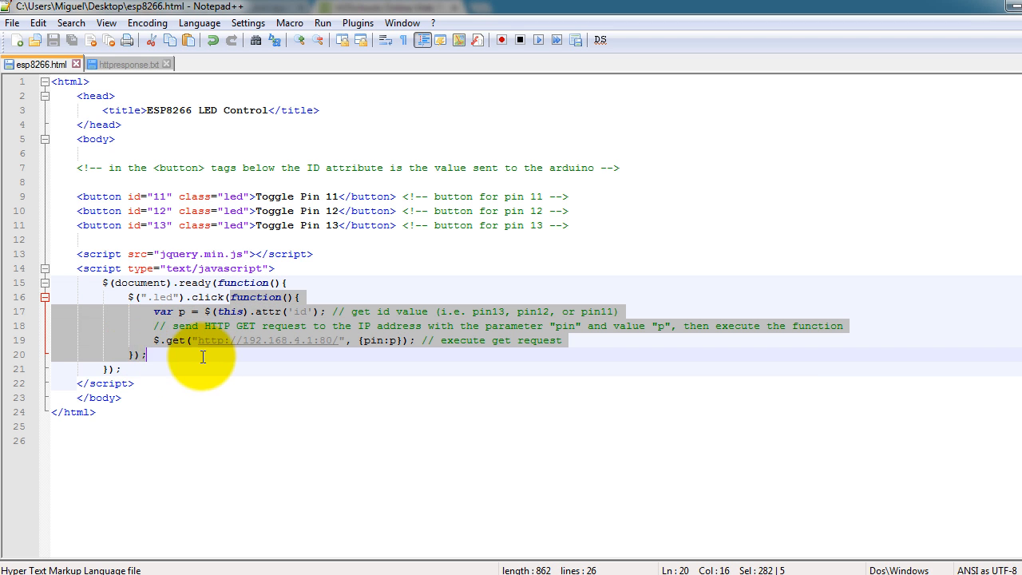
{"action": "left_click", "coordinate": [149, 311]}
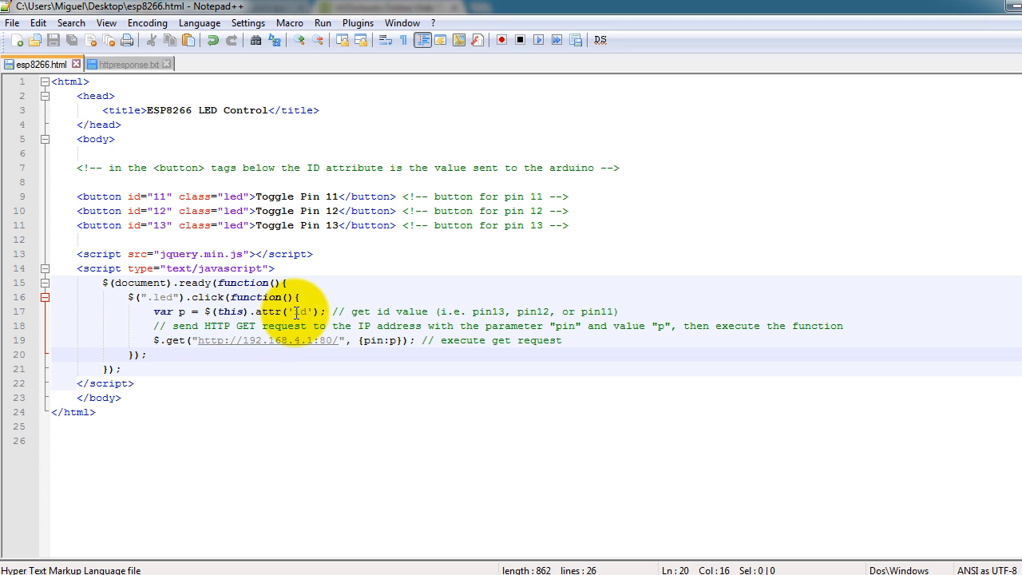
{"action": "double_click", "coordinate": [300, 311]}
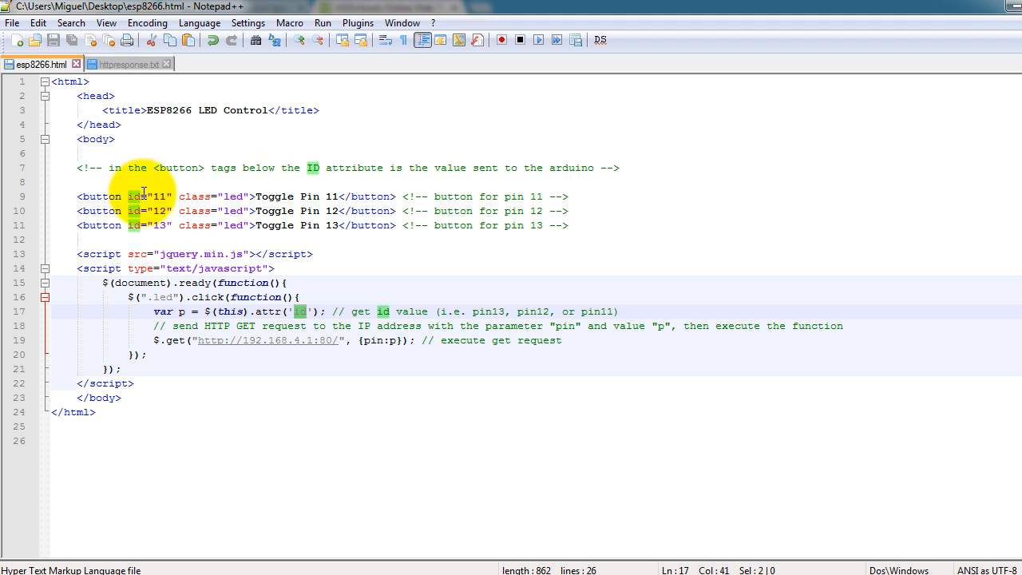
{"action": "left_click", "coordinate": [569, 197]}
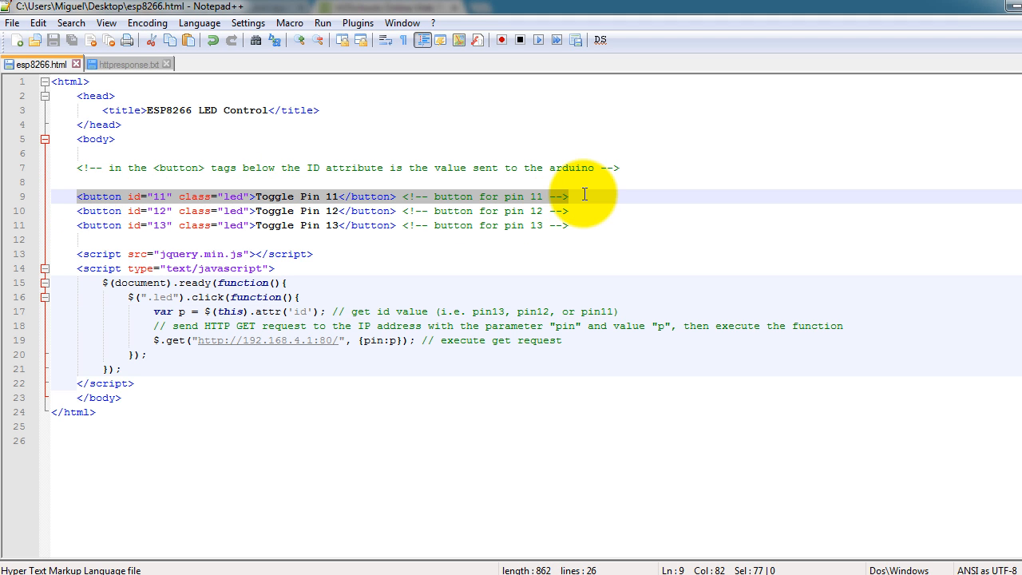
{"action": "mouse_move", "coordinate": [319, 311]}
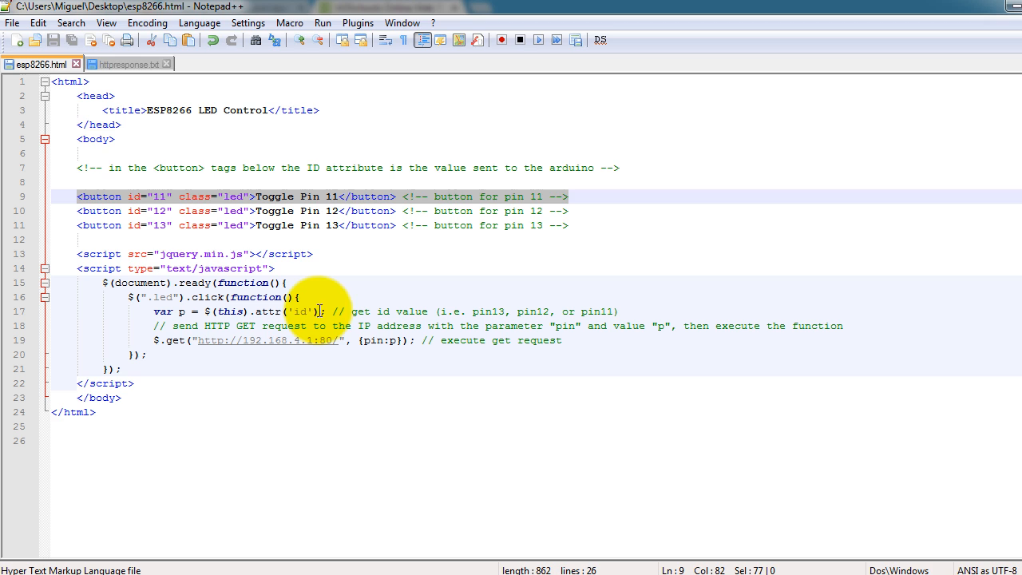
{"action": "left_click", "coordinate": [206, 311]}
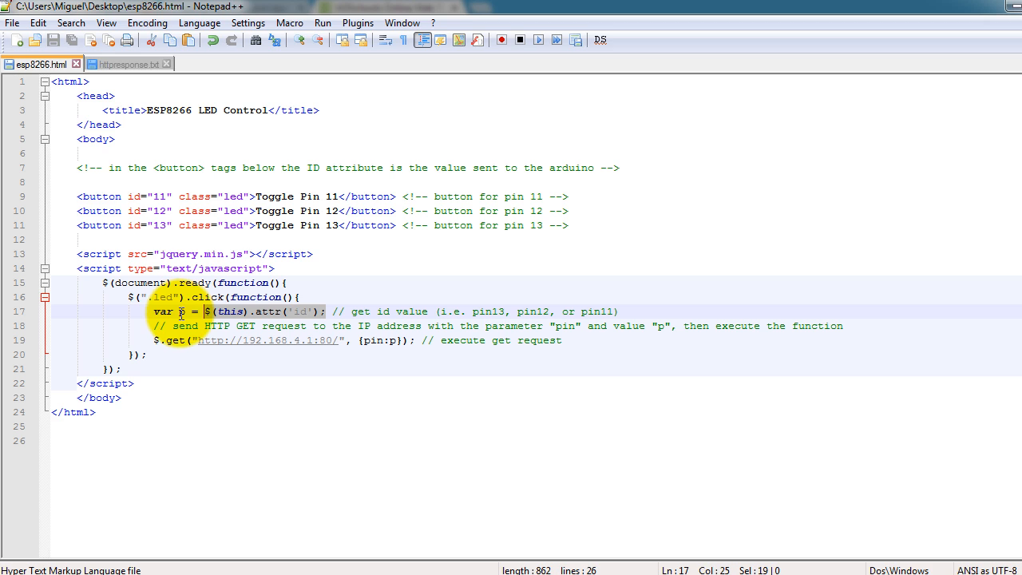
{"action": "left_click", "coordinate": [181, 312]}
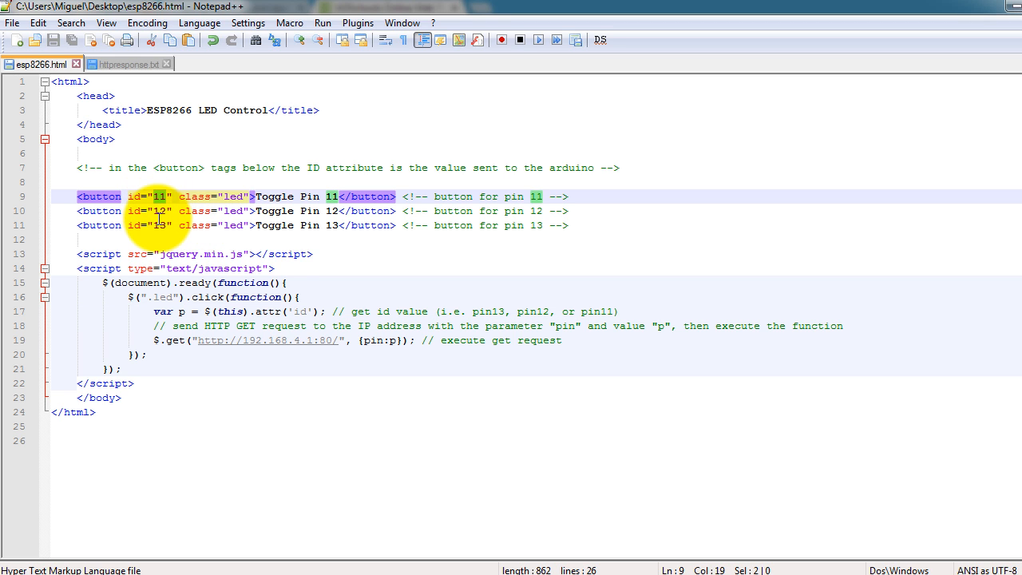
{"action": "left_click", "coordinate": [160, 211]}
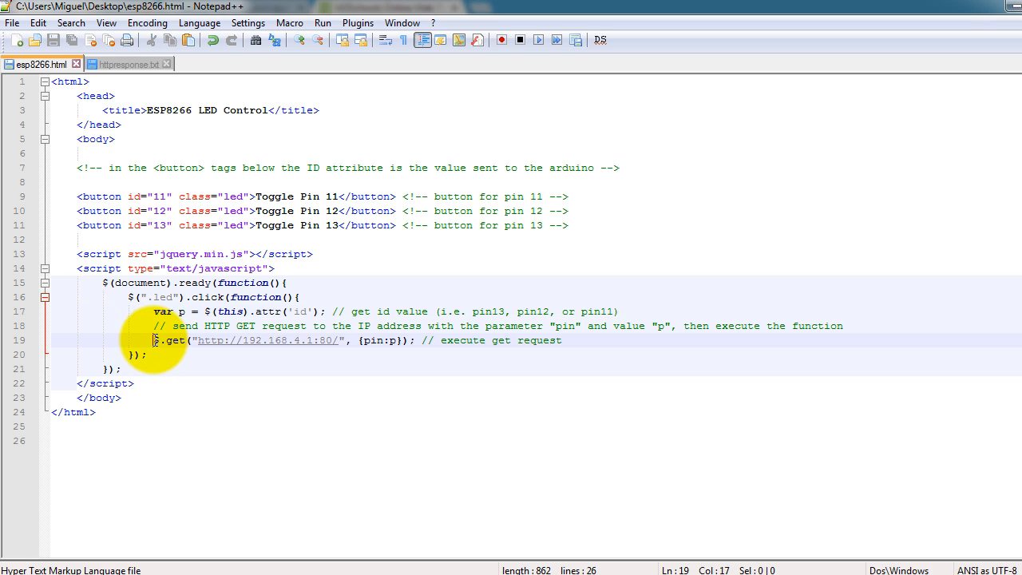
{"action": "left_click_drag", "start_coordinate": [156, 340], "coordinate": [562, 340]}
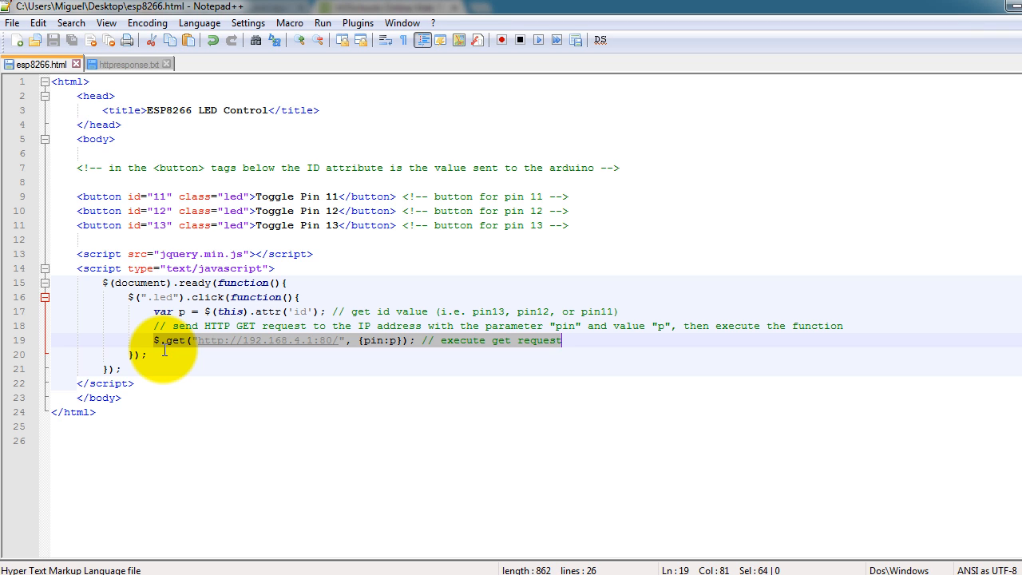
{"action": "mouse_move", "coordinate": [211, 351]}
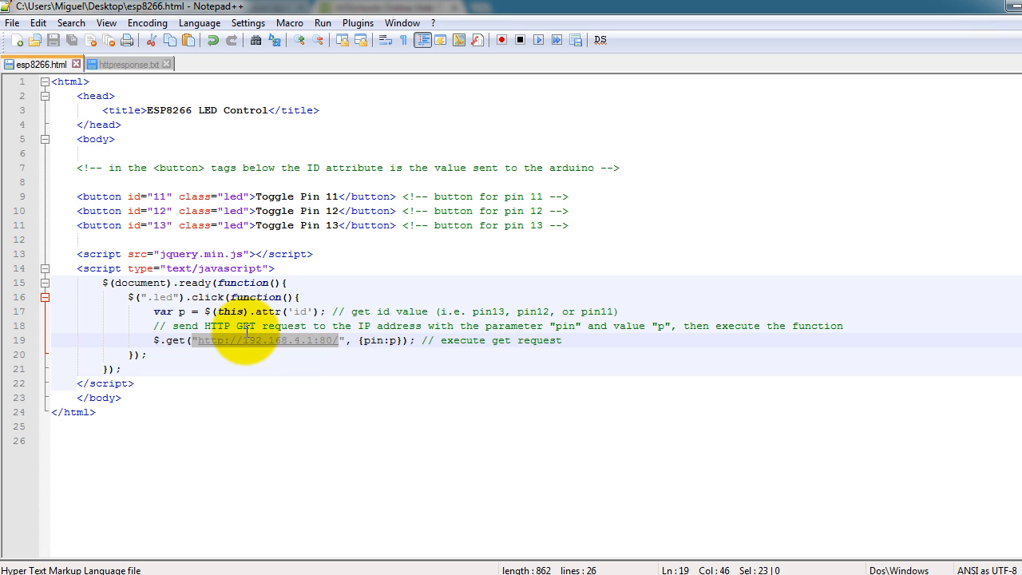
{"action": "mouse_move", "coordinate": [293, 349]}
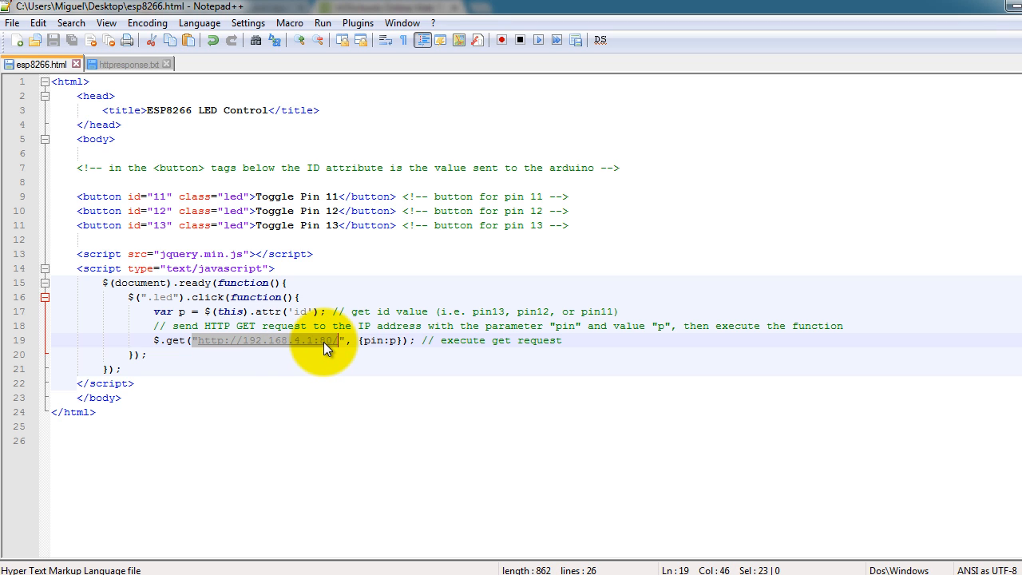
{"action": "mouse_move", "coordinate": [337, 342]}
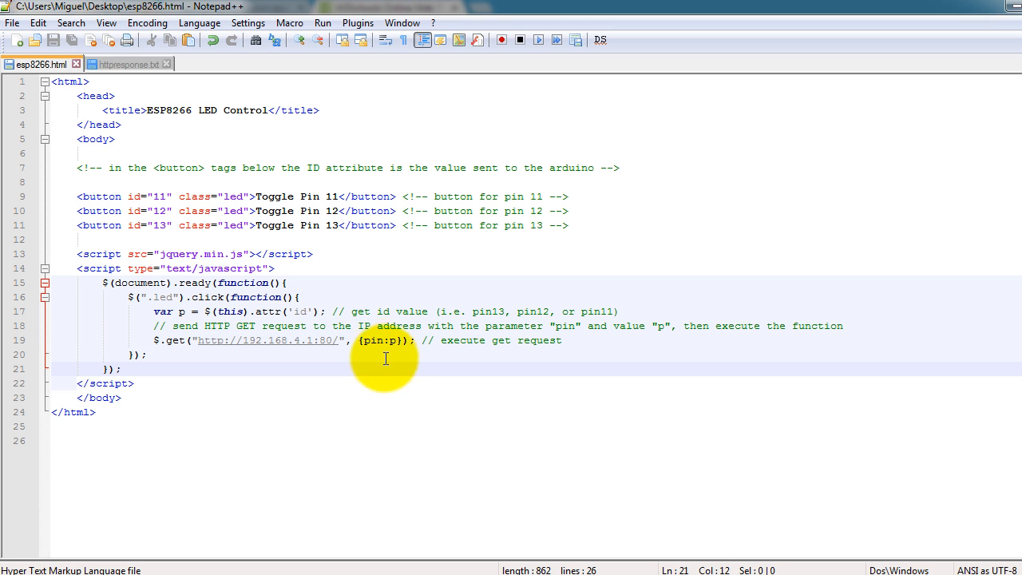
{"action": "double_click", "coordinate": [372, 340]}
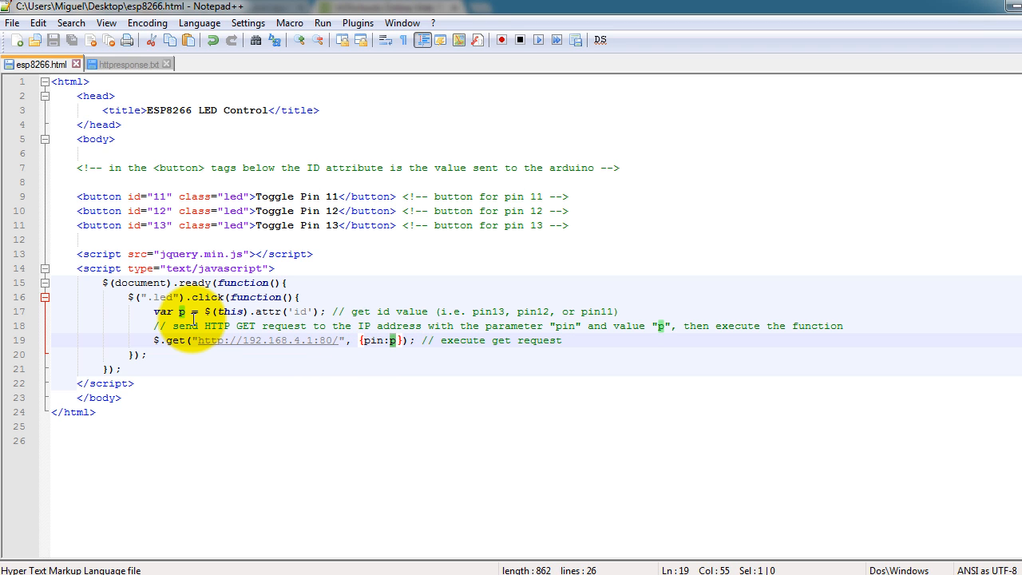
{"action": "double_click", "coordinate": [229, 311]}
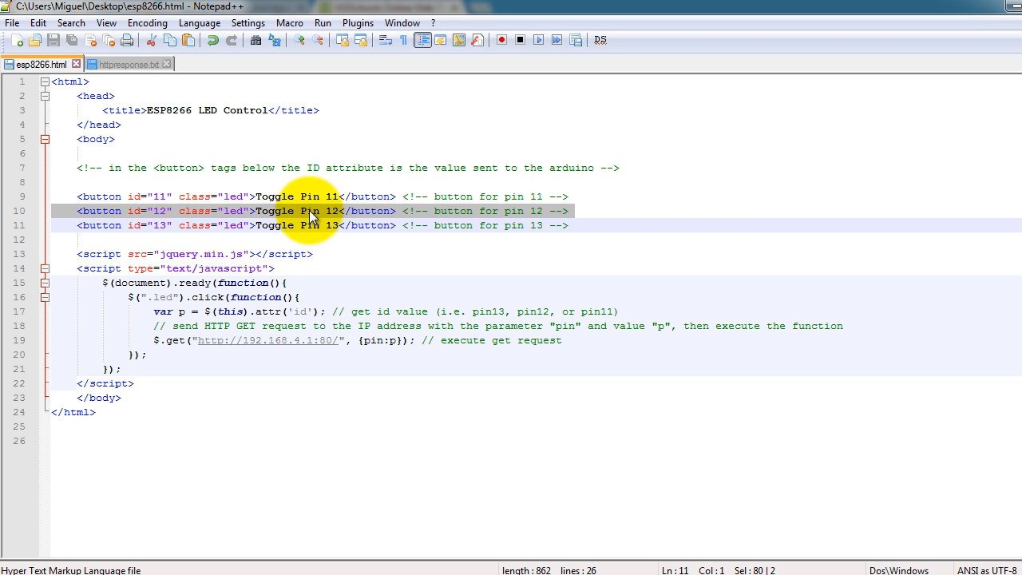
{"action": "mouse_move", "coordinate": [347, 225]}
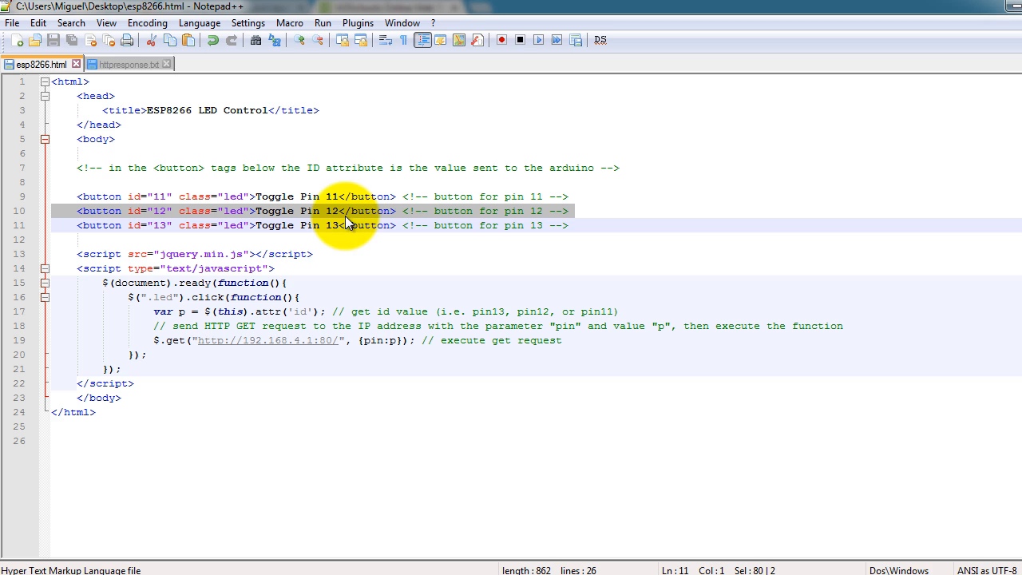
{"action": "double_click", "coordinate": [185, 312]}
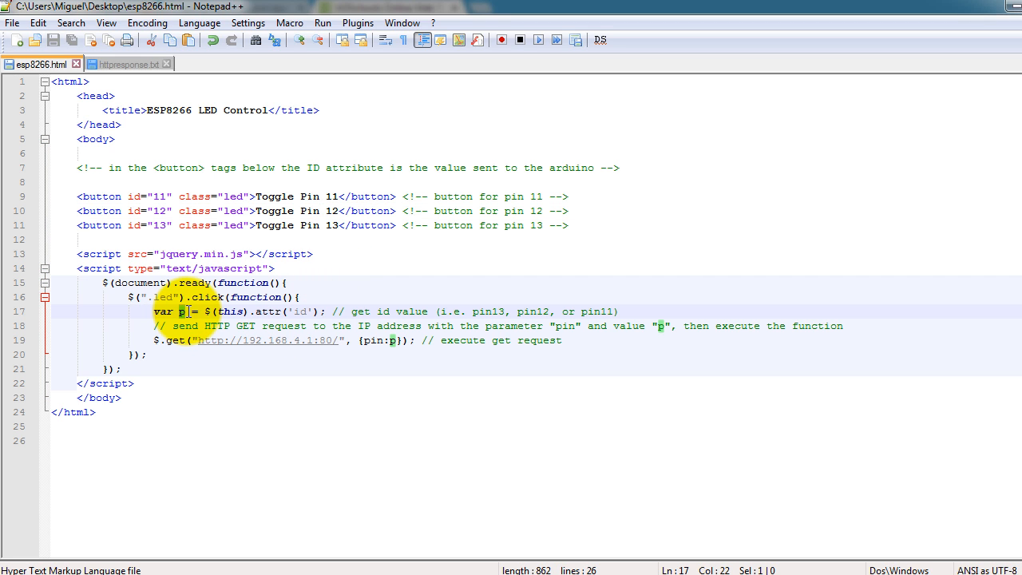
{"action": "left_click", "coordinate": [391, 340]}
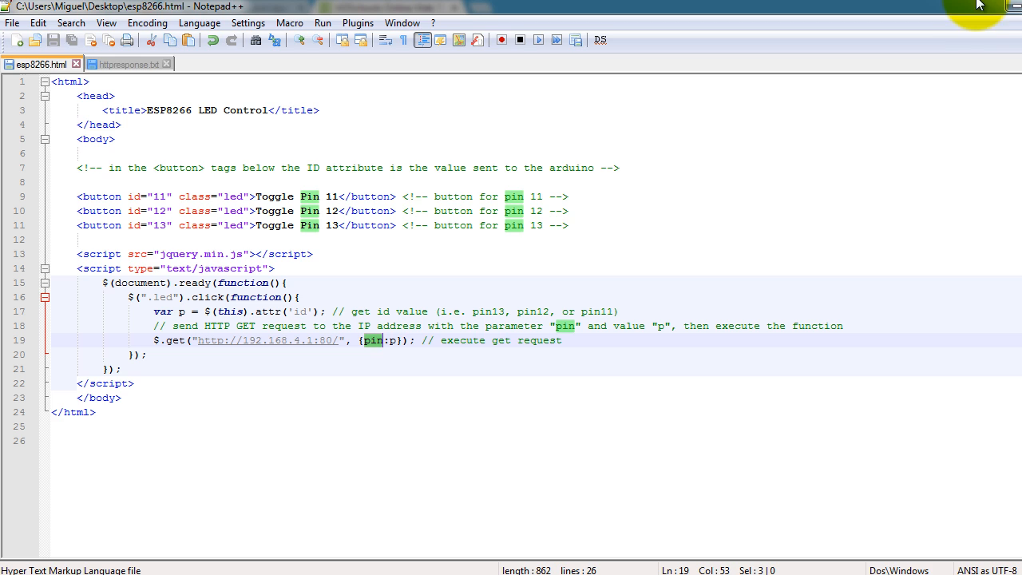
{"action": "mouse_move", "coordinate": [151, 70]}
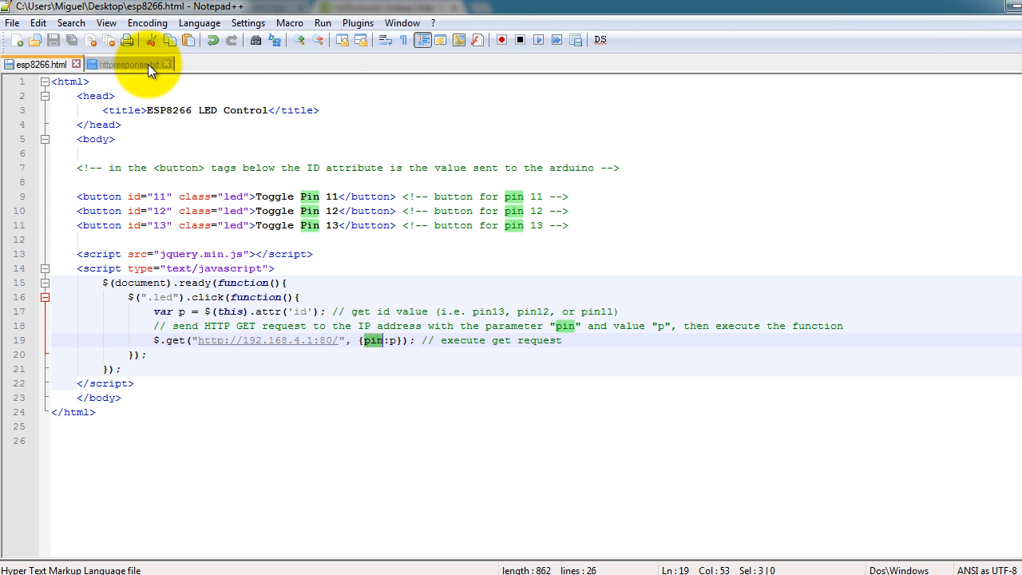
{"action": "mouse_move", "coordinate": [127, 63]}
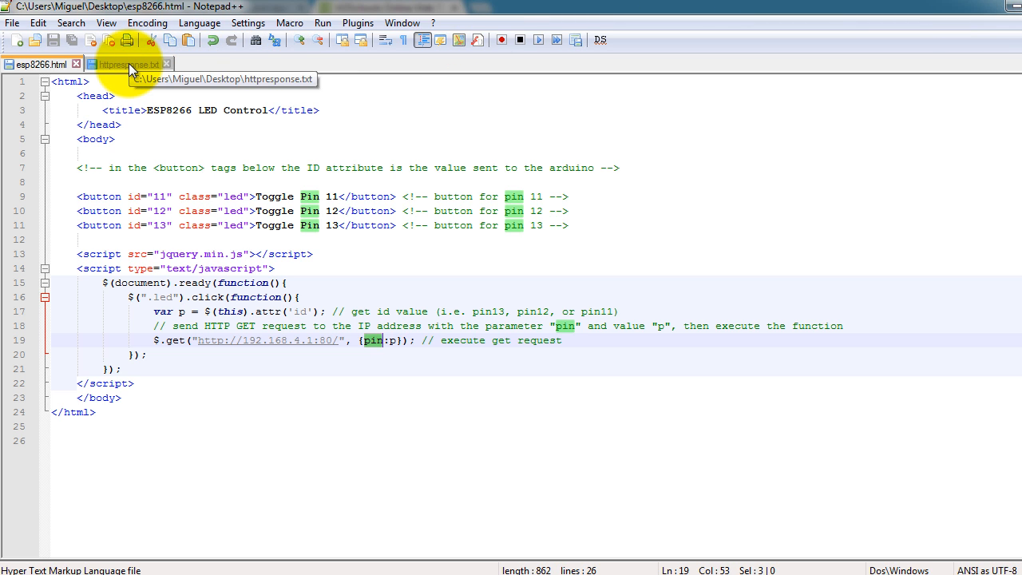
Open httpresponse.txt, select all its text, then glance back at esp8266.html.
{"action": "left_click", "coordinate": [123, 65]}
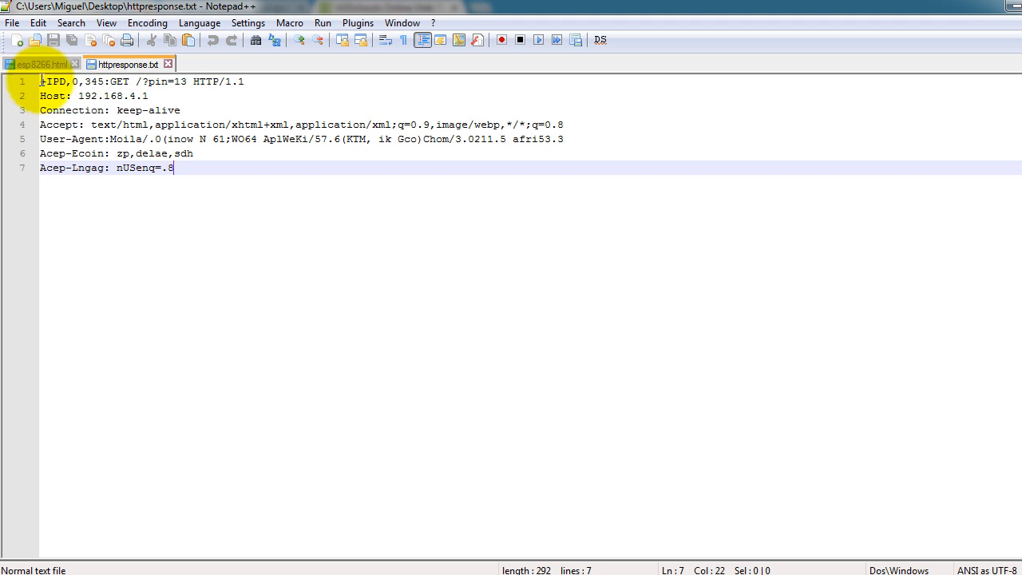
{"action": "key", "text": "ctrl+a"}
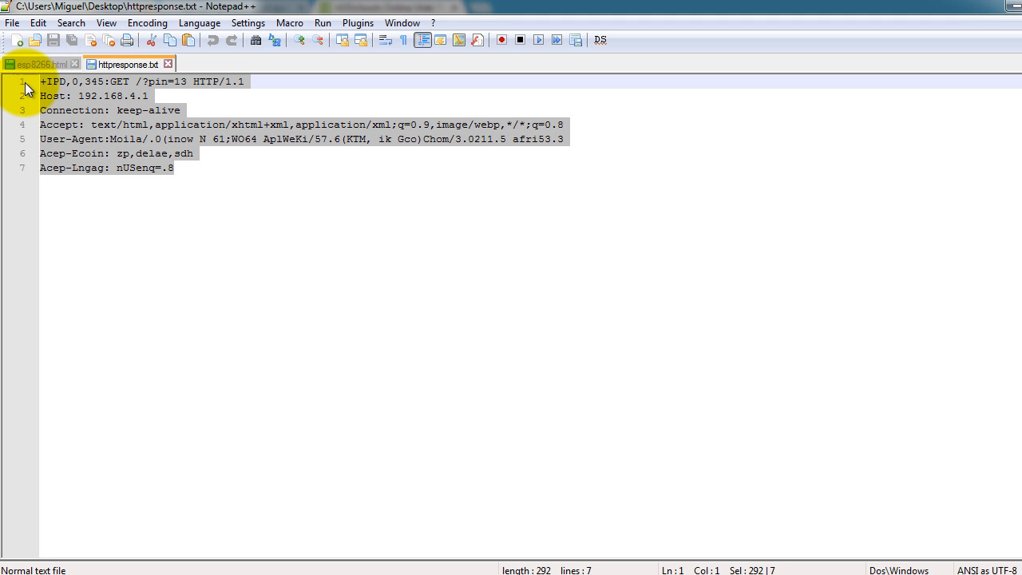
{"action": "mouse_move", "coordinate": [183, 94]}
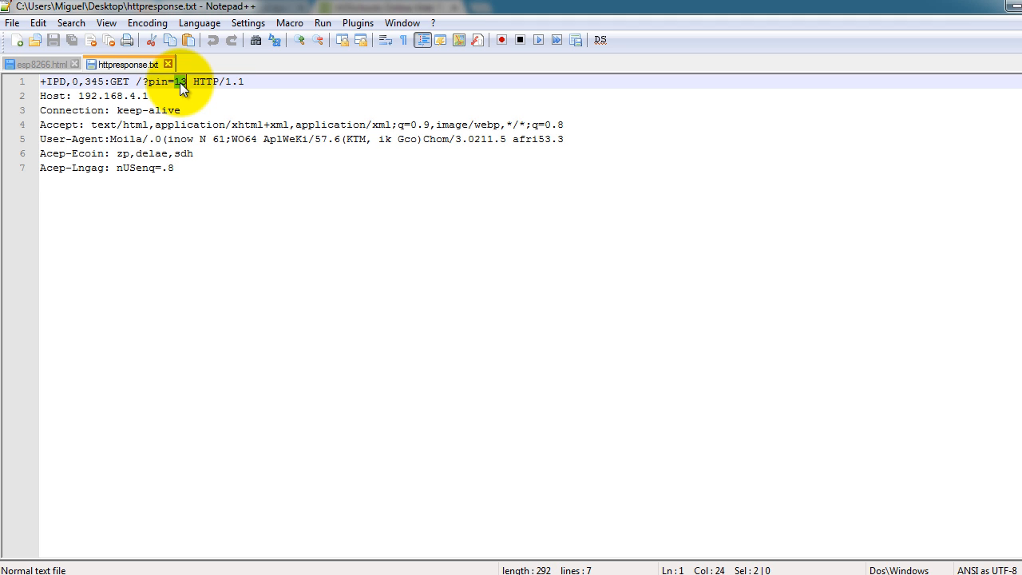
{"action": "left_click", "coordinate": [38, 64]}
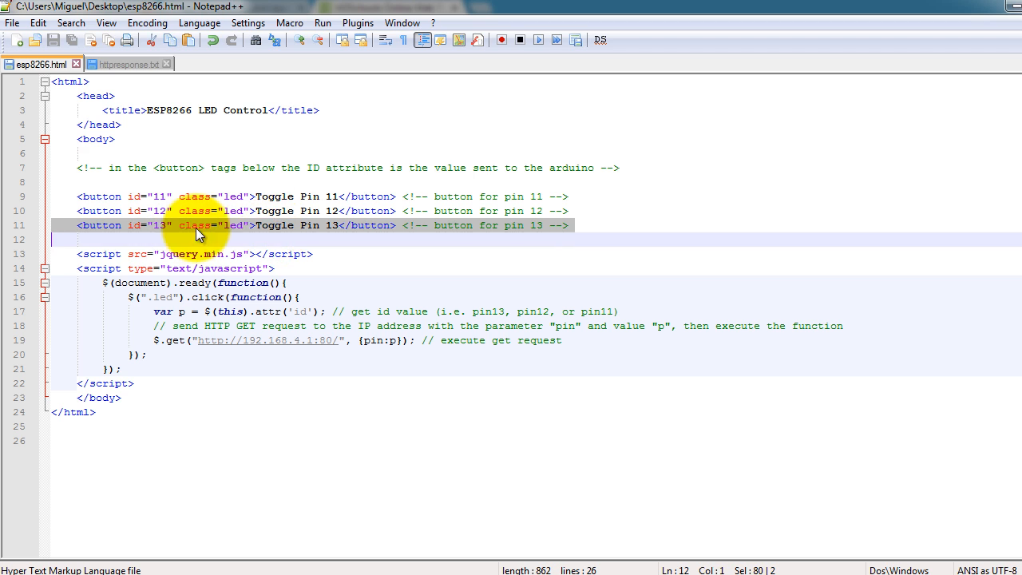
{"action": "mouse_move", "coordinate": [206, 167]}
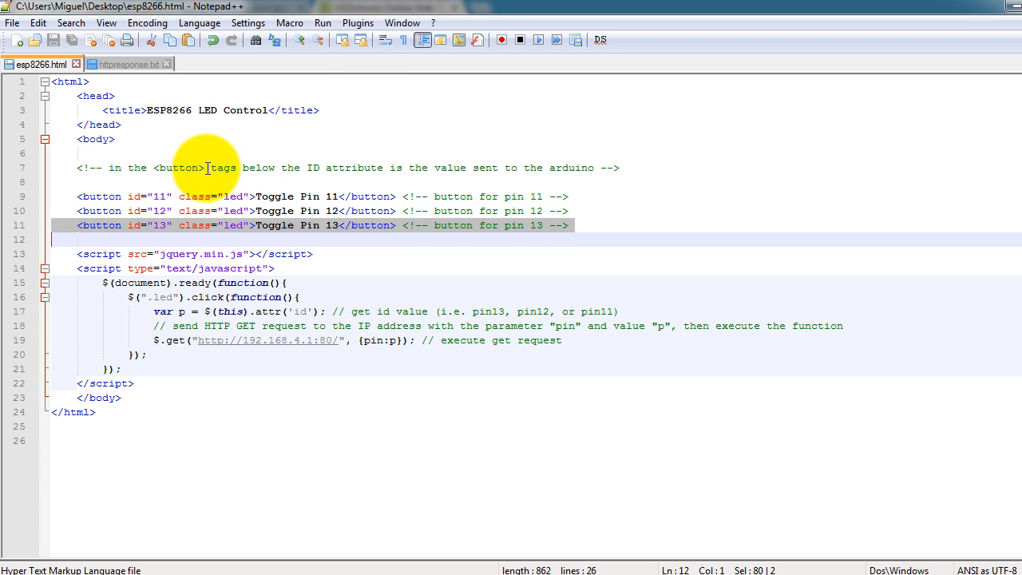
Back in the request text, pick out the +IPD prefix and connection number 0.
{"action": "left_click", "coordinate": [128, 64]}
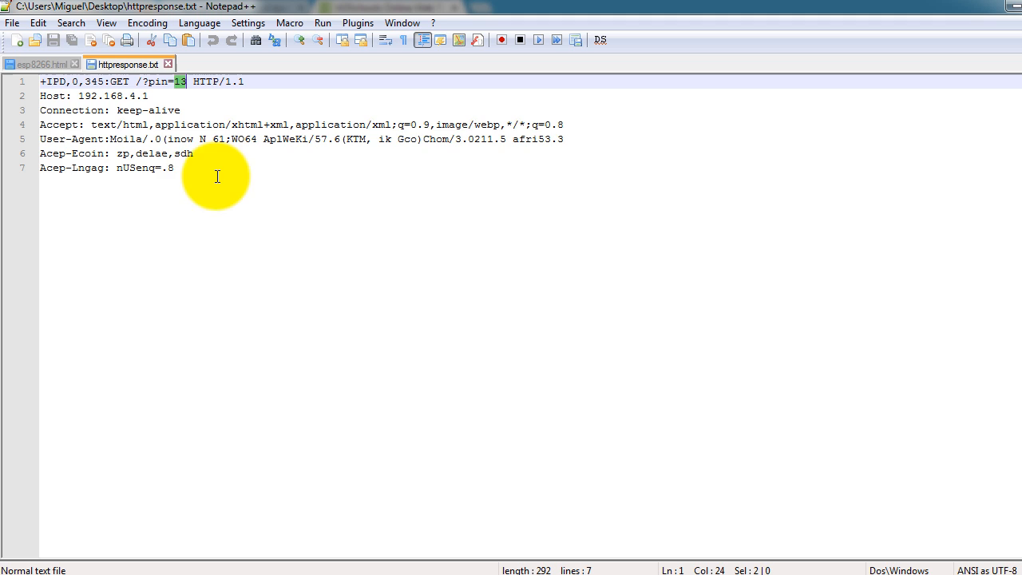
{"action": "key", "text": "ctrl+a"}
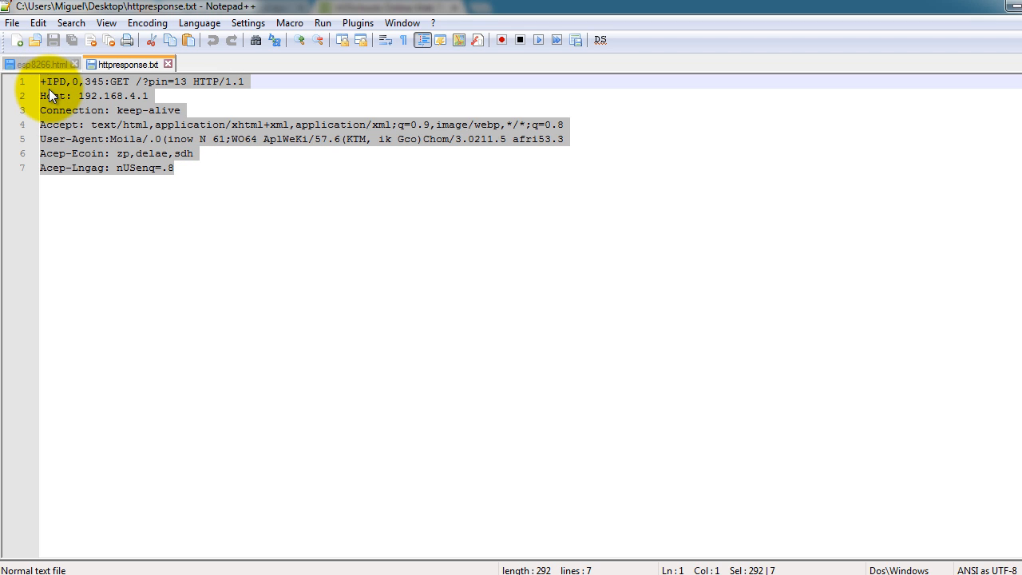
{"action": "left_click", "coordinate": [80, 96]}
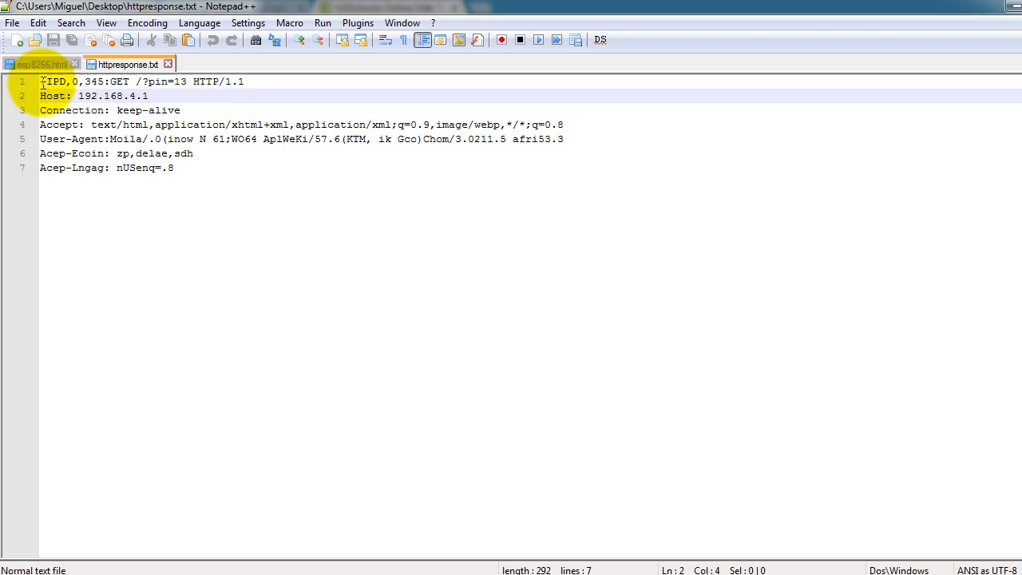
{"action": "left_click", "coordinate": [41, 81]}
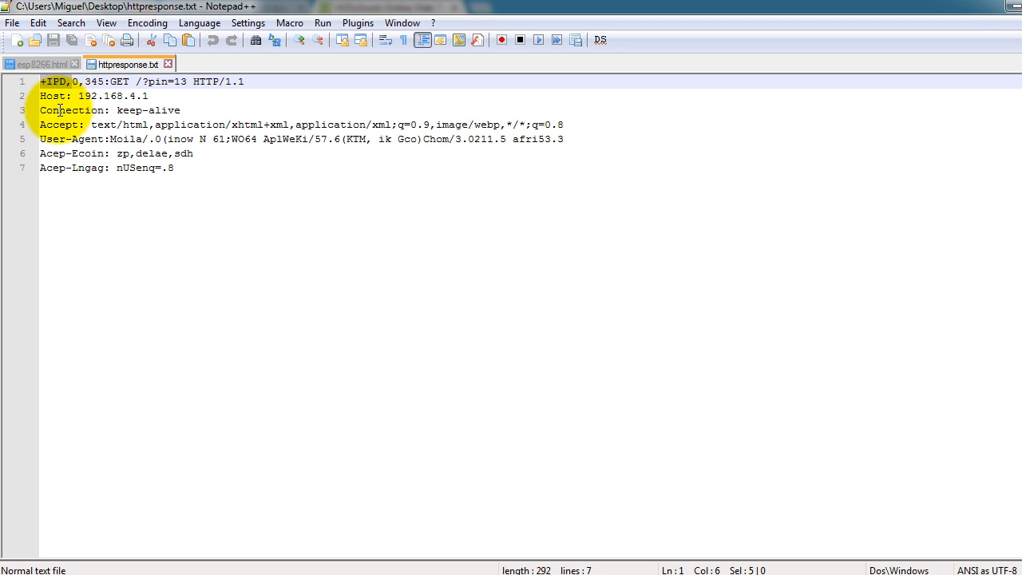
{"action": "mouse_move", "coordinate": [56, 96]}
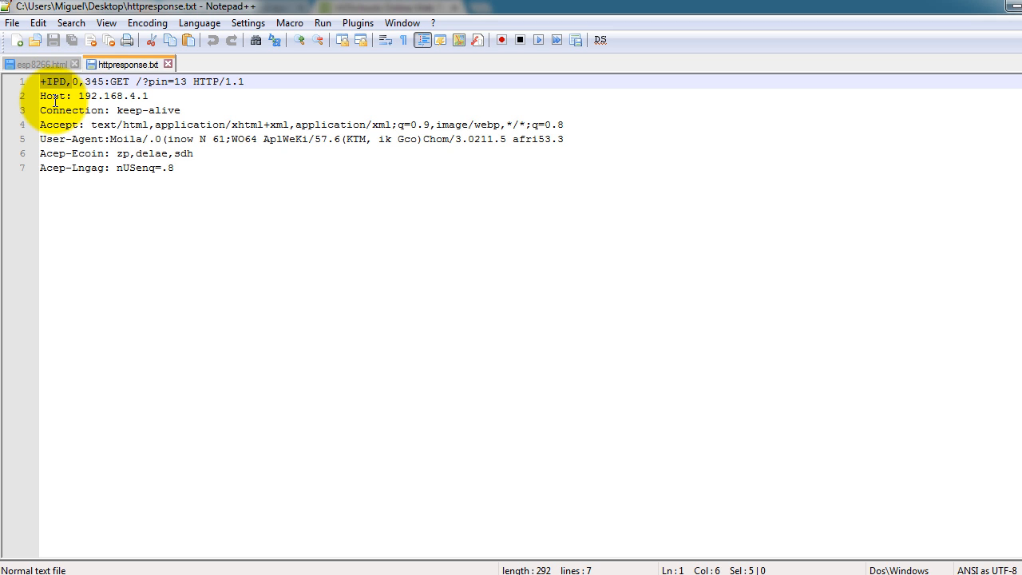
{"action": "left_click", "coordinate": [77, 82]}
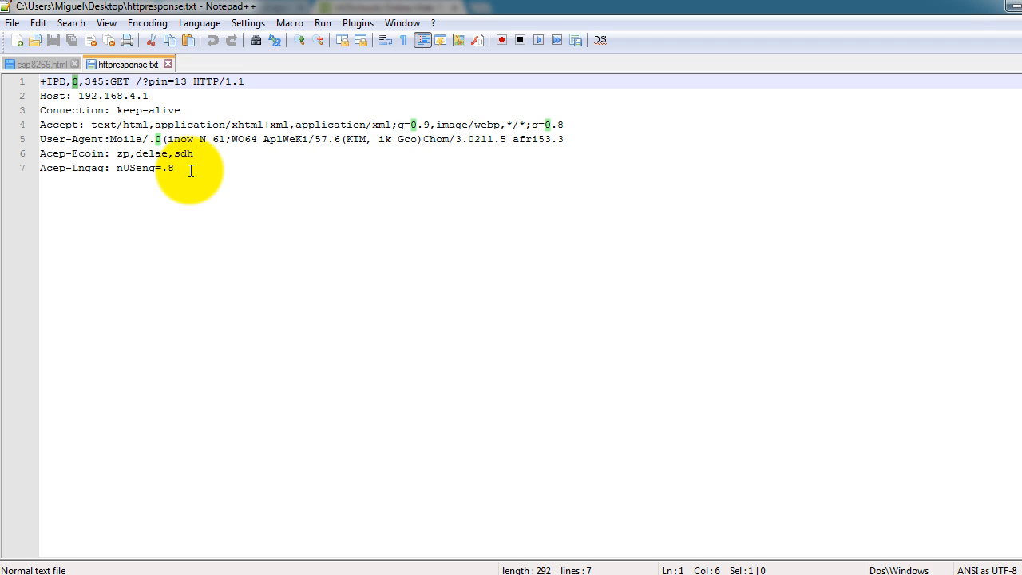
{"action": "mouse_move", "coordinate": [84, 96]}
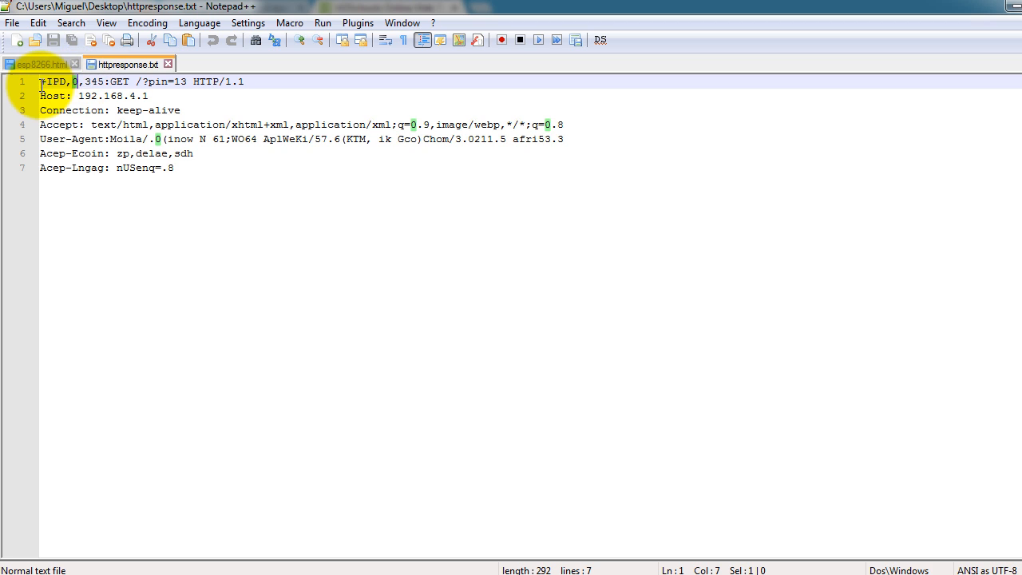
Select the word 'pin' in the captured request line, then view esp8266.html.
{"action": "left_click", "coordinate": [47, 82]}
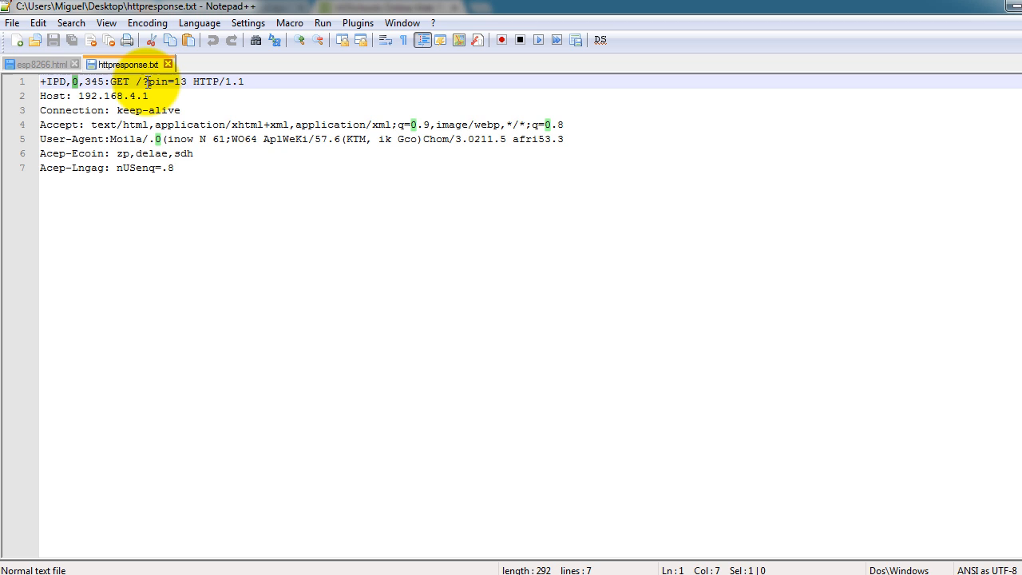
{"action": "double_click", "coordinate": [158, 81]}
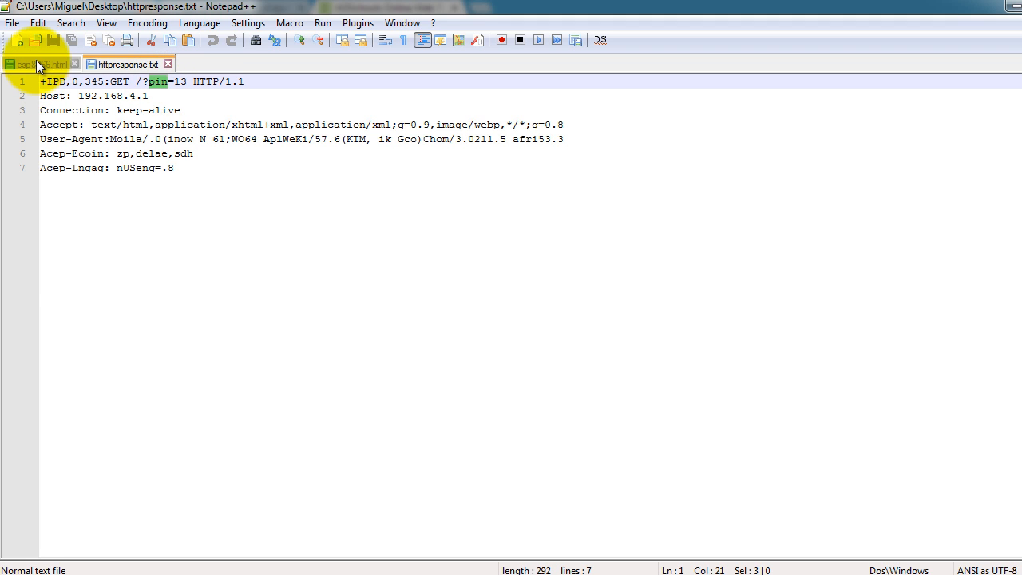
{"action": "left_click", "coordinate": [40, 64]}
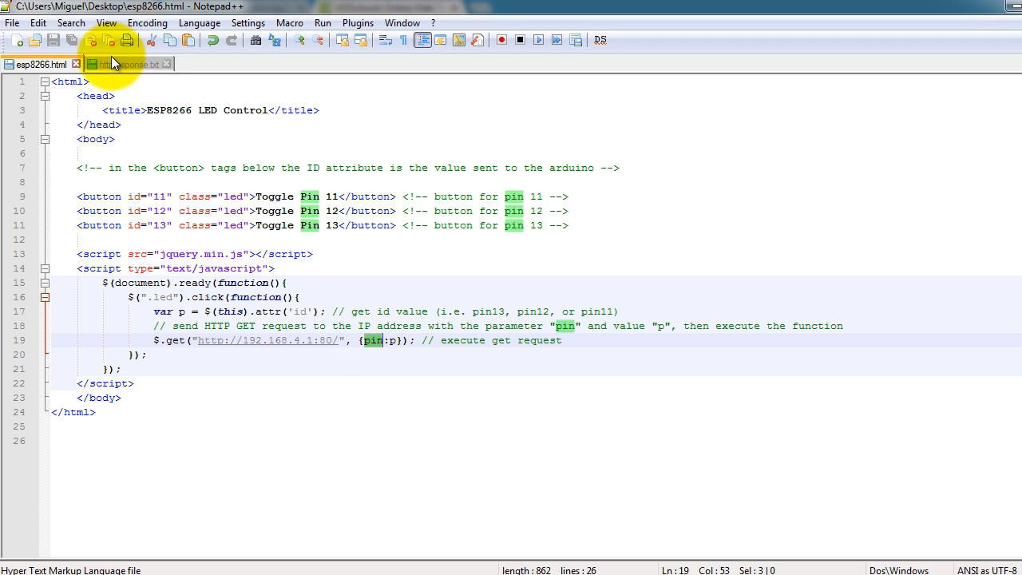
Alternate between the request text and esp8266.html tabs to compare the pin key.
{"action": "left_click", "coordinate": [128, 64]}
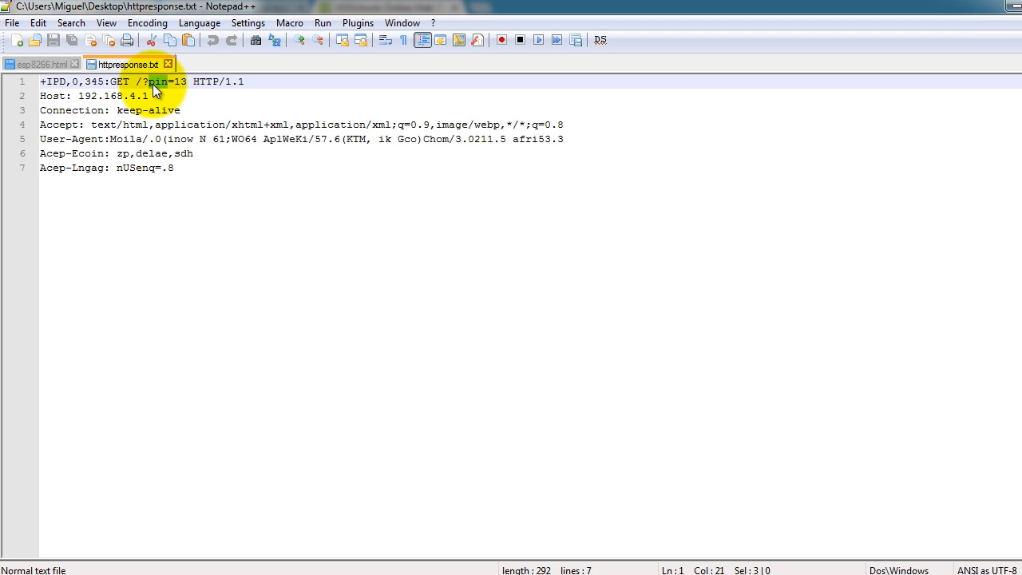
{"action": "mouse_move", "coordinate": [158, 89]}
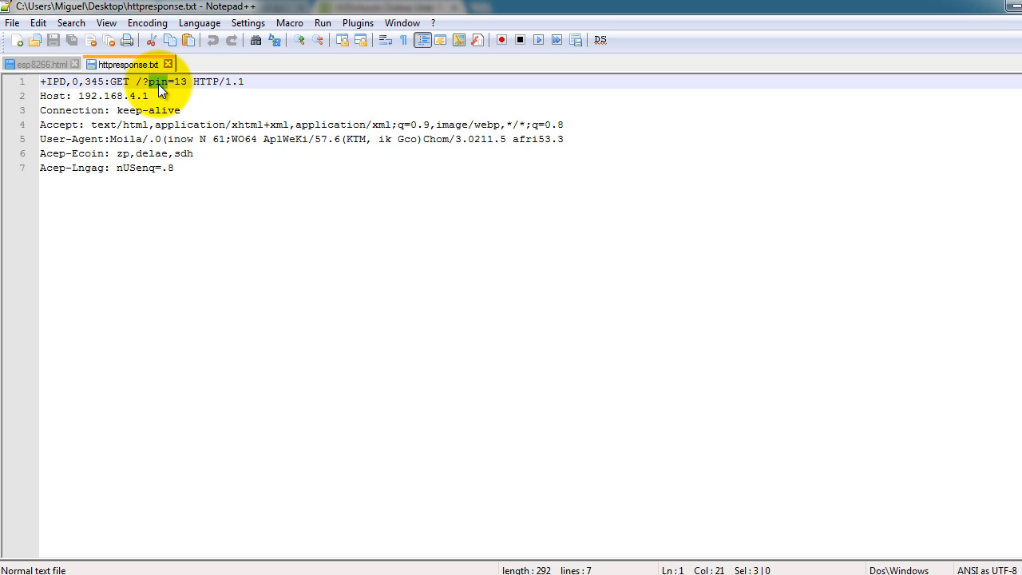
{"action": "left_click", "coordinate": [40, 64]}
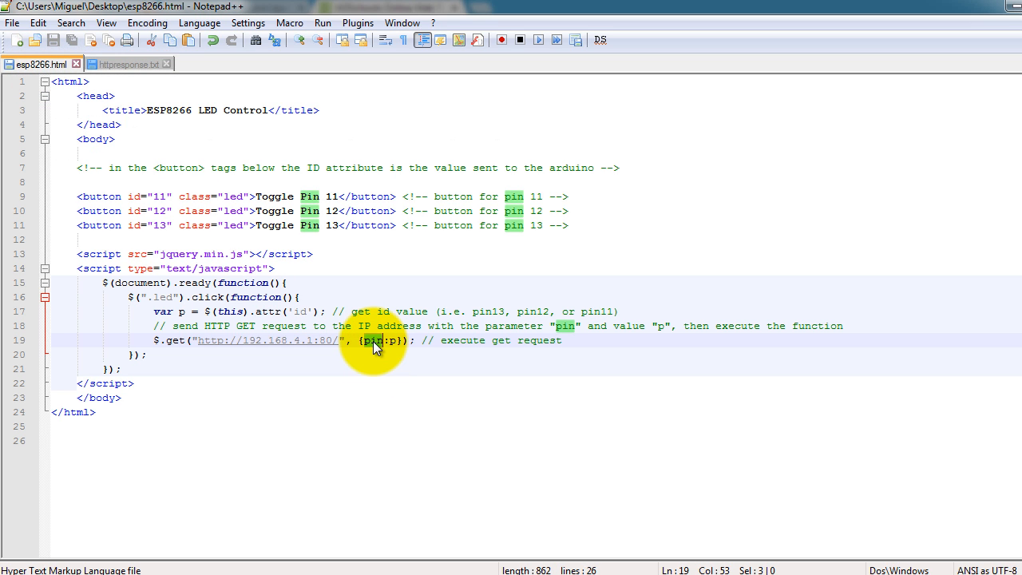
{"action": "left_click", "coordinate": [128, 63]}
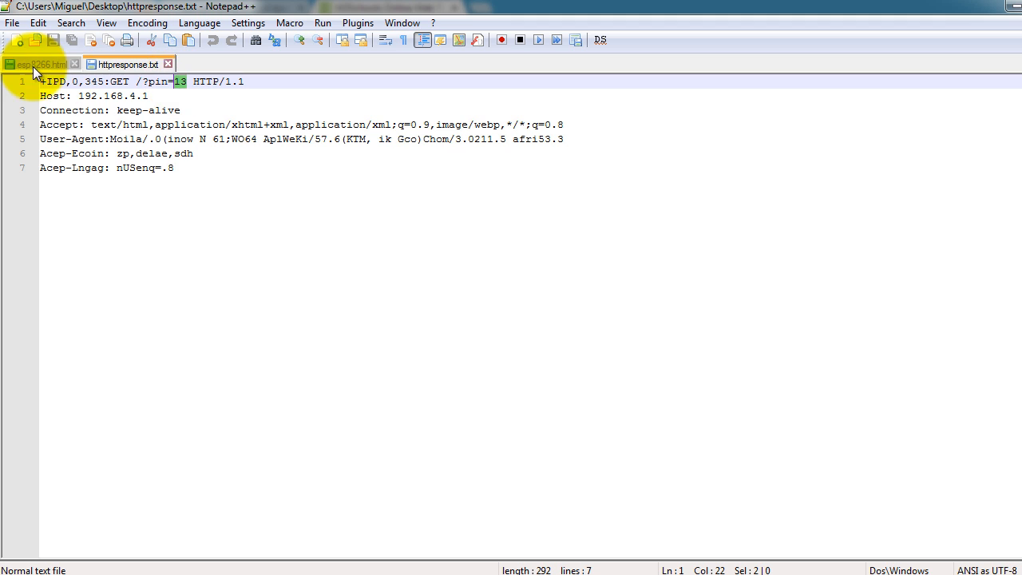
{"action": "left_click", "coordinate": [36, 64]}
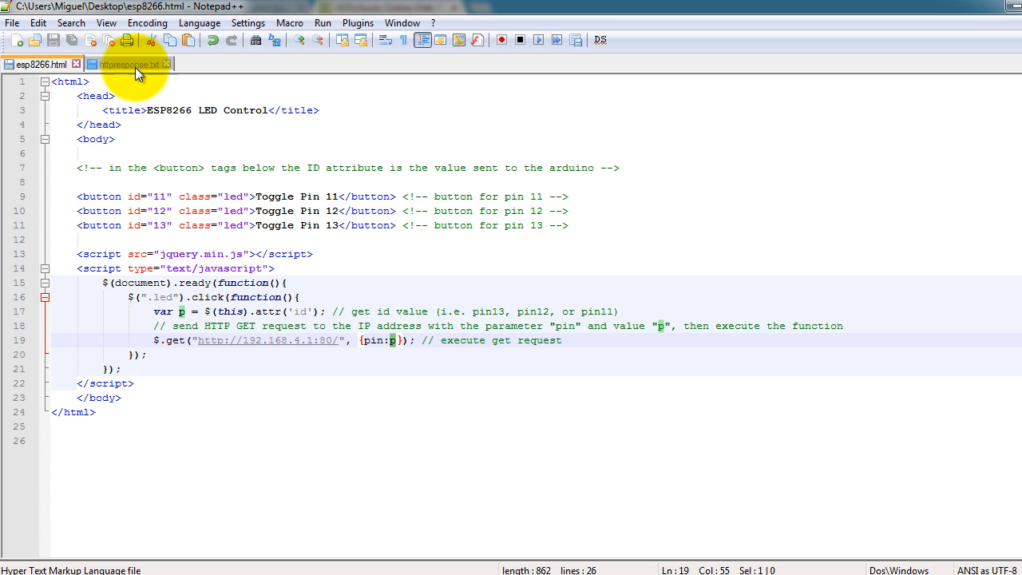
{"action": "left_click", "coordinate": [124, 64]}
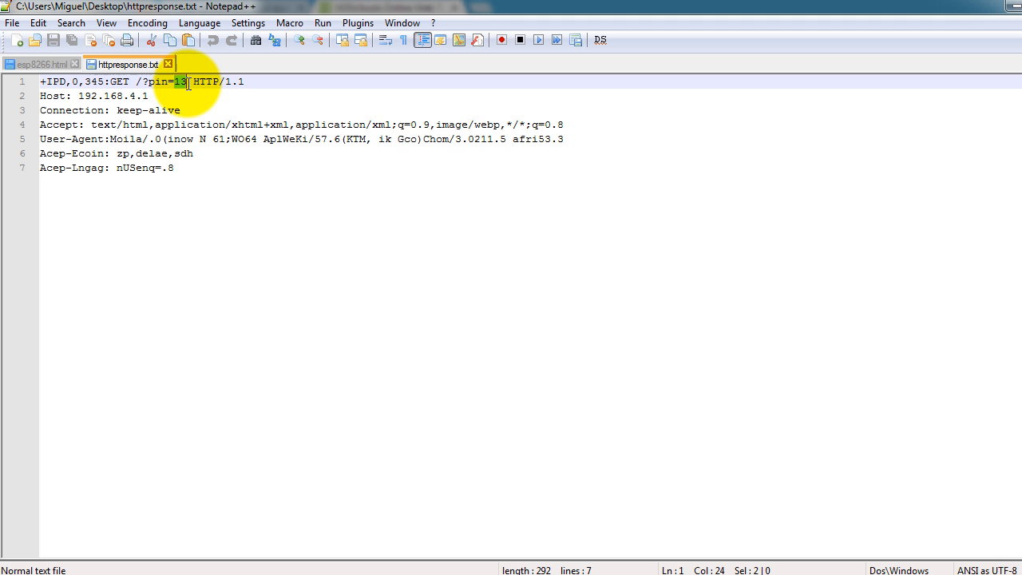
{"action": "mouse_move", "coordinate": [387, 79]}
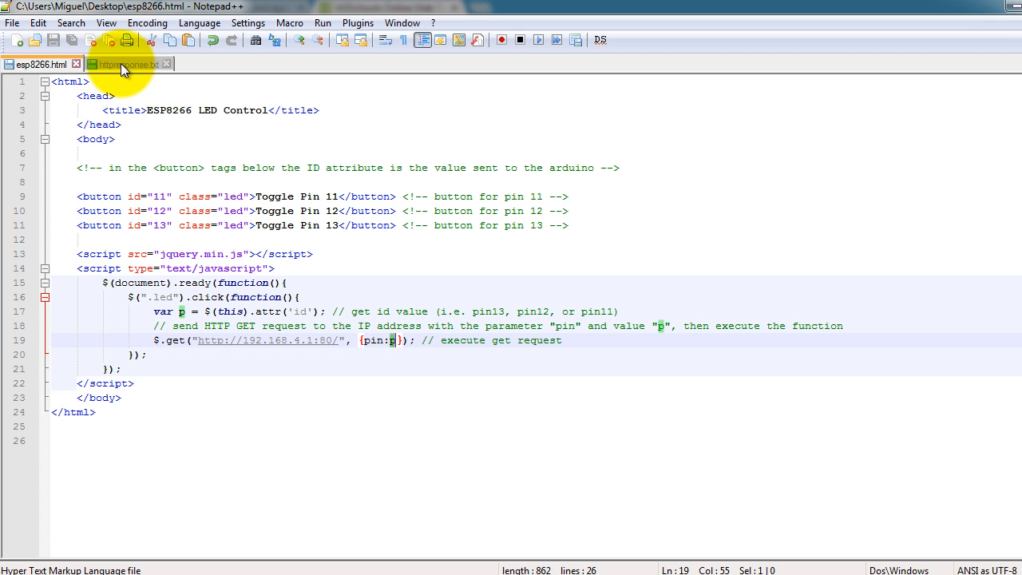
{"action": "mouse_move", "coordinate": [150, 101]}
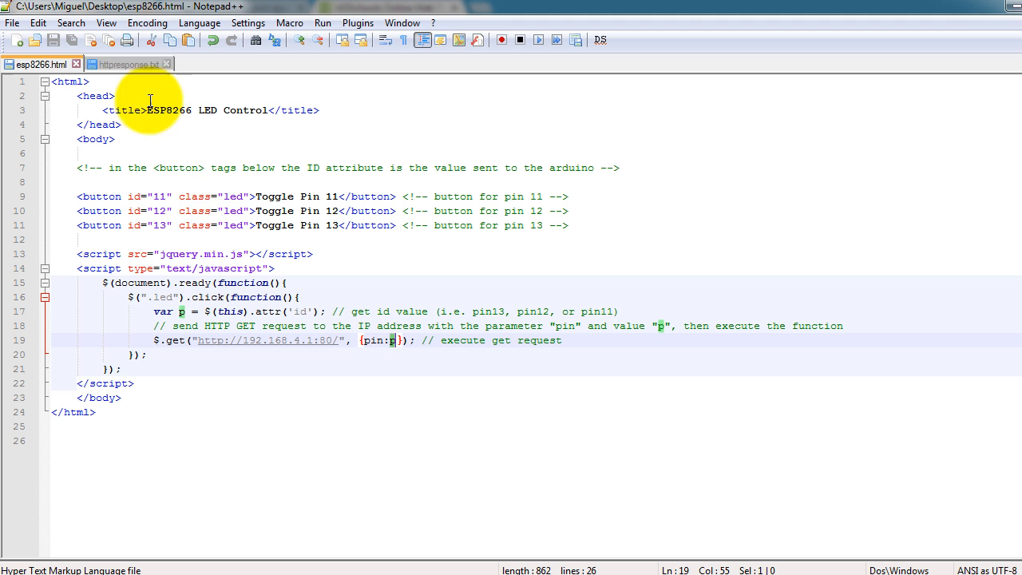
{"action": "mouse_move", "coordinate": [753, 126]}
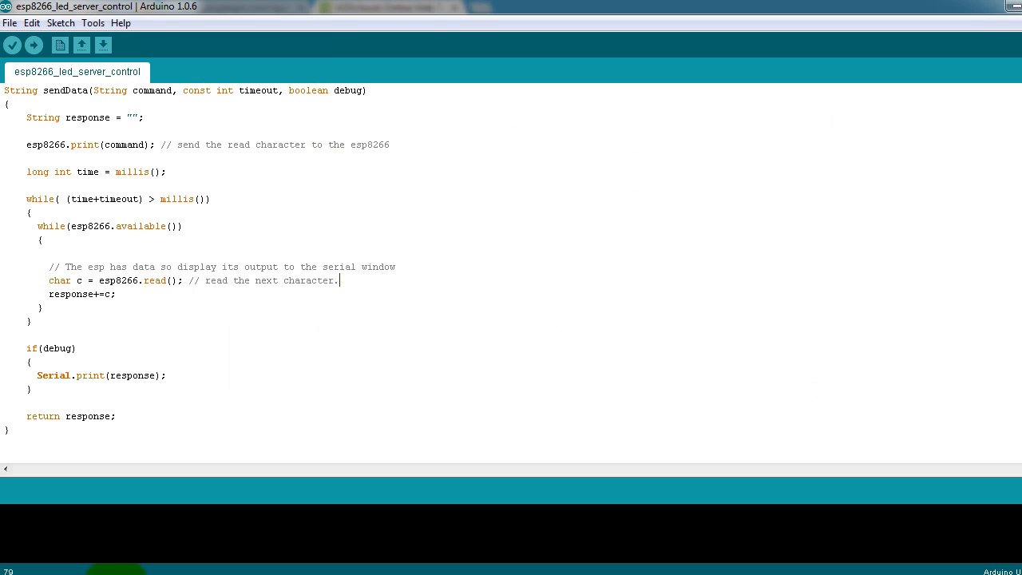
Scroll to setup() and select the pinMode/digitalWrite lines for pin 13.
{"action": "scroll", "scroll_direction": "up", "scroll_amount": 3}
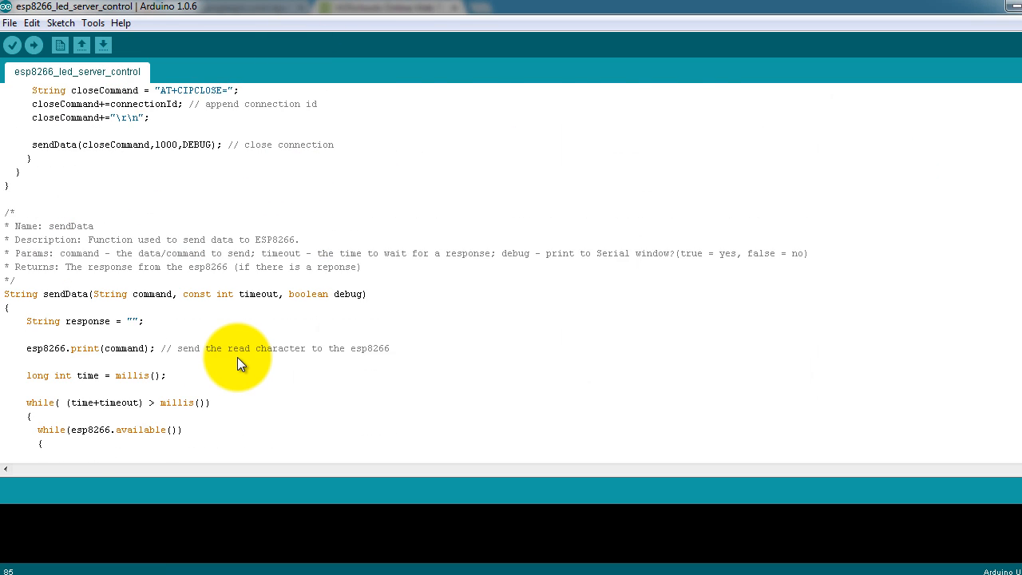
{"action": "scroll", "scroll_direction": "up", "scroll_amount": 3}
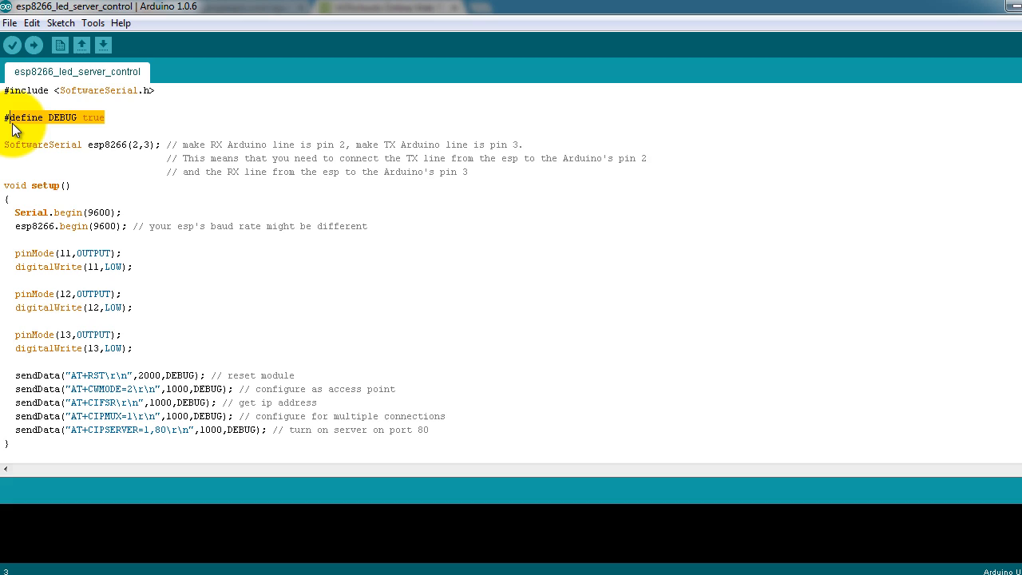
{"action": "mouse_move", "coordinate": [8, 160]}
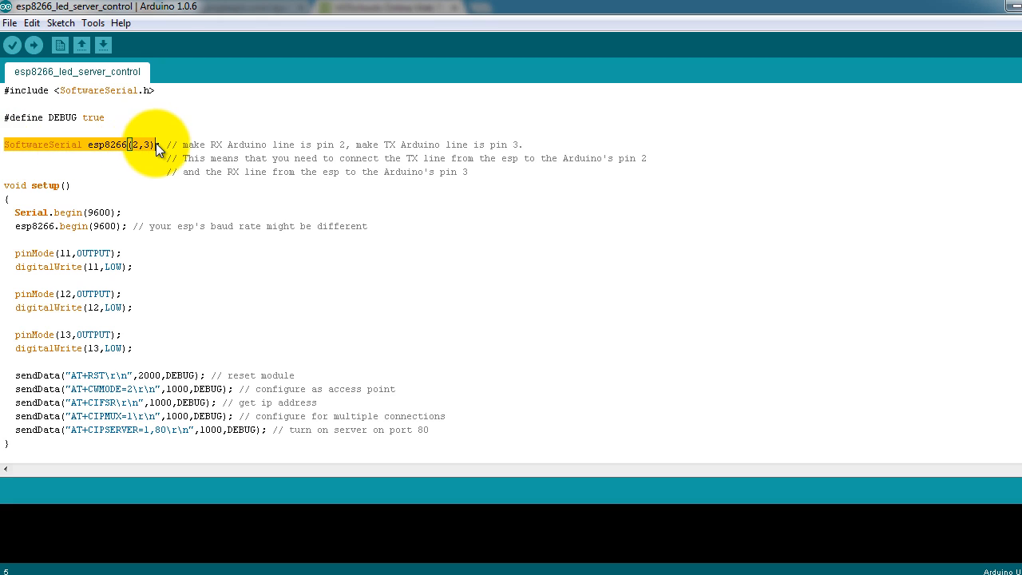
{"action": "mouse_move", "coordinate": [51, 286]}
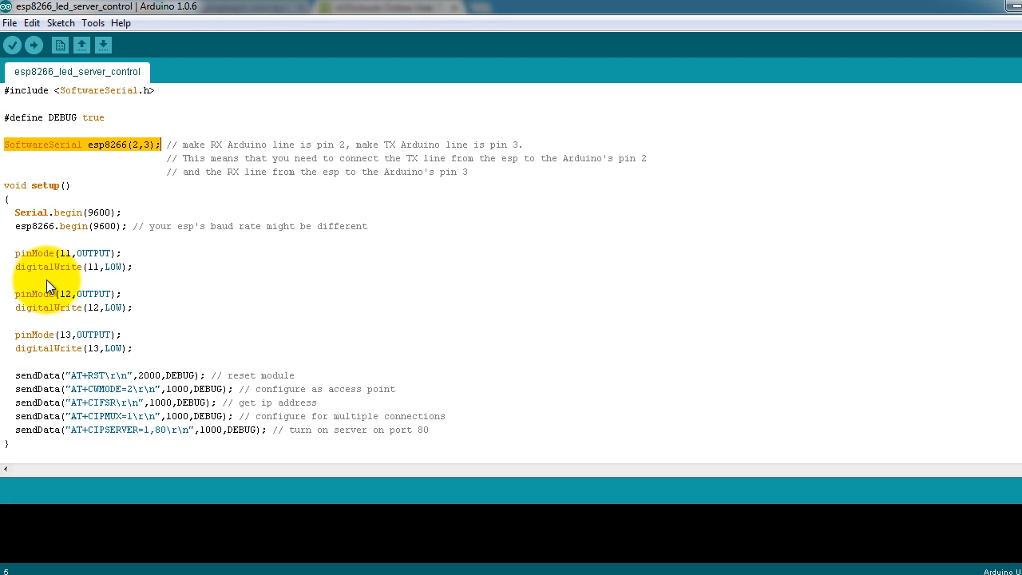
{"action": "scroll", "scroll_direction": "down", "scroll_amount": 3}
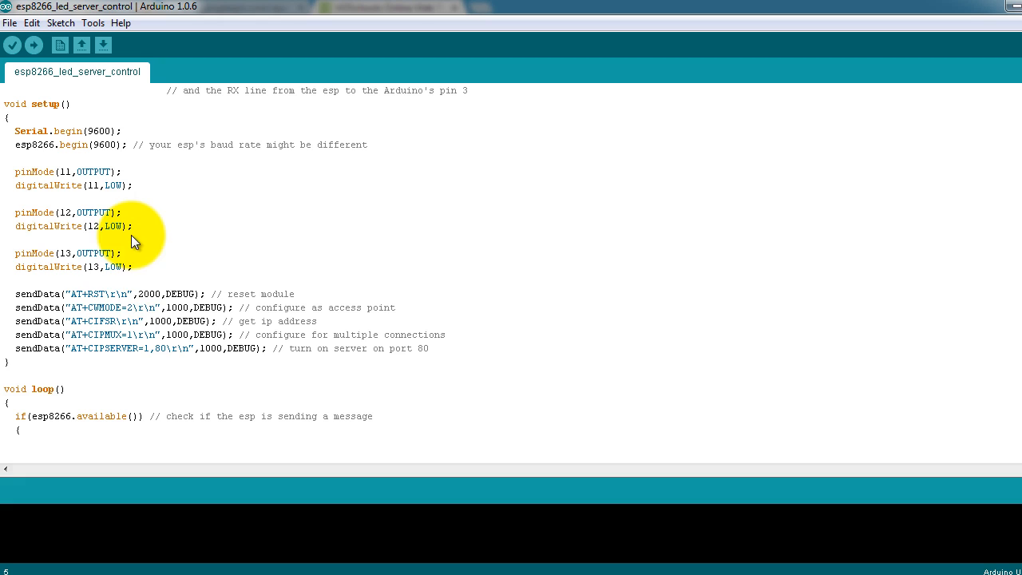
{"action": "left_click_drag", "start_coordinate": [15, 164], "coordinate": [132, 266]}
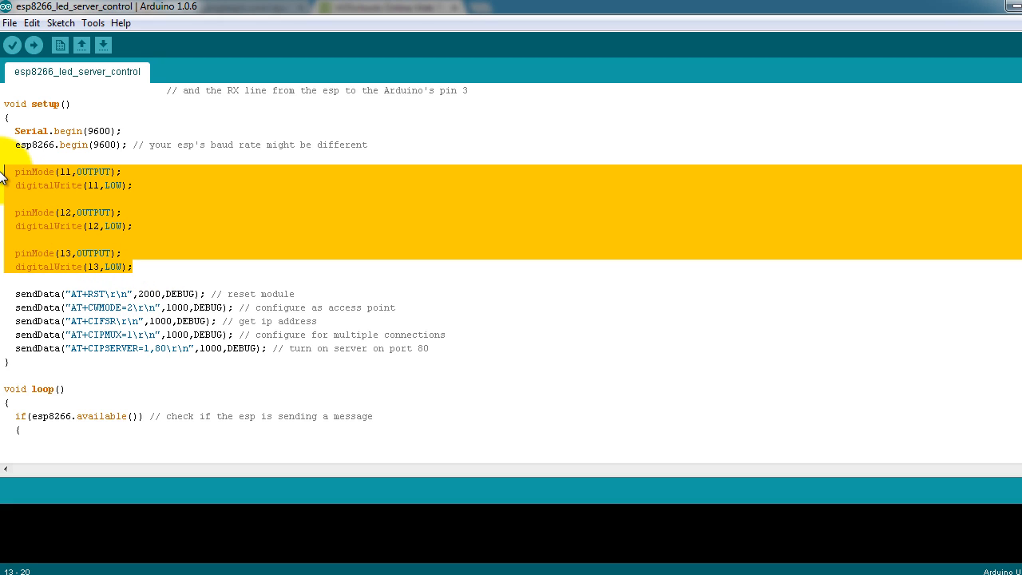
{"action": "mouse_move", "coordinate": [166, 277]}
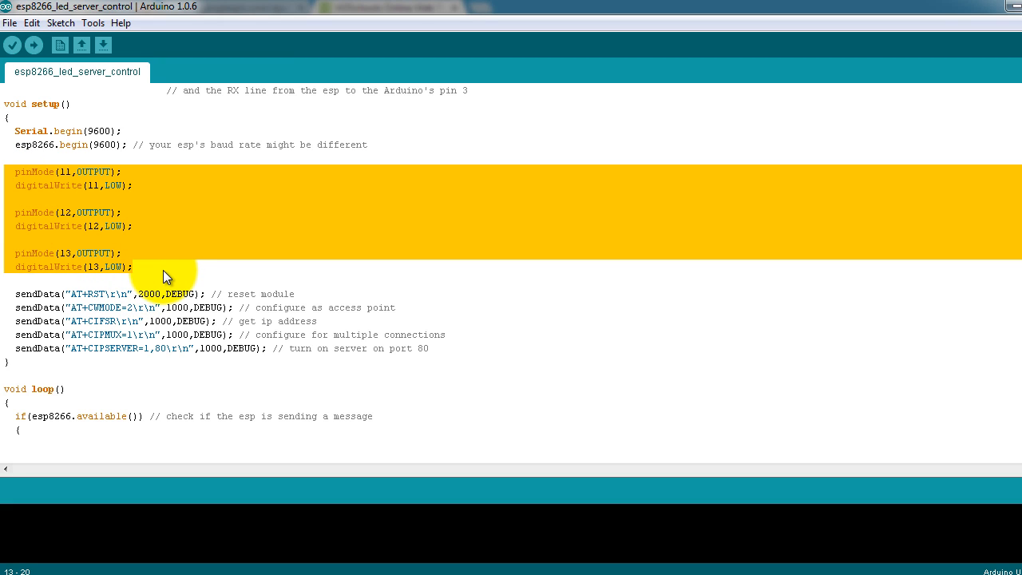
{"action": "left_click", "coordinate": [133, 266]}
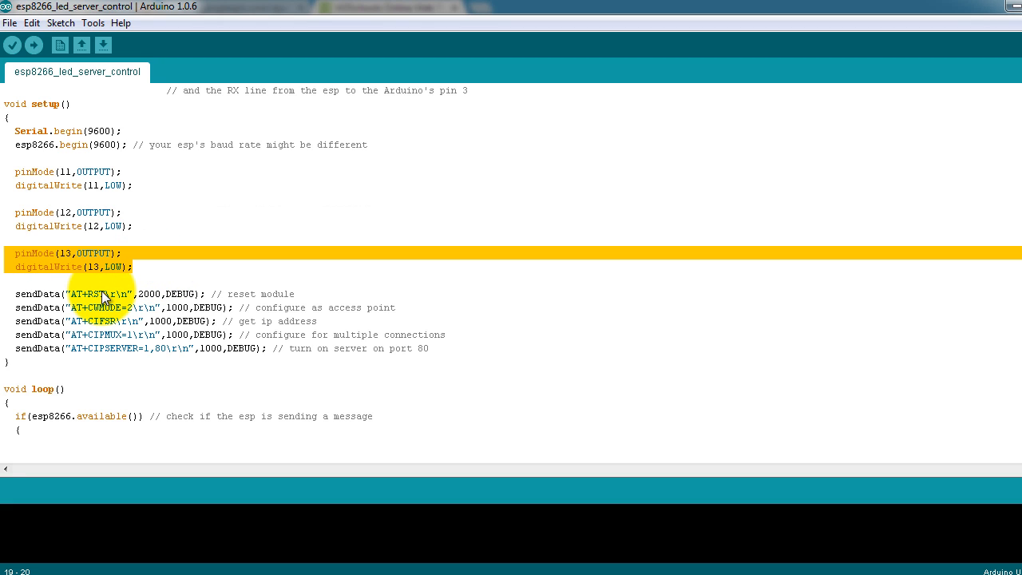
{"action": "mouse_move", "coordinate": [161, 274]}
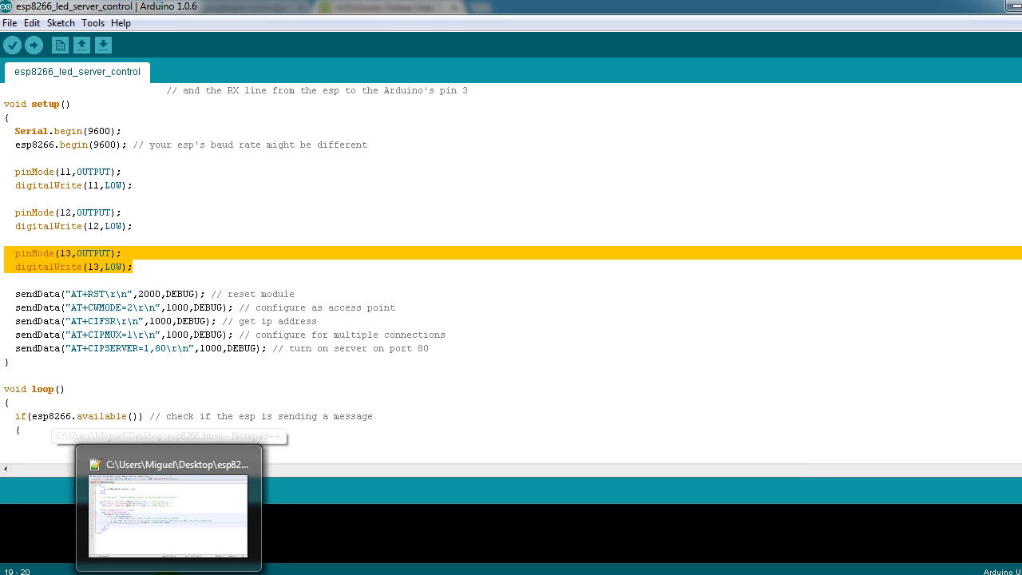
In esp8266.html, duplicate the pin 13 button and change its id and label to 10.
{"action": "left_click", "coordinate": [168, 511]}
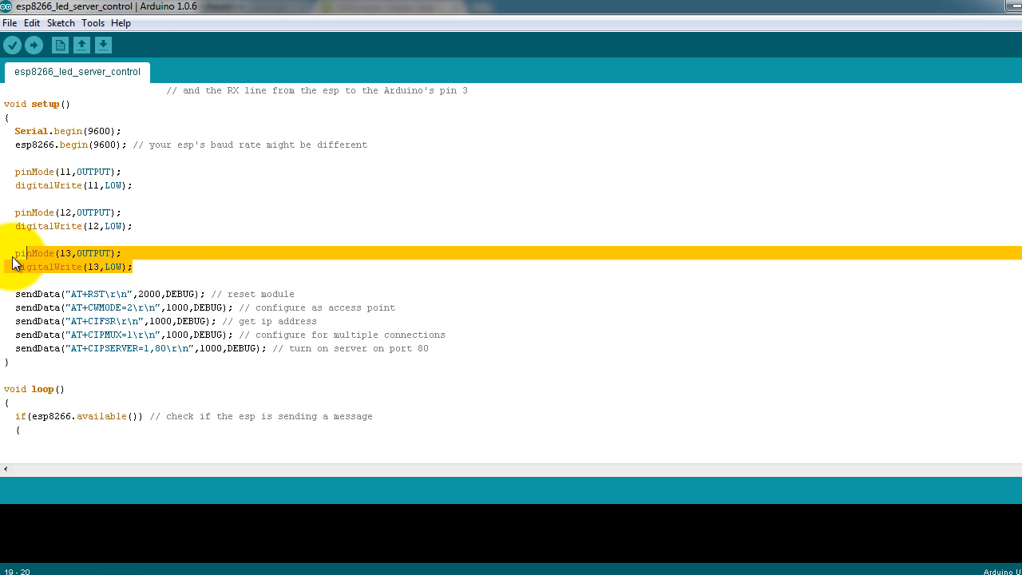
{"action": "mouse_move", "coordinate": [115, 410]}
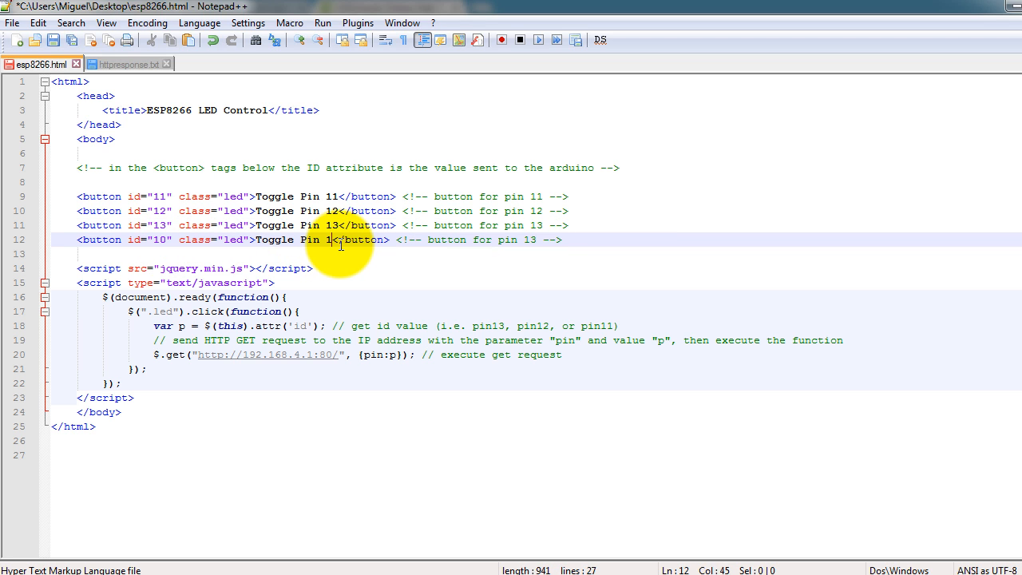
{"action": "type", "text": "0"}
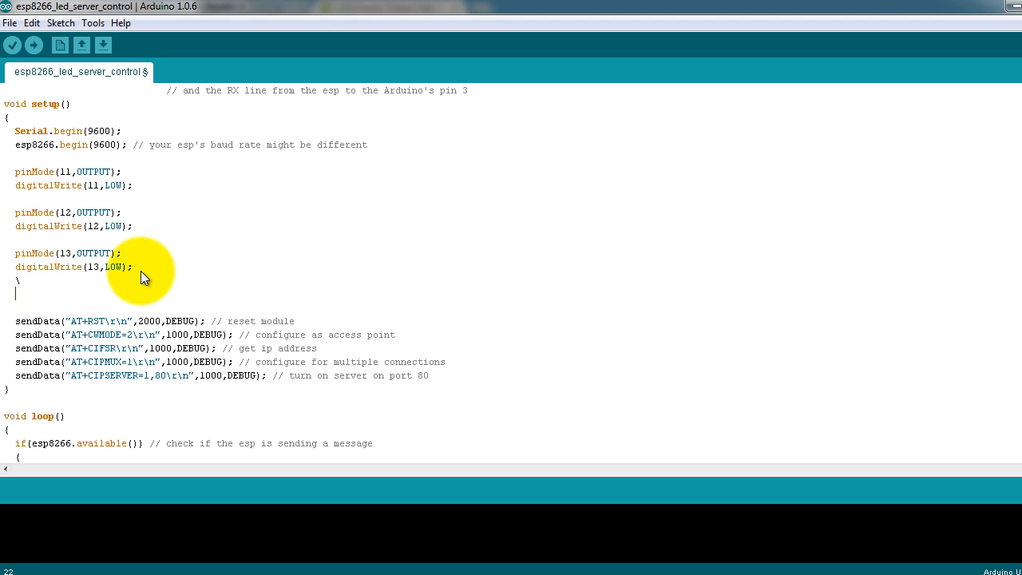
Configure pin 10 as a low output in setup(), save the sketch, and review loop().
{"action": "key", "text": "backspace"}
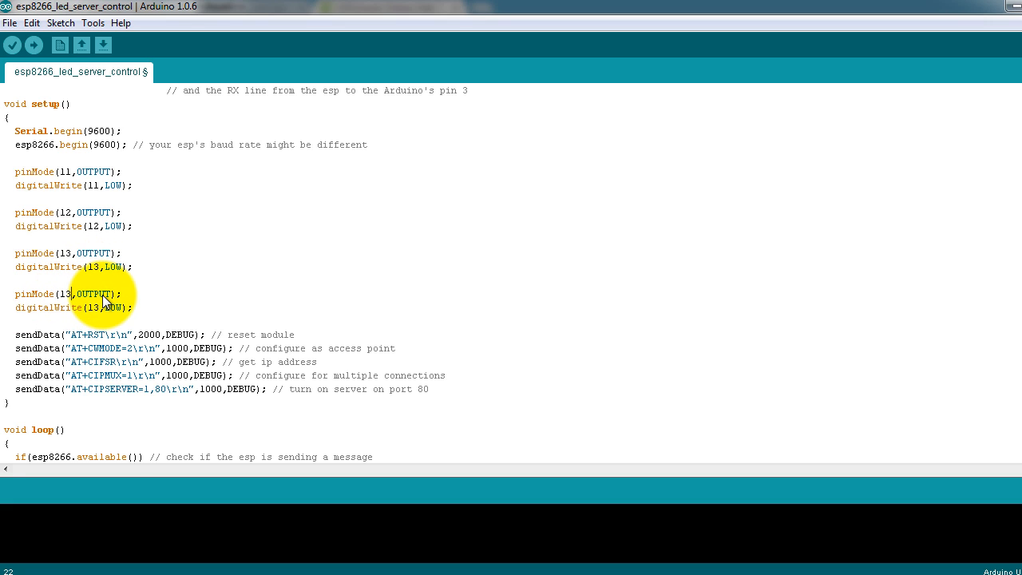
{"action": "type", "text": "10"}
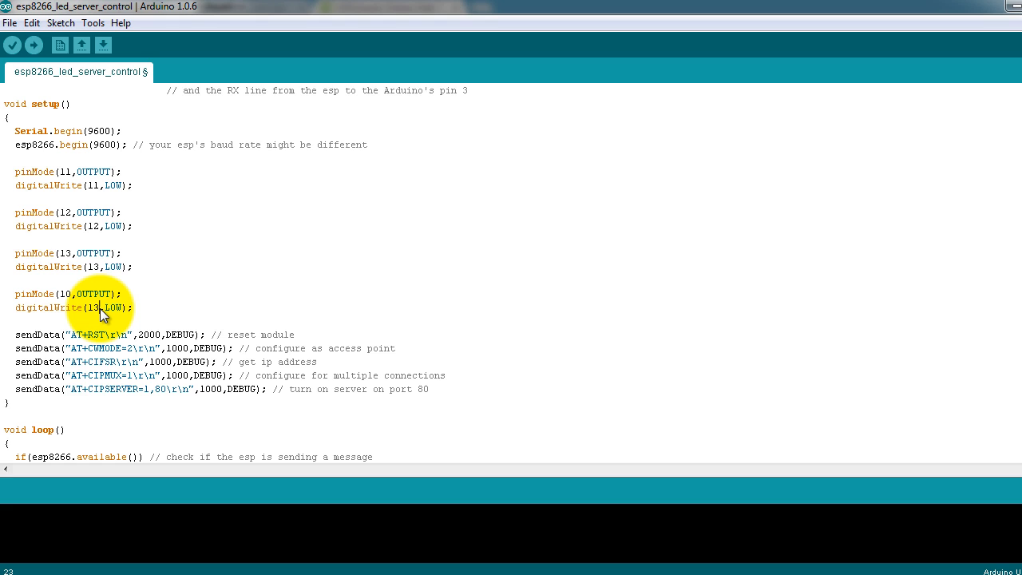
{"action": "key", "text": "ctrl+s"}
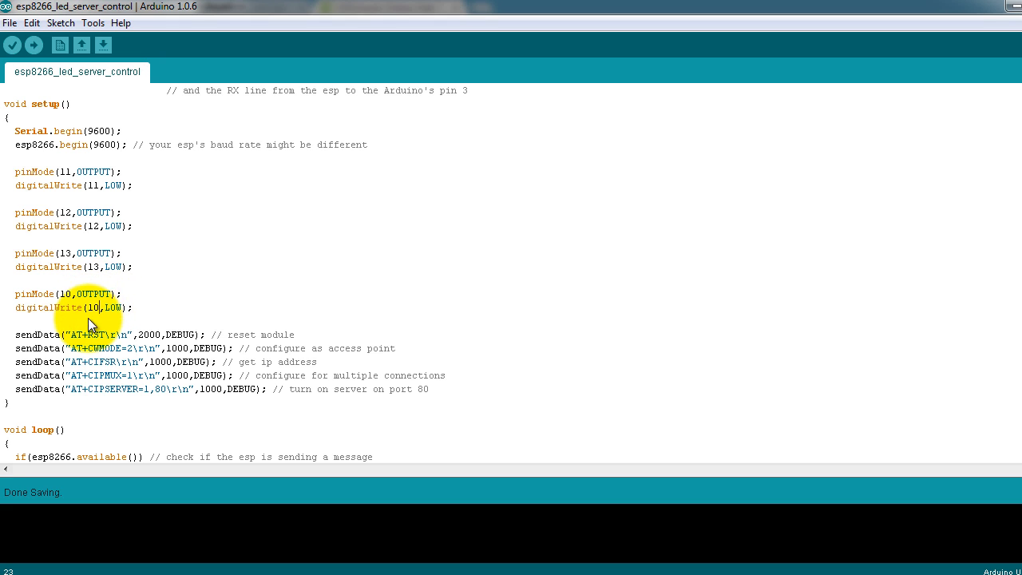
{"action": "scroll", "scroll_direction": "down", "scroll_amount": 3}
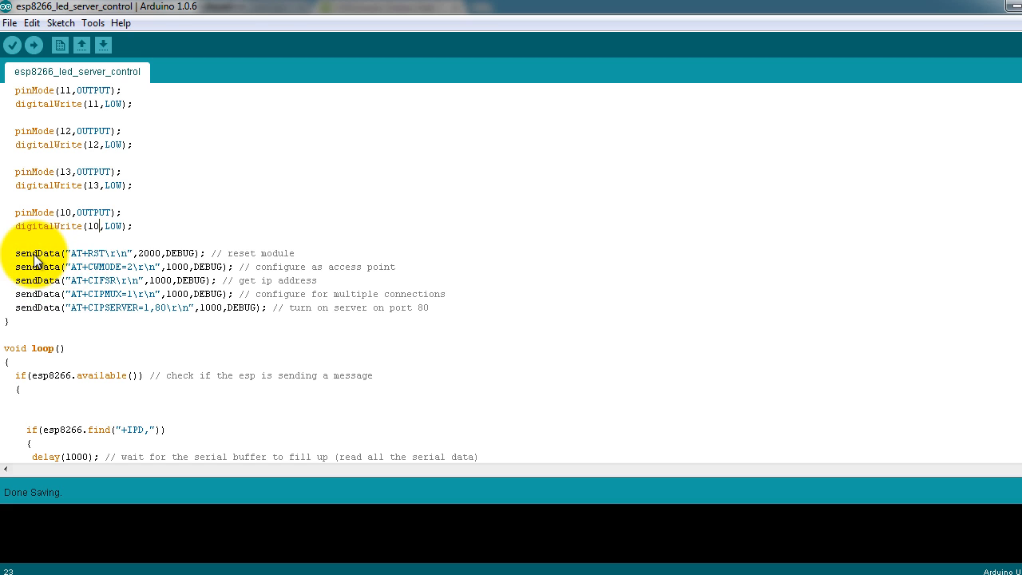
{"action": "scroll", "scroll_direction": "down", "scroll_amount": 3}
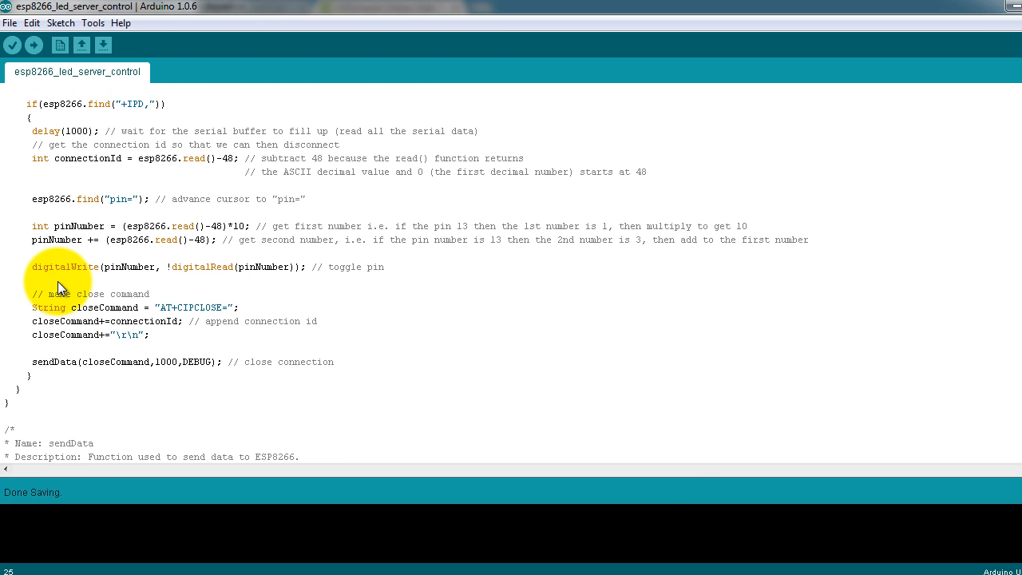
{"action": "scroll", "scroll_direction": "down", "scroll_amount": 3}
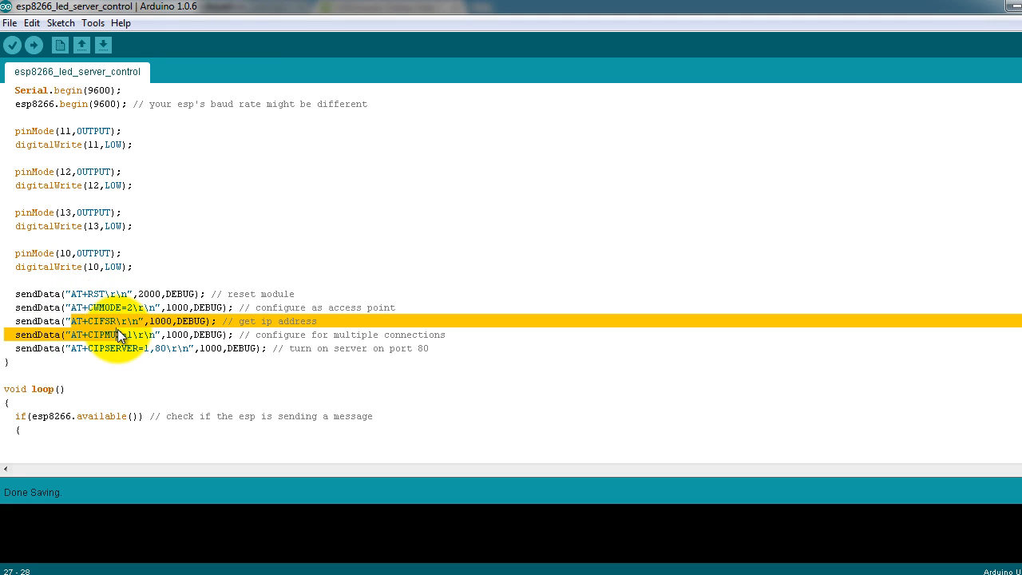
{"action": "left_click", "coordinate": [140, 321]}
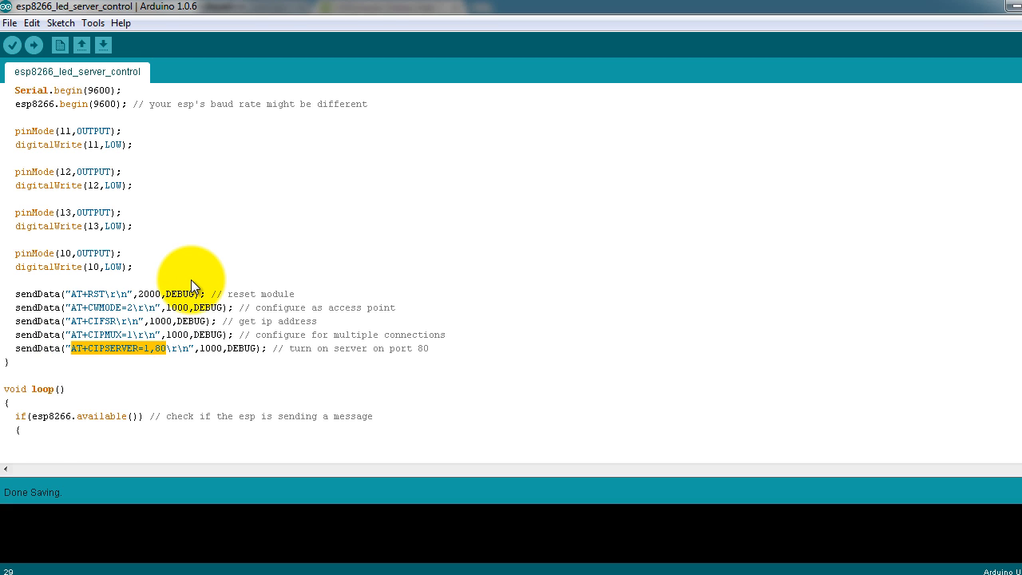
{"action": "scroll", "scroll_direction": "down", "scroll_amount": 3}
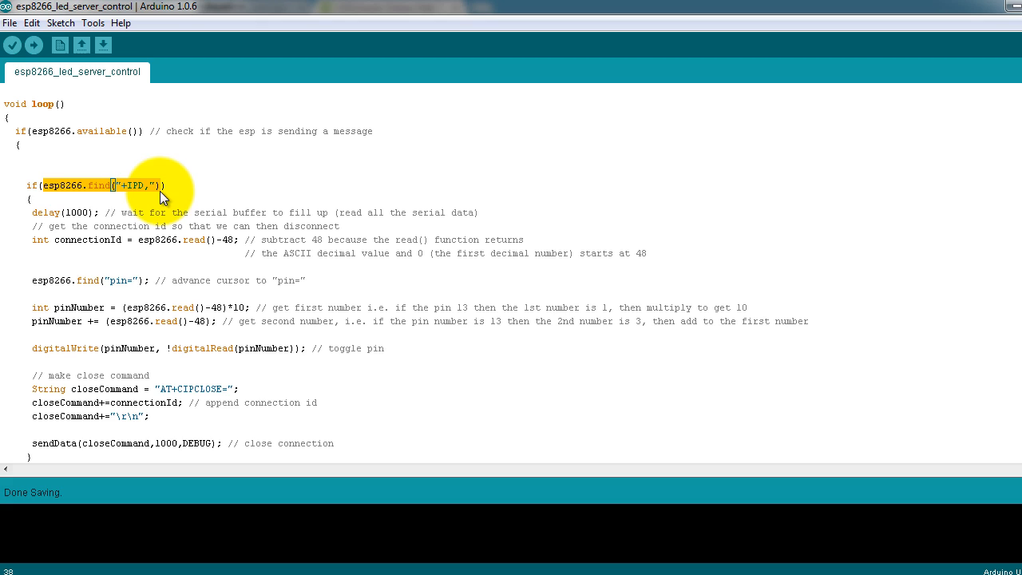
{"action": "mouse_move", "coordinate": [174, 197]}
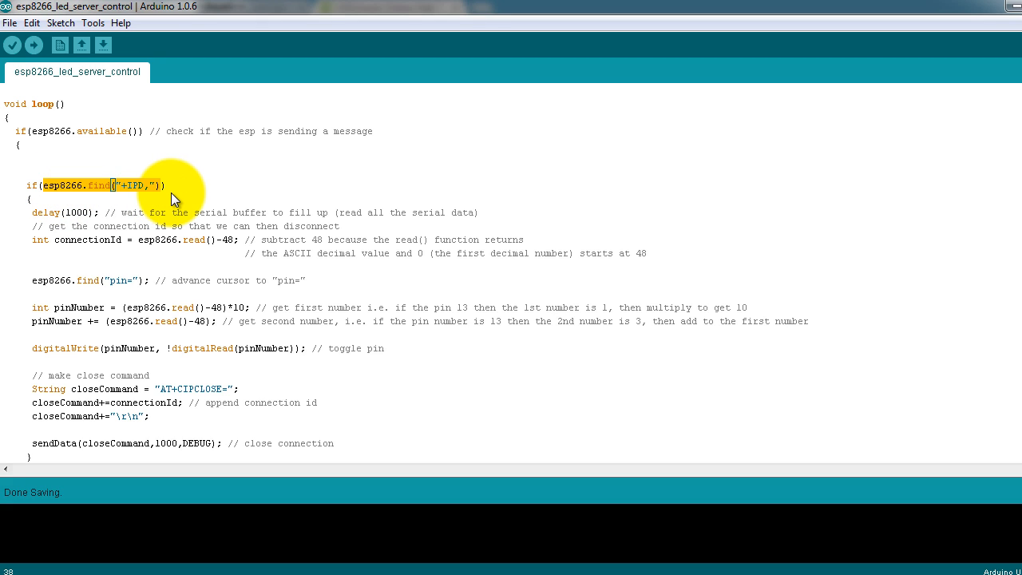
{"action": "mouse_move", "coordinate": [55, 192]}
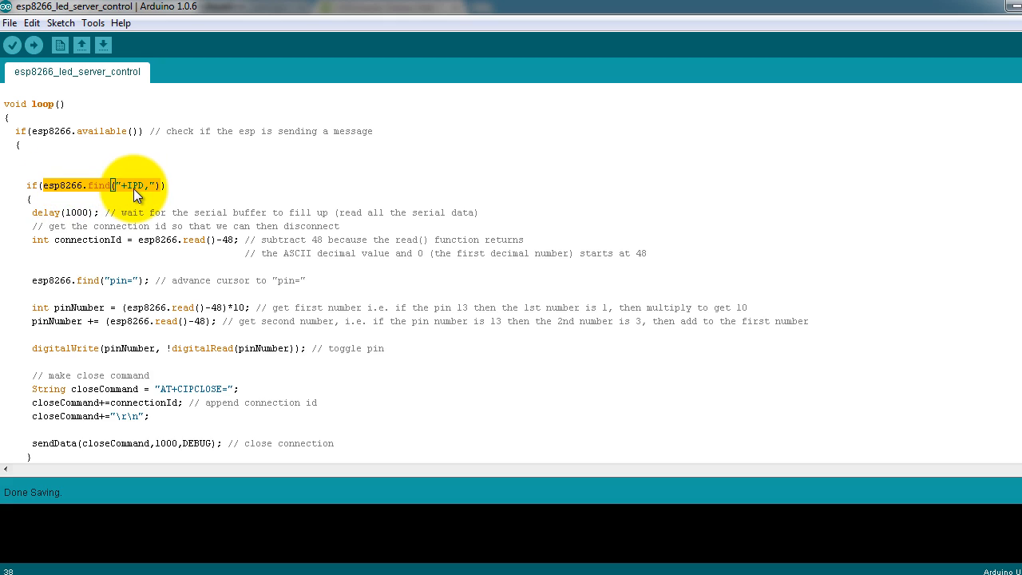
{"action": "mouse_move", "coordinate": [159, 191]}
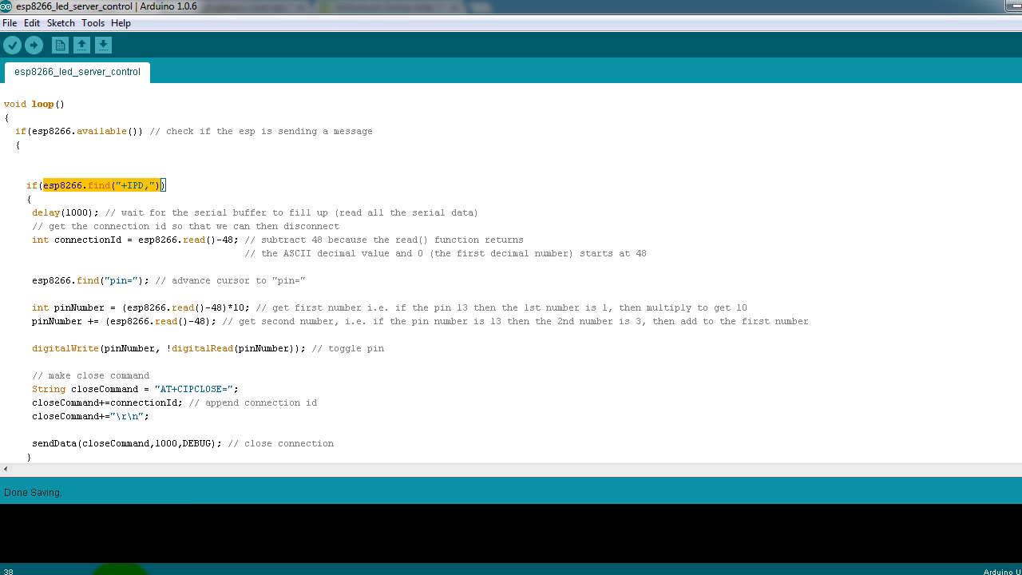
{"action": "scroll", "scroll_direction": "up", "scroll_amount": 3}
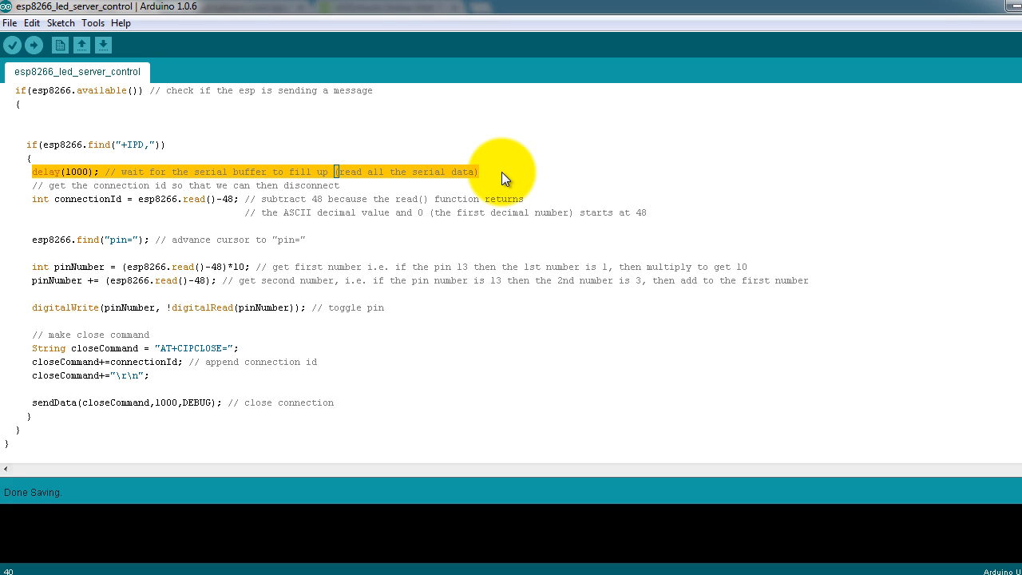
{"action": "mouse_move", "coordinate": [66, 146]}
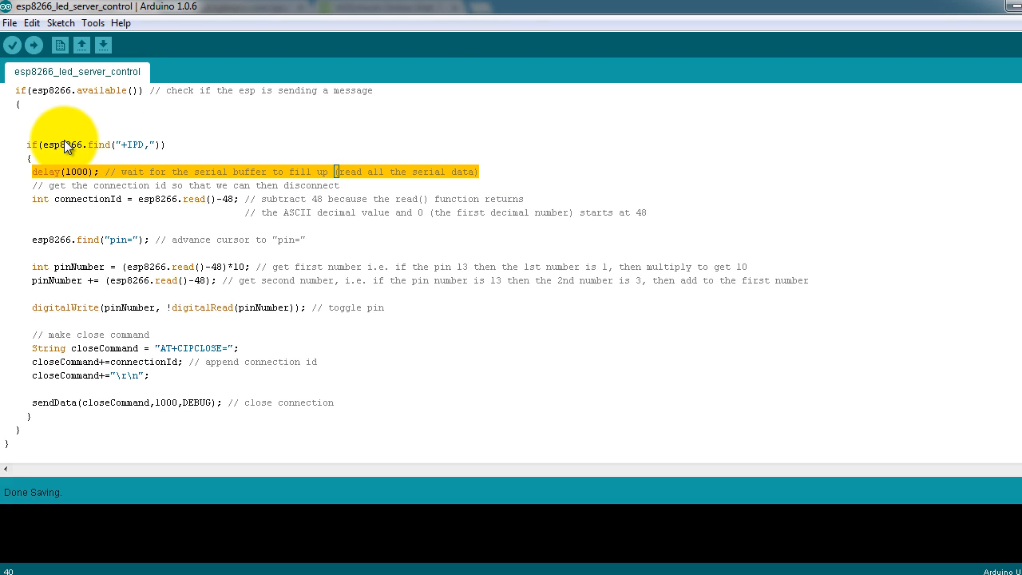
{"action": "mouse_move", "coordinate": [40, 207]}
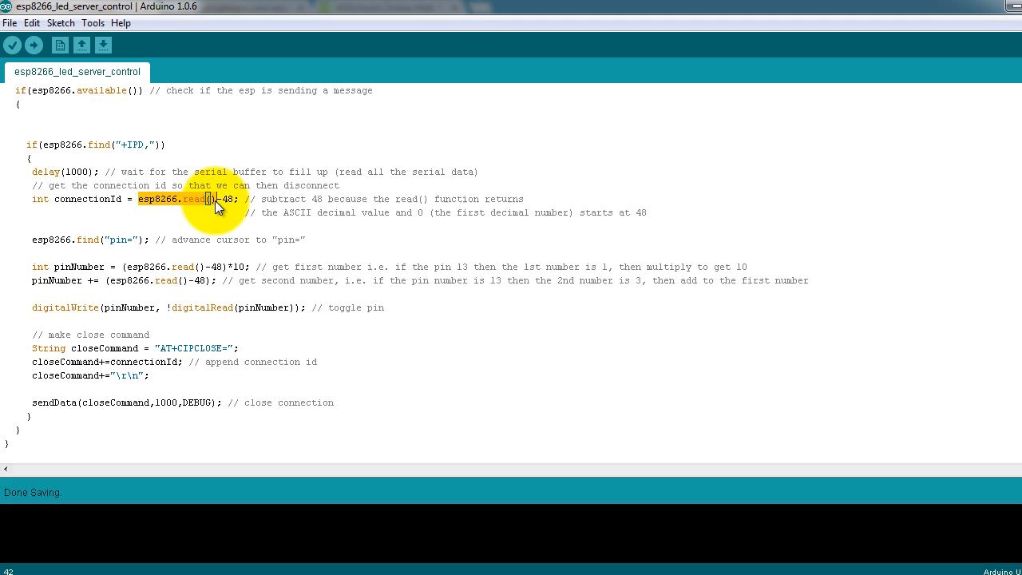
{"action": "mouse_move", "coordinate": [234, 248]}
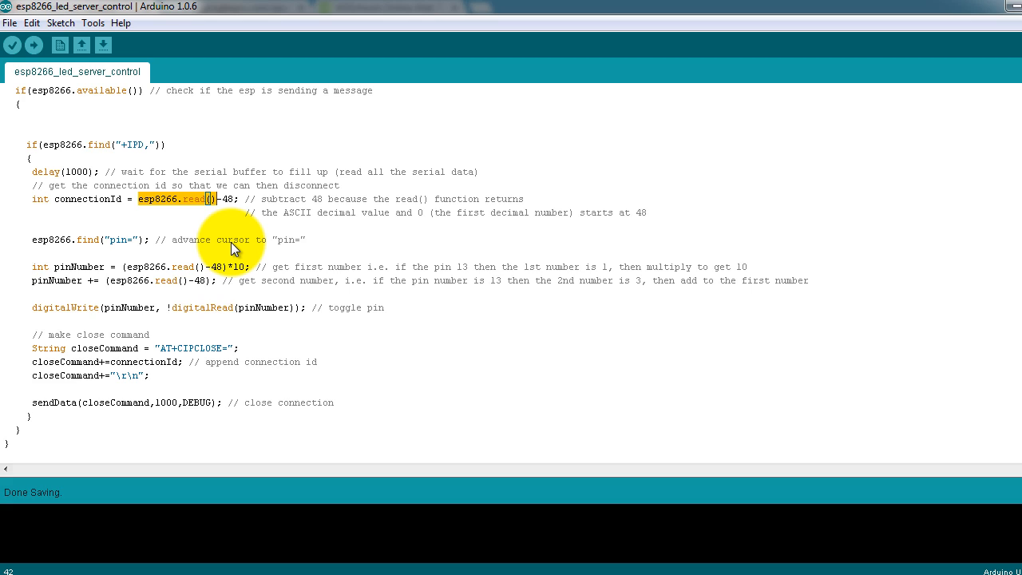
{"action": "mouse_move", "coordinate": [232, 222]}
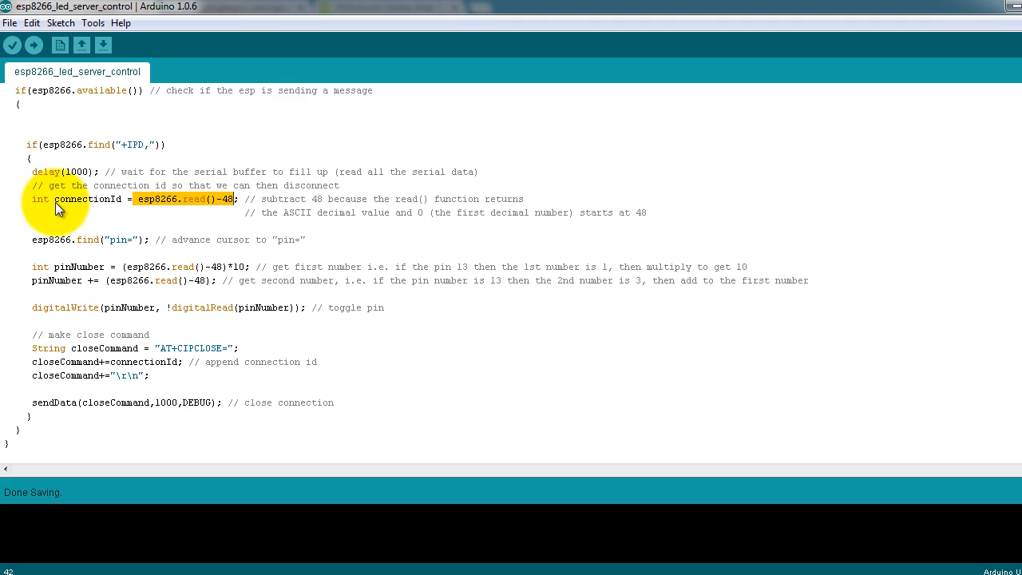
{"action": "double_click", "coordinate": [87, 199]}
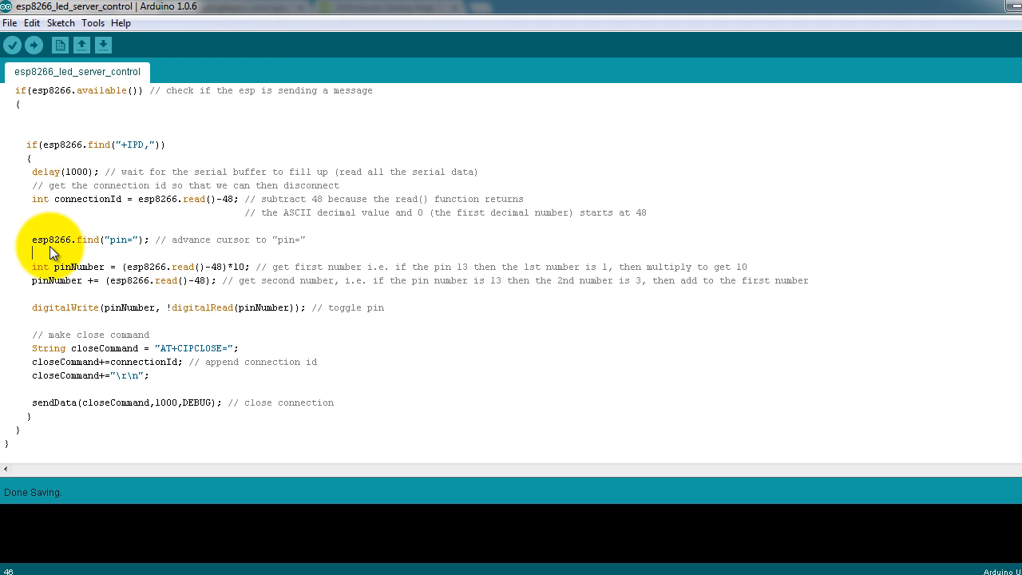
{"action": "scroll", "scroll_direction": "down", "scroll_amount": 3}
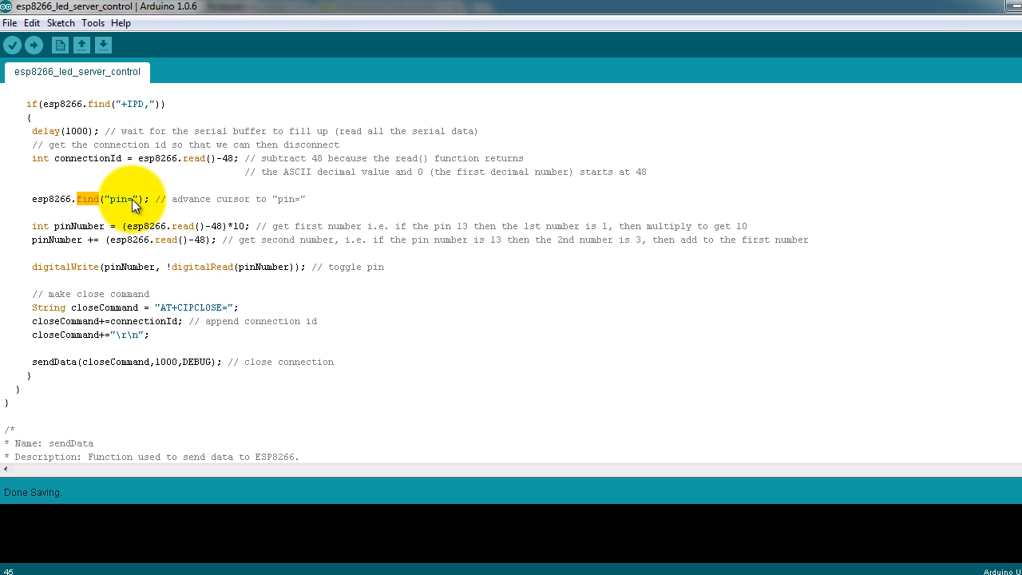
{"action": "mouse_move", "coordinate": [36, 206]}
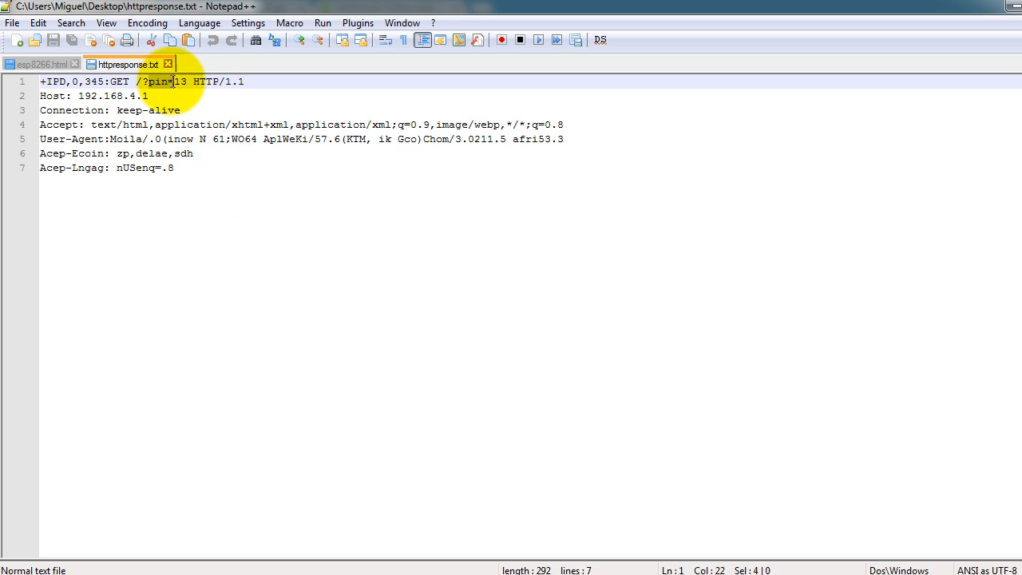
{"action": "left_click", "coordinate": [176, 82]}
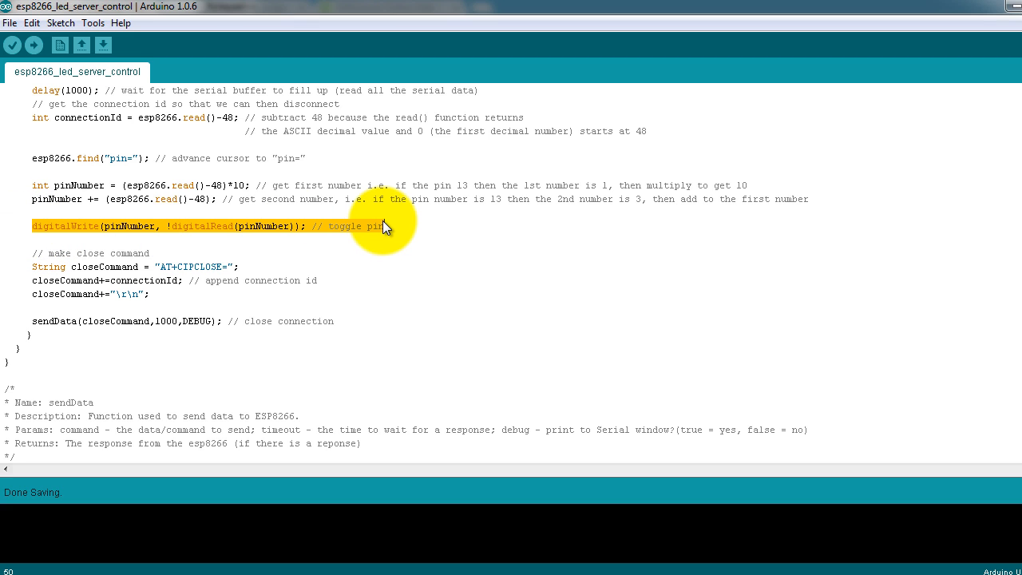
{"action": "scroll", "scroll_direction": "down", "scroll_amount": 3}
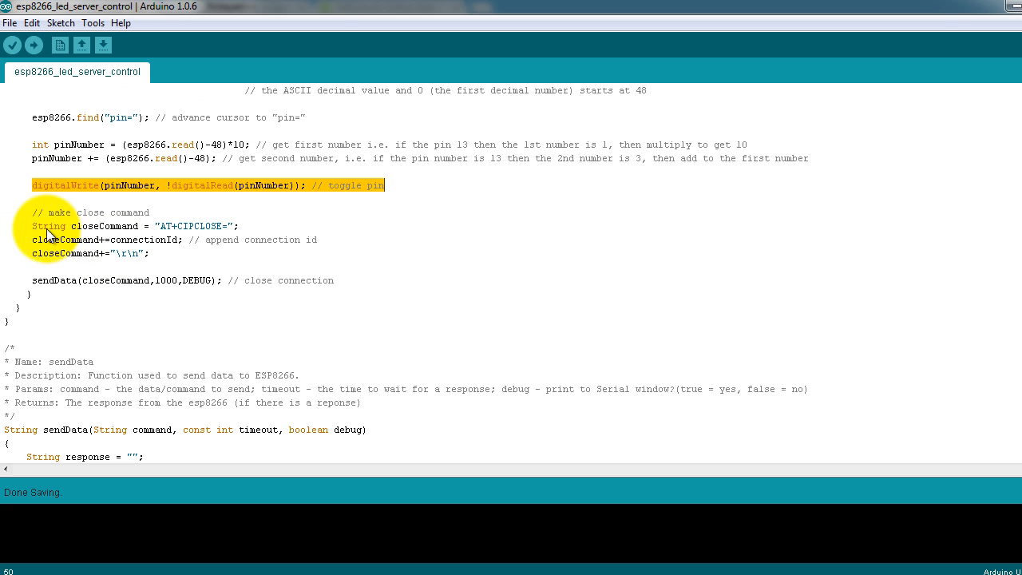
{"action": "left_click", "coordinate": [133, 226]}
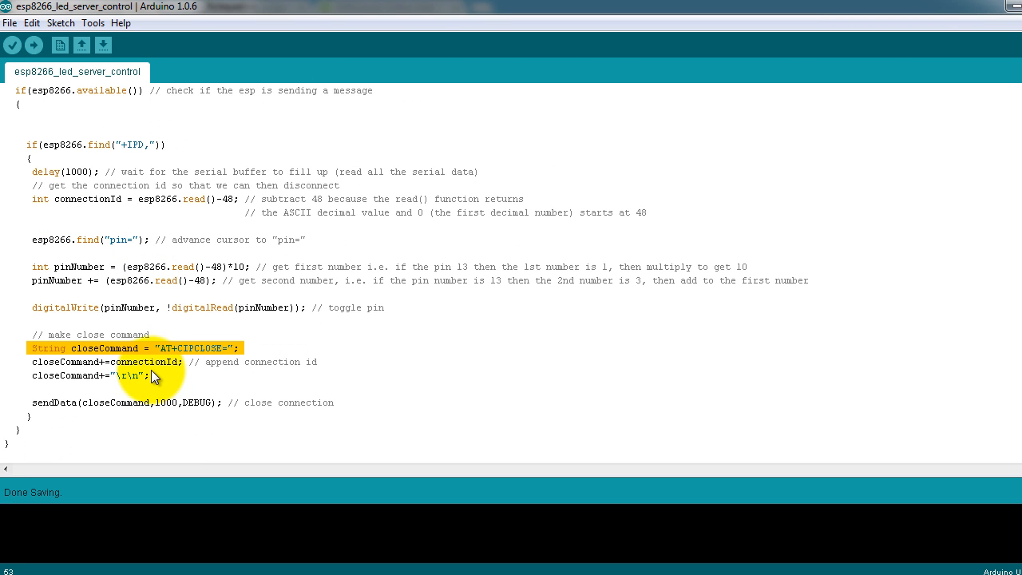
{"action": "scroll", "scroll_direction": "up", "scroll_amount": 3}
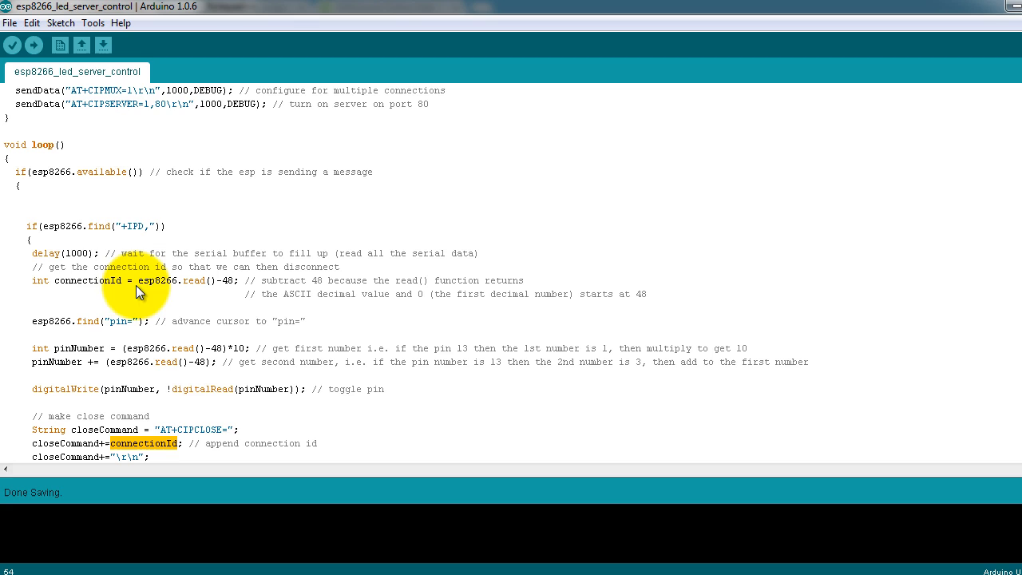
{"action": "double_click", "coordinate": [87, 280]}
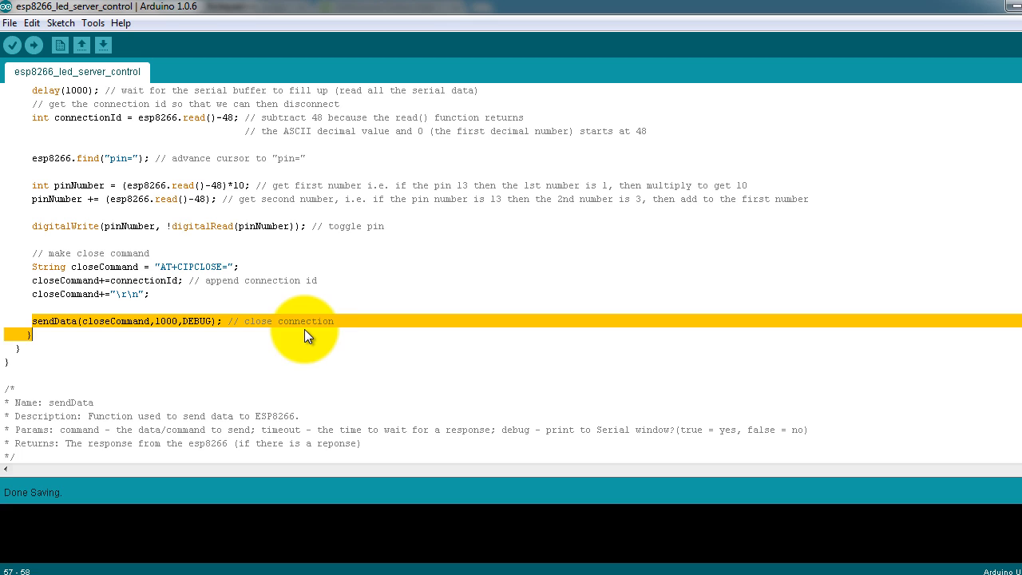
{"action": "scroll", "scroll_direction": "down", "scroll_amount": 3}
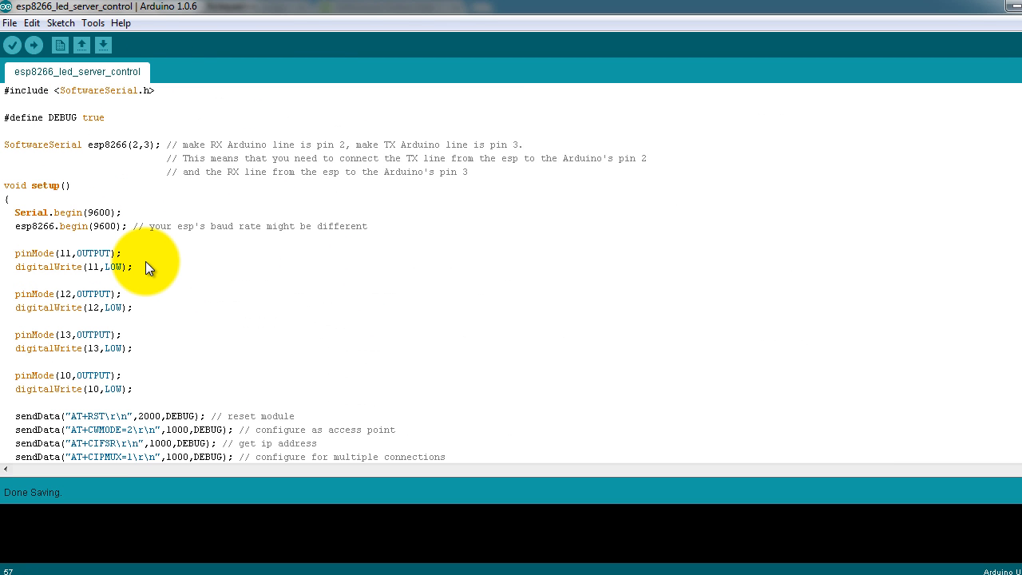
{"action": "mouse_move", "coordinate": [136, 134]}
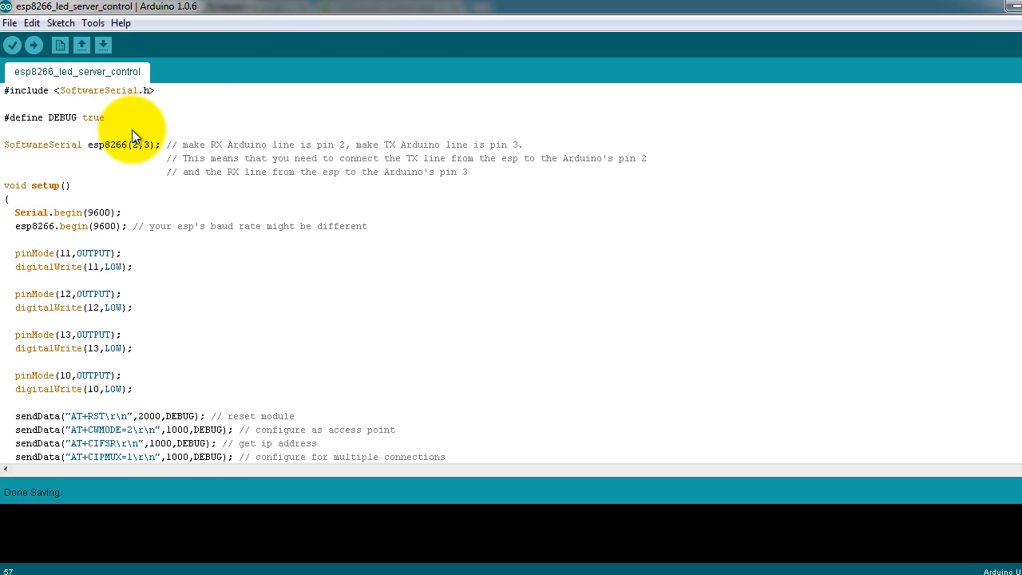
{"action": "scroll", "scroll_direction": "down", "scroll_amount": 3}
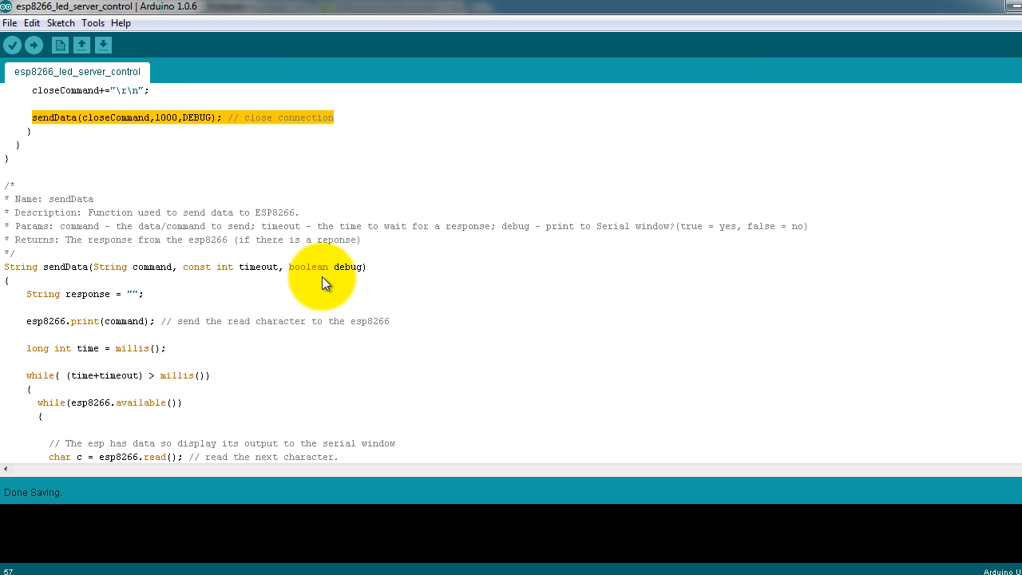
{"action": "scroll", "scroll_direction": "down", "scroll_amount": 3}
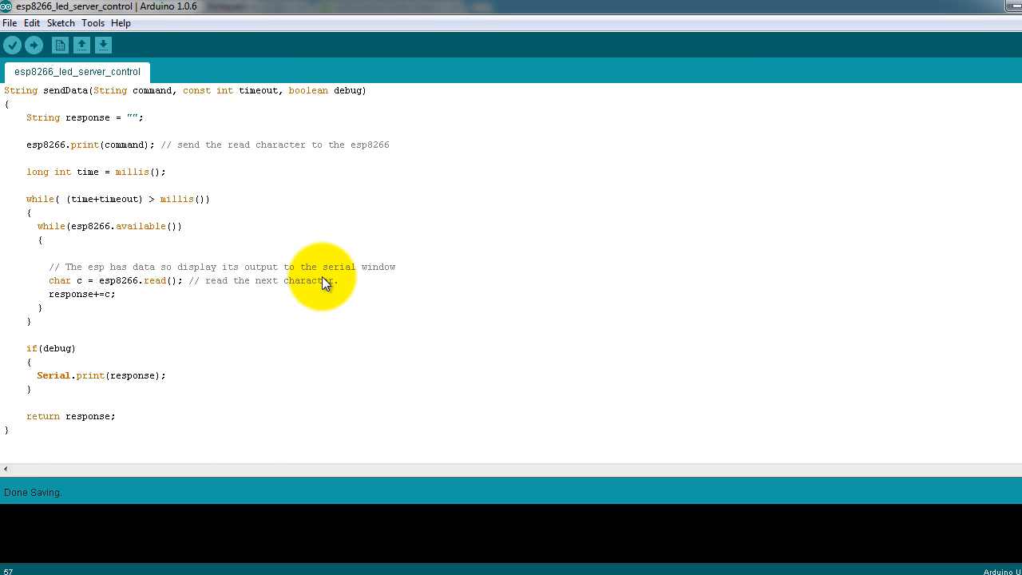